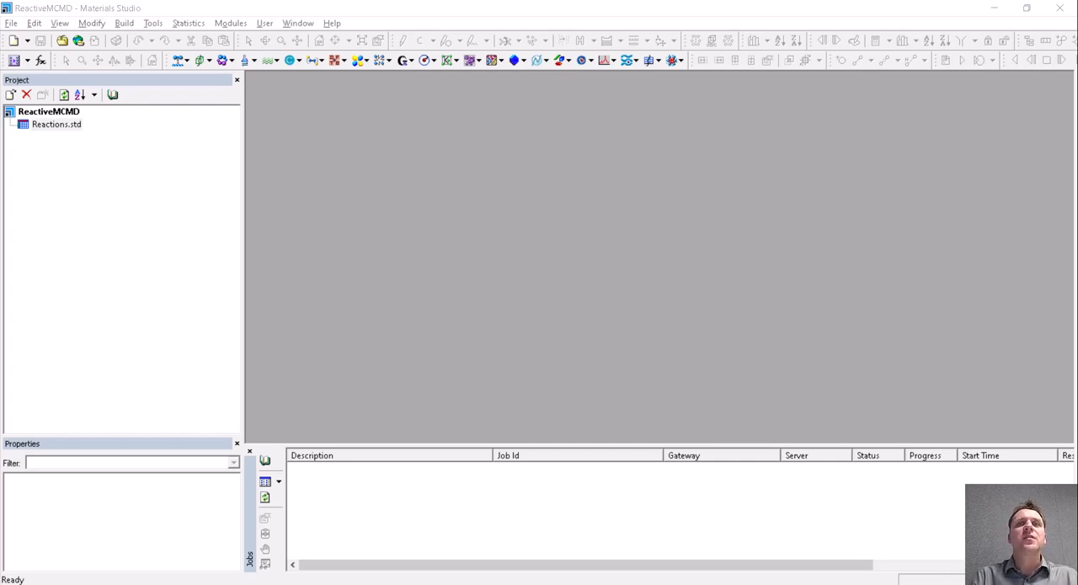
mouse_move(668, 139)
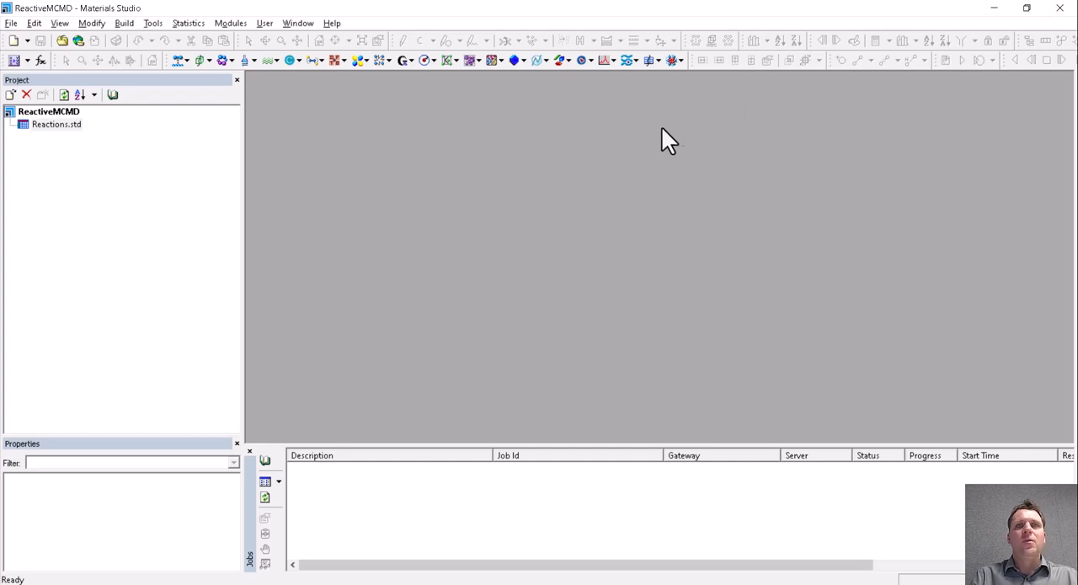
mouse_move(166, 135)
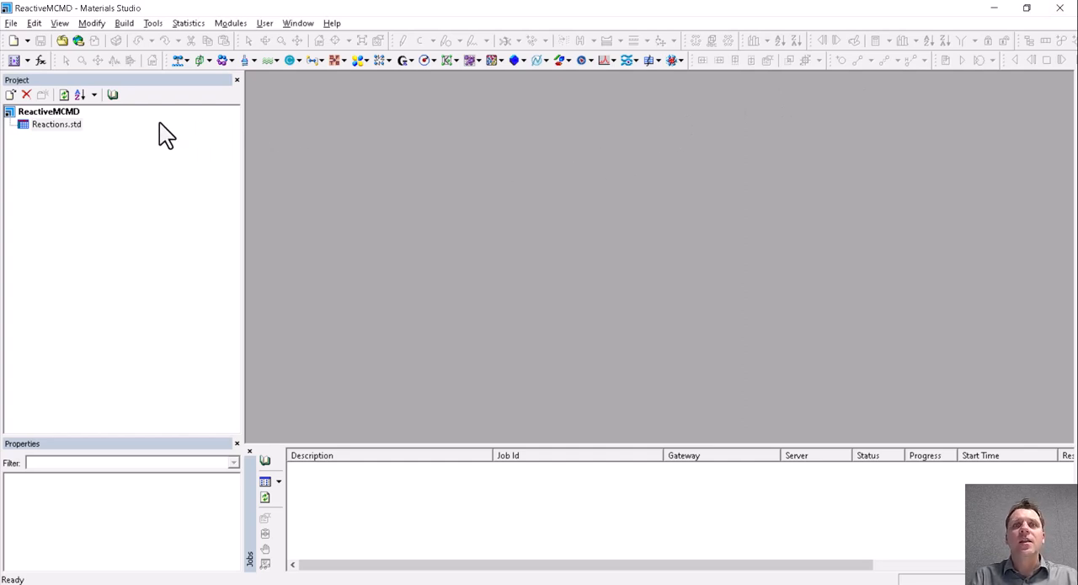
- Open the Reactions.std study table from its Project explorer context menu
right_click(57, 124)
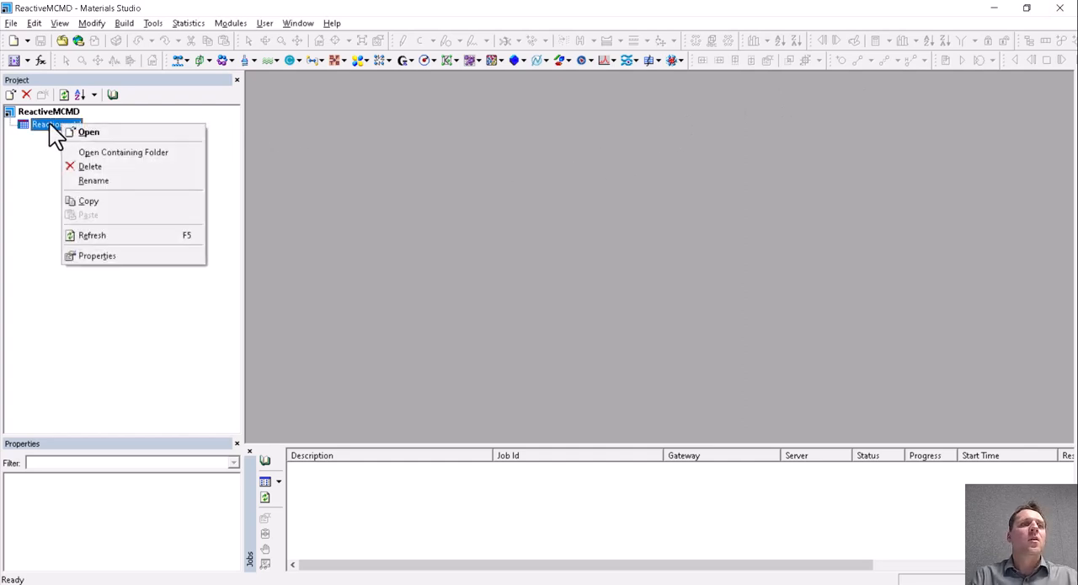
click(88, 132)
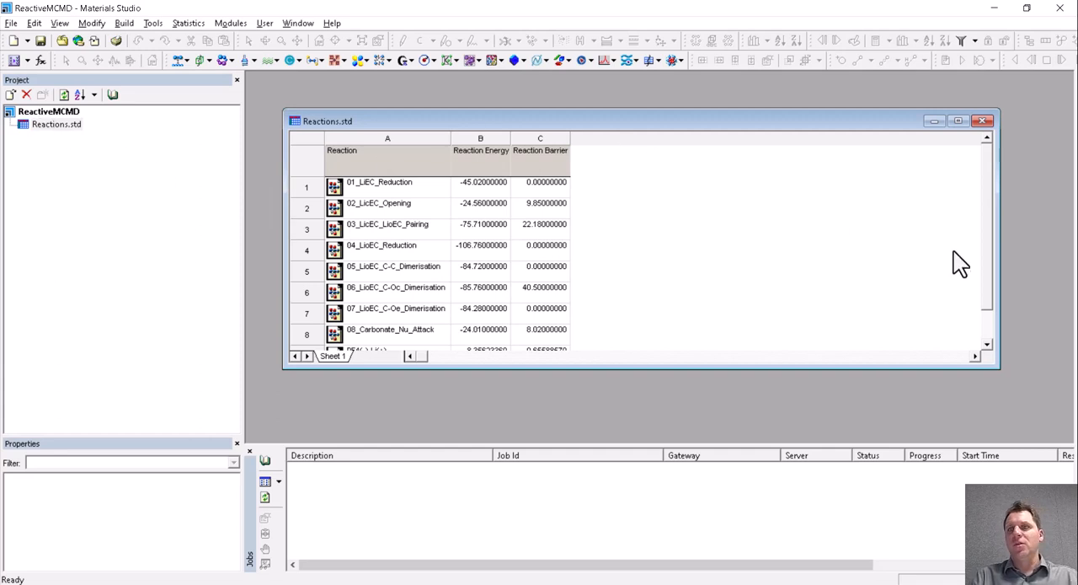
mouse_move(837, 276)
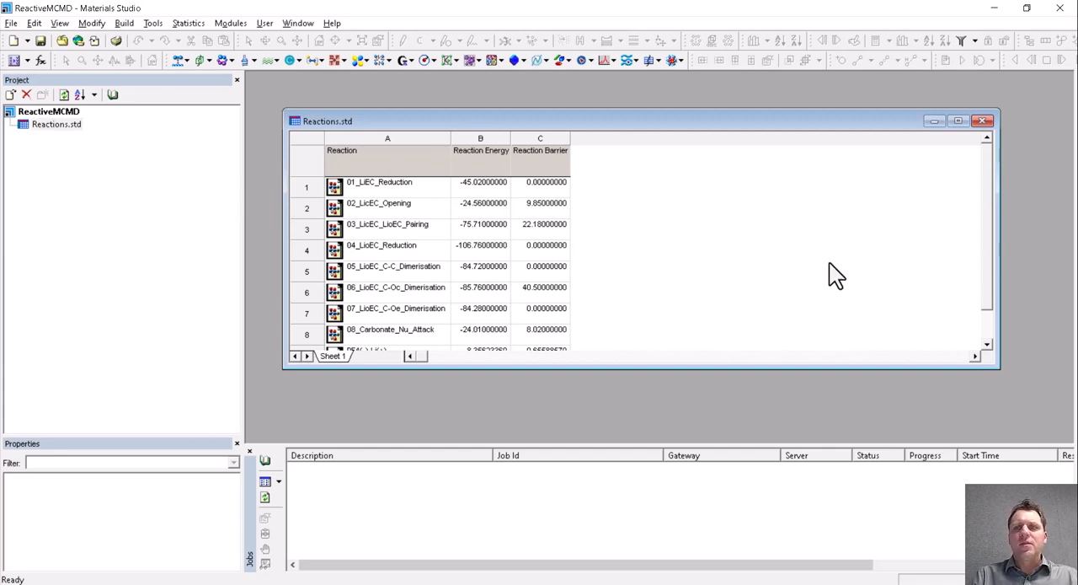
mouse_move(409, 196)
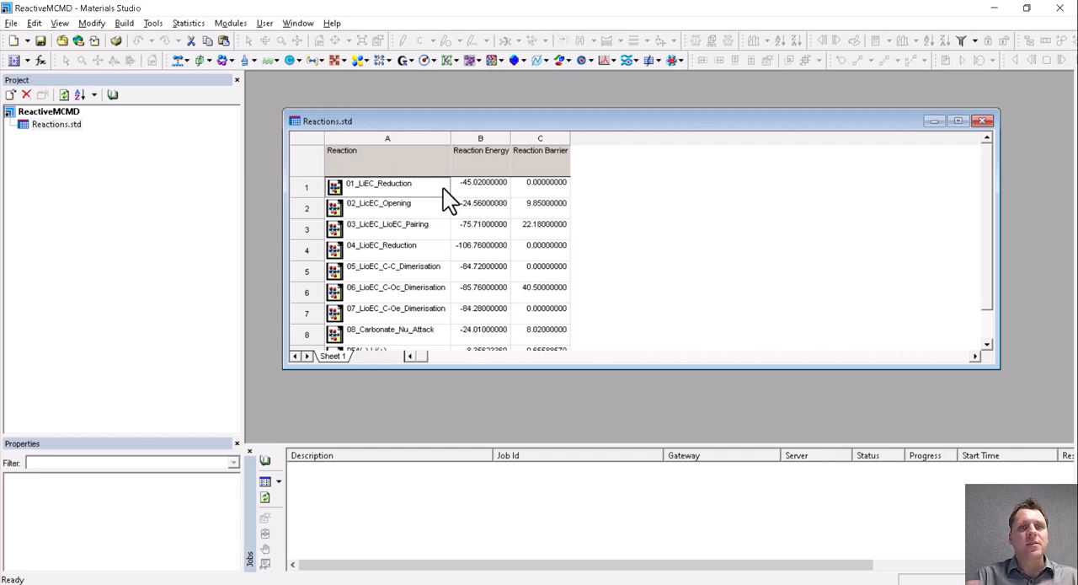
- Make the Reactions.std table the active document and bring up the Tools menu
click(481, 150)
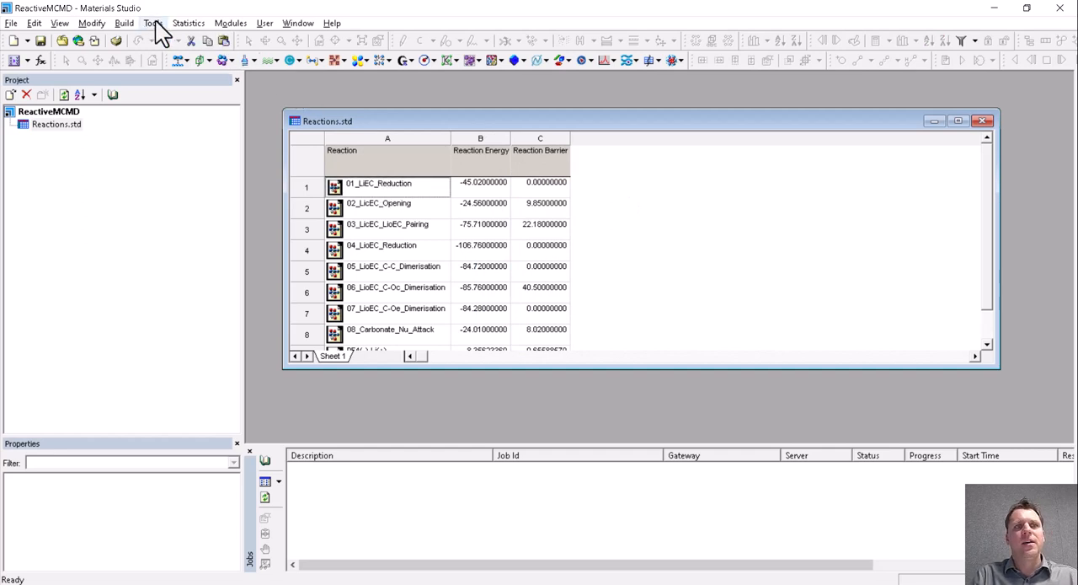
click(153, 23)
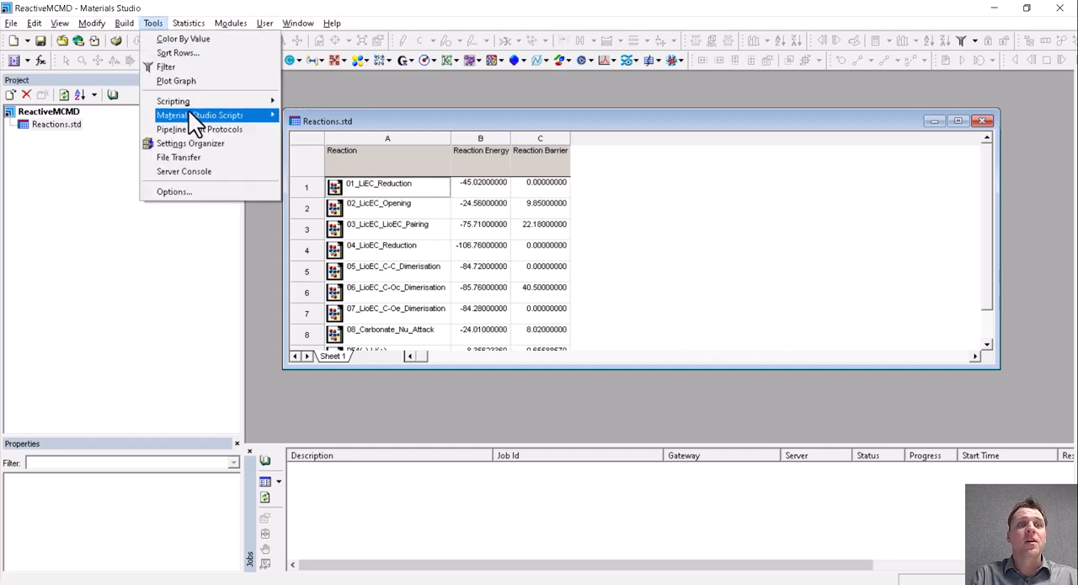
mouse_move(200, 129)
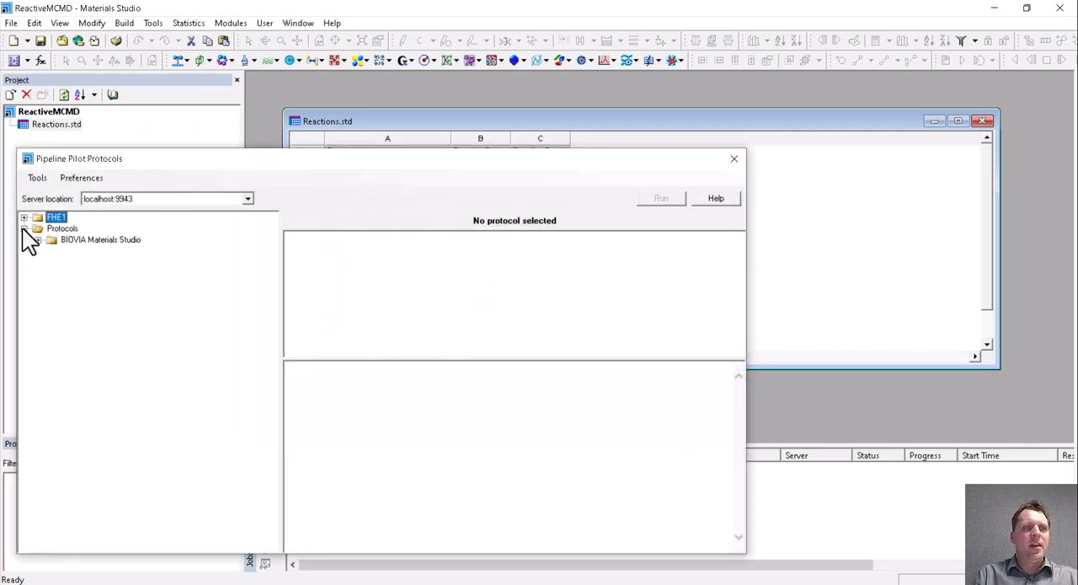
- Run the Reaction Chemistry > Manage Reaction Mechanism protocol in Validate mode
click(38, 240)
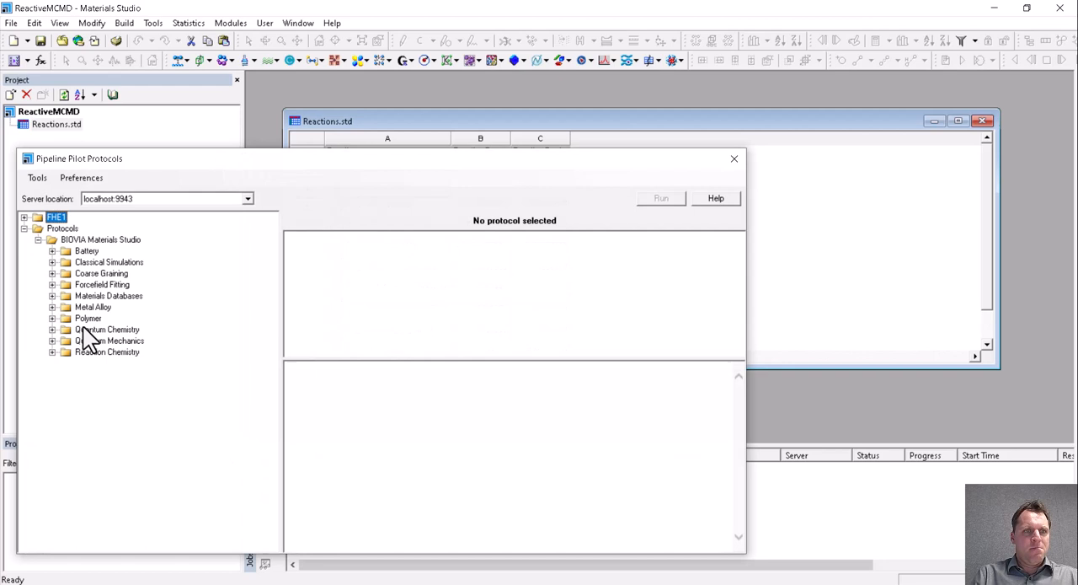
click(52, 351)
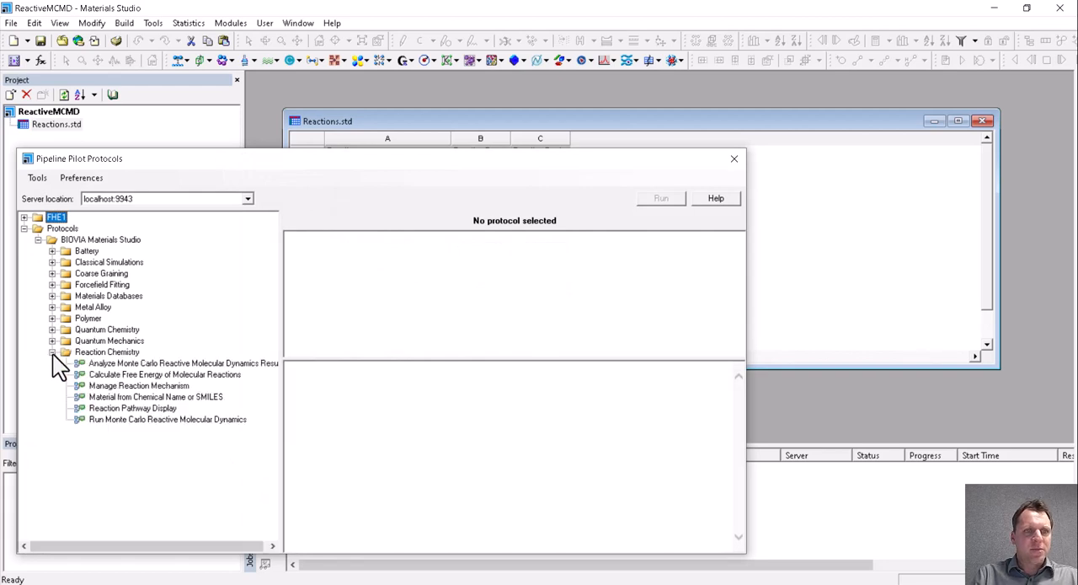
click(139, 385)
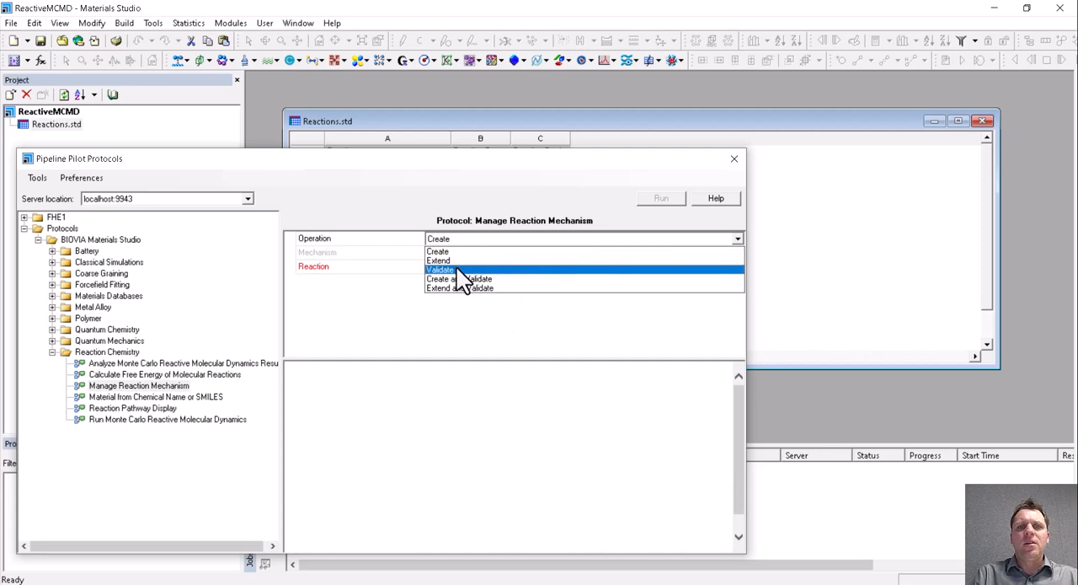
click(440, 270)
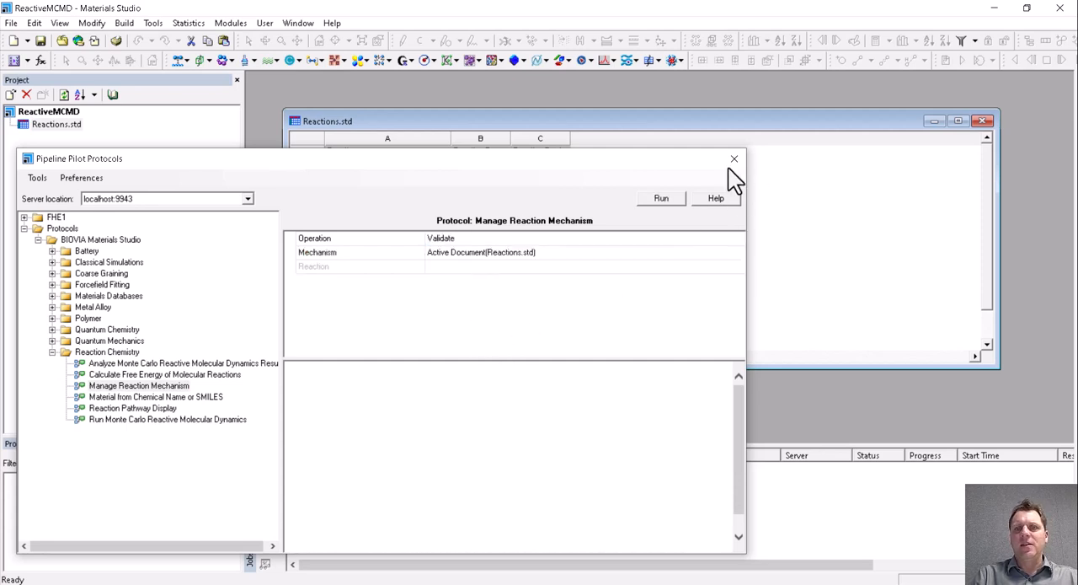
click(662, 198)
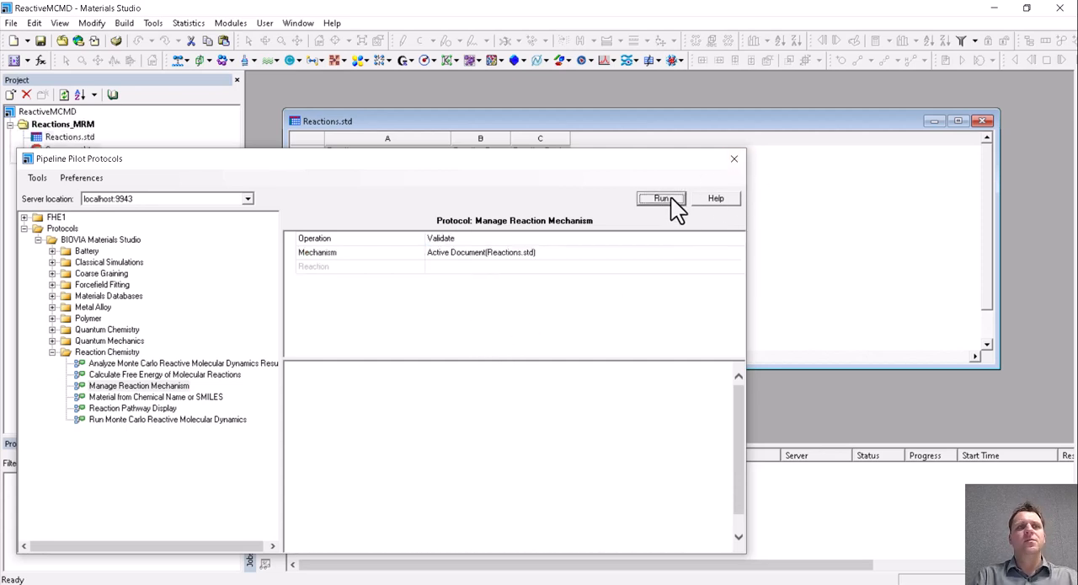
- Close the protocols window and bring up the finished job's options
click(662, 198)
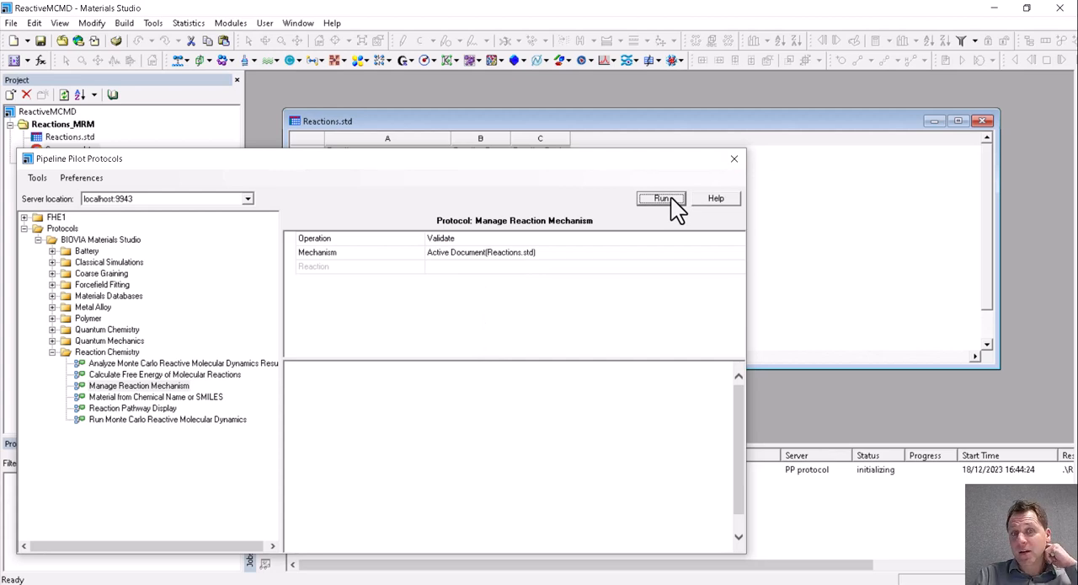
click(662, 198)
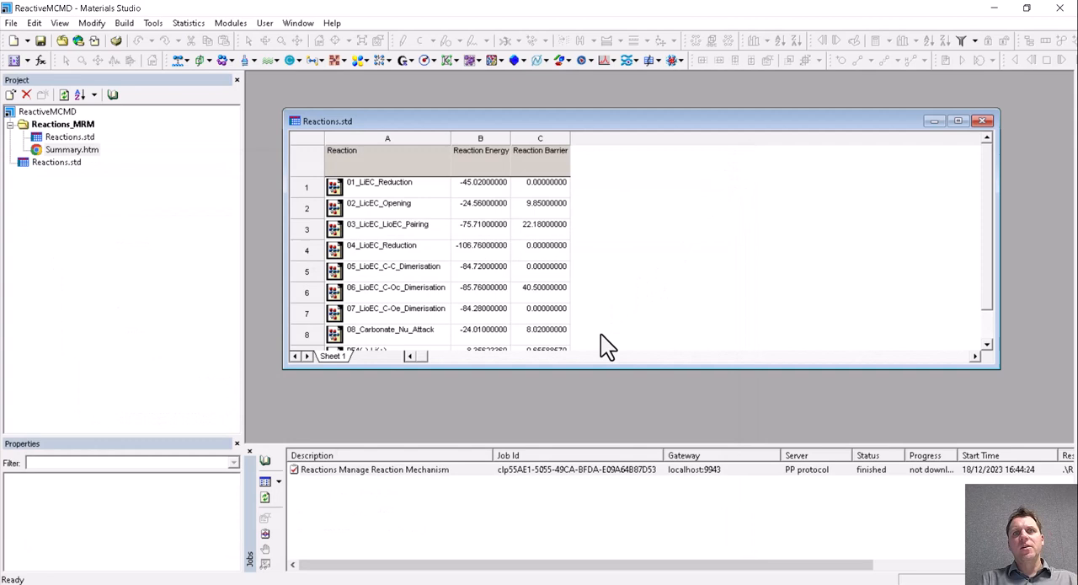
right_click(375, 469)
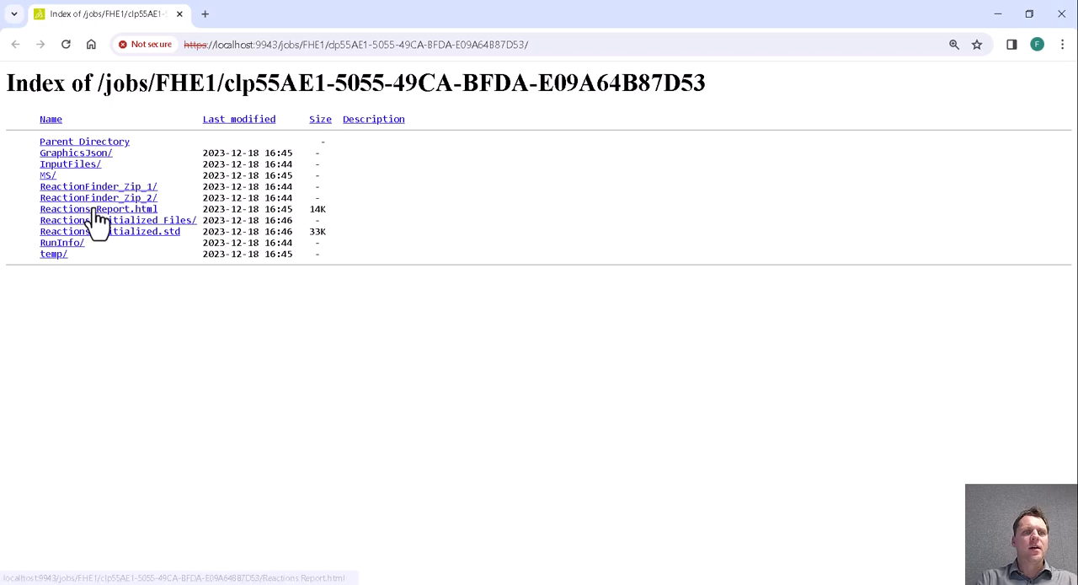
- View Reactions Report.html from the job directory listing
click(98, 208)
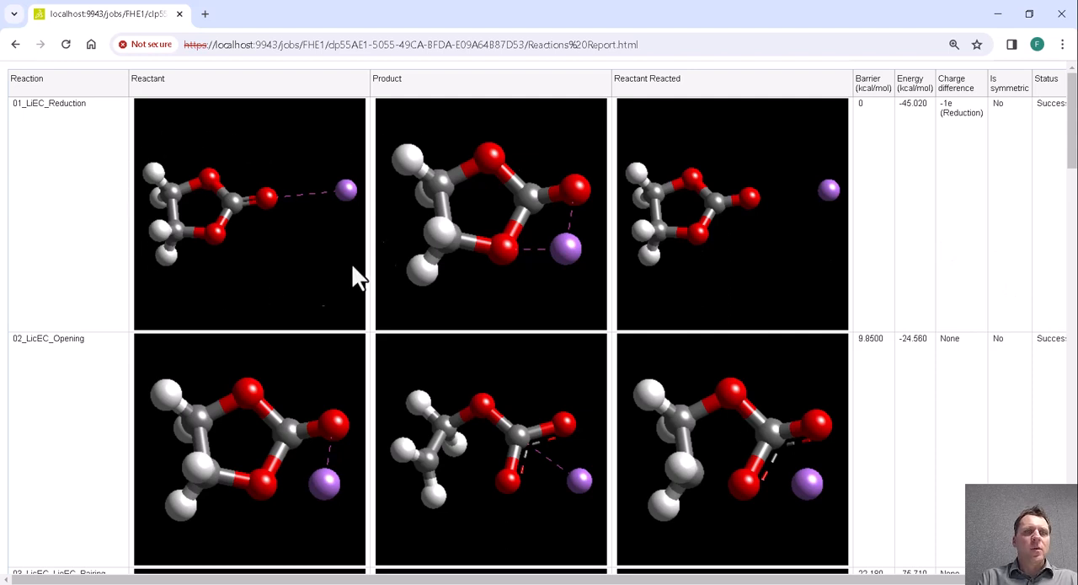
mouse_move(260, 228)
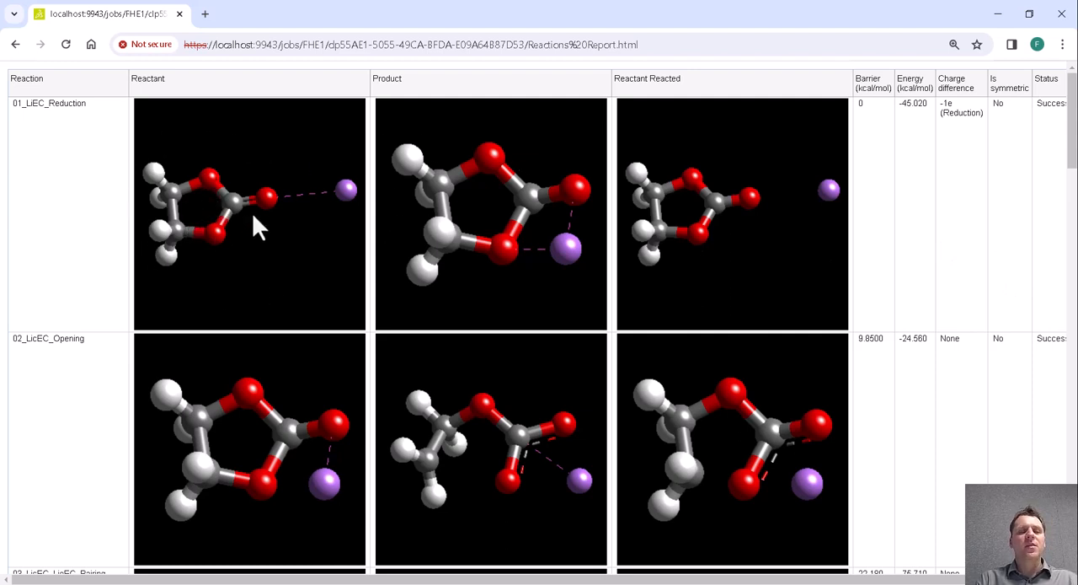
mouse_move(425, 164)
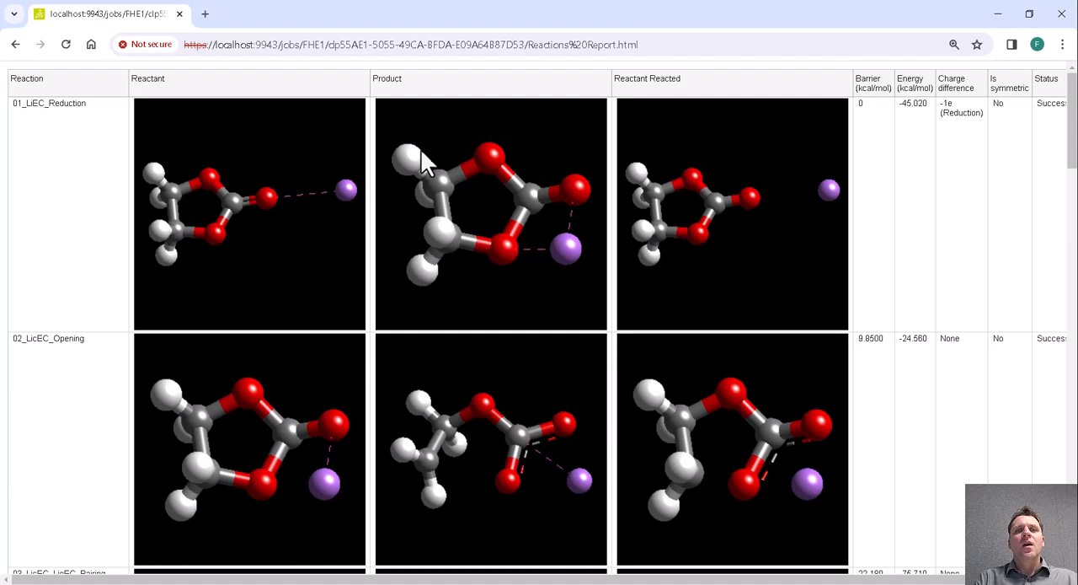
mouse_move(584, 208)
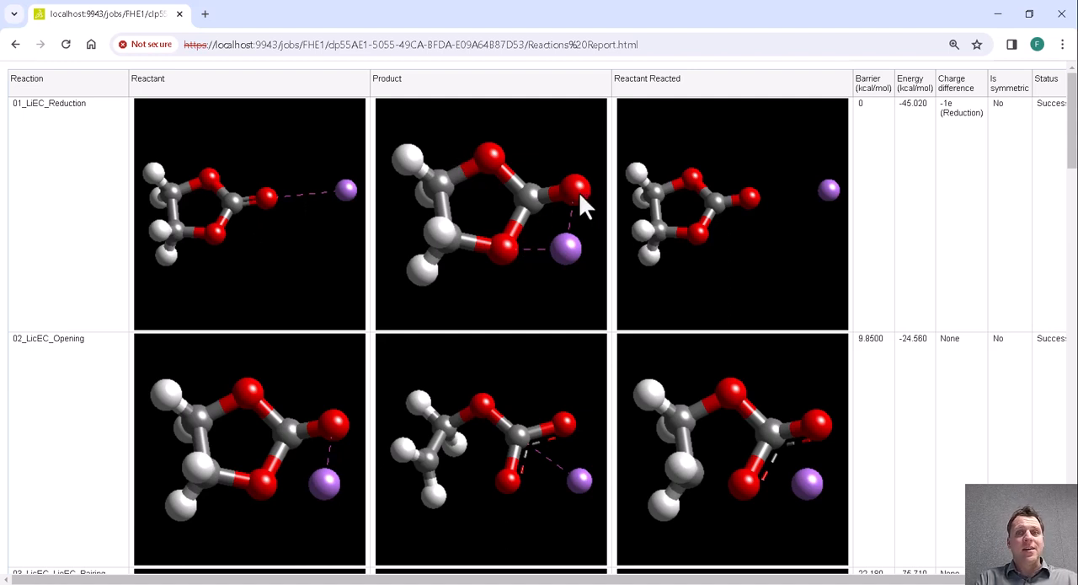
mouse_move(577, 202)
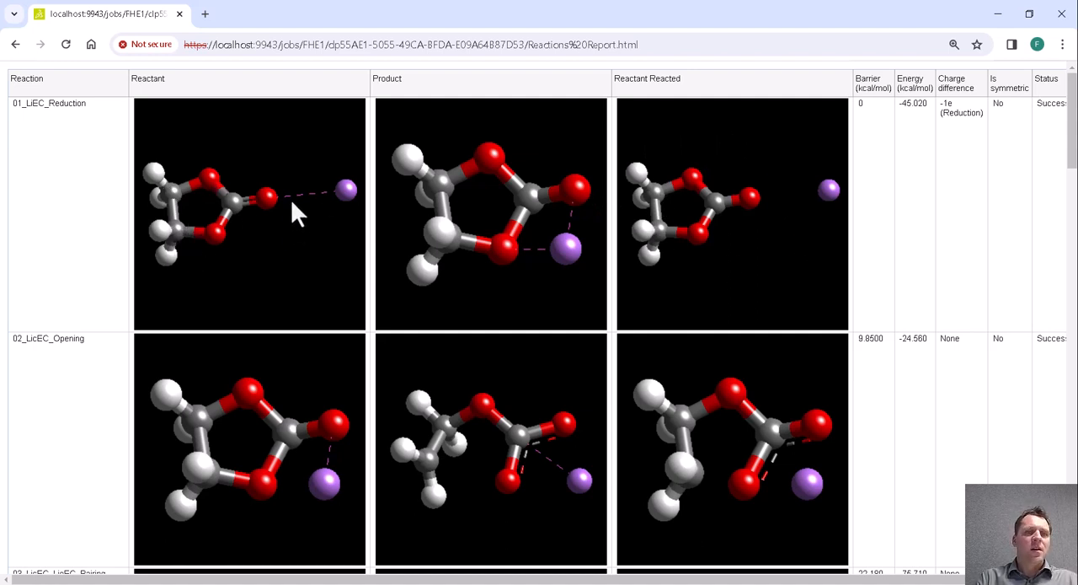
mouse_move(282, 221)
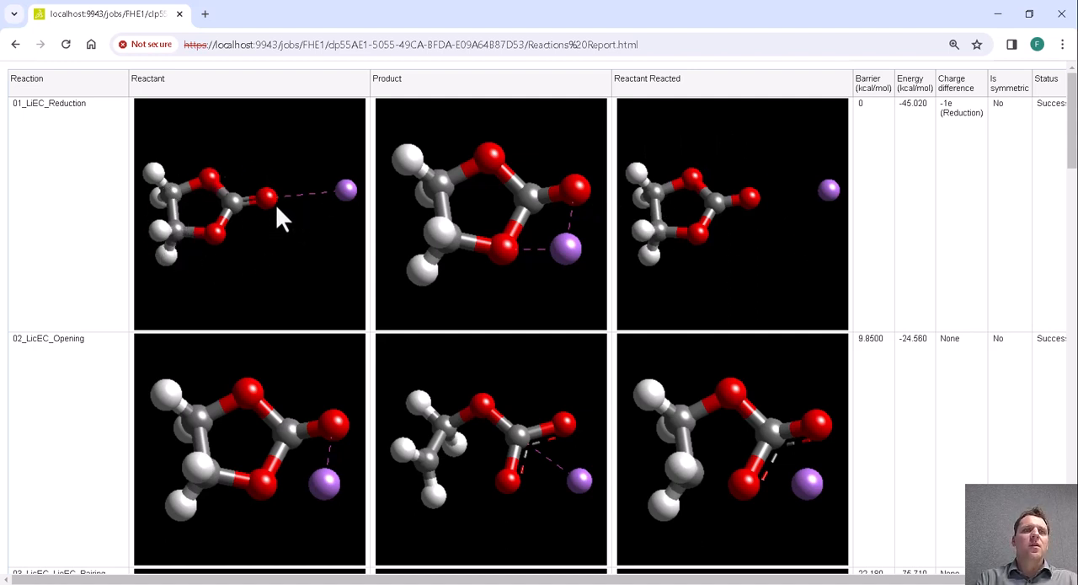
mouse_move(240, 198)
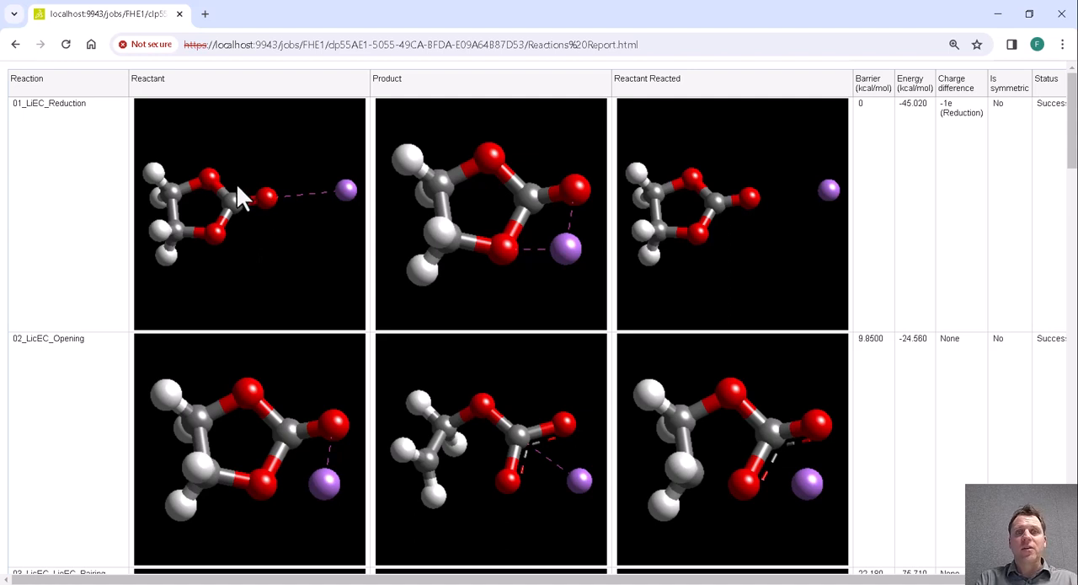
mouse_move(735, 213)
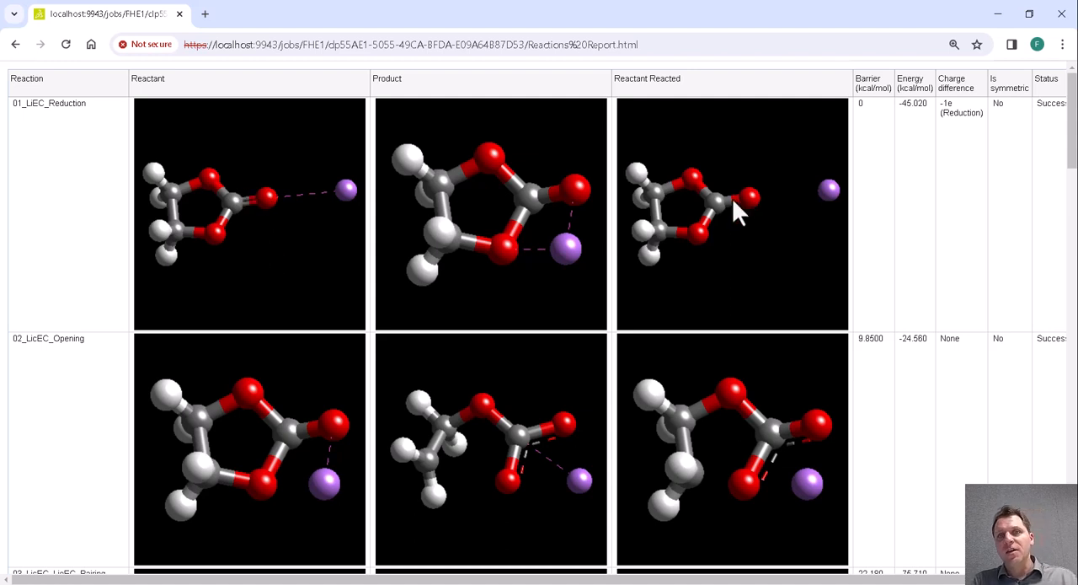
mouse_move(897, 268)
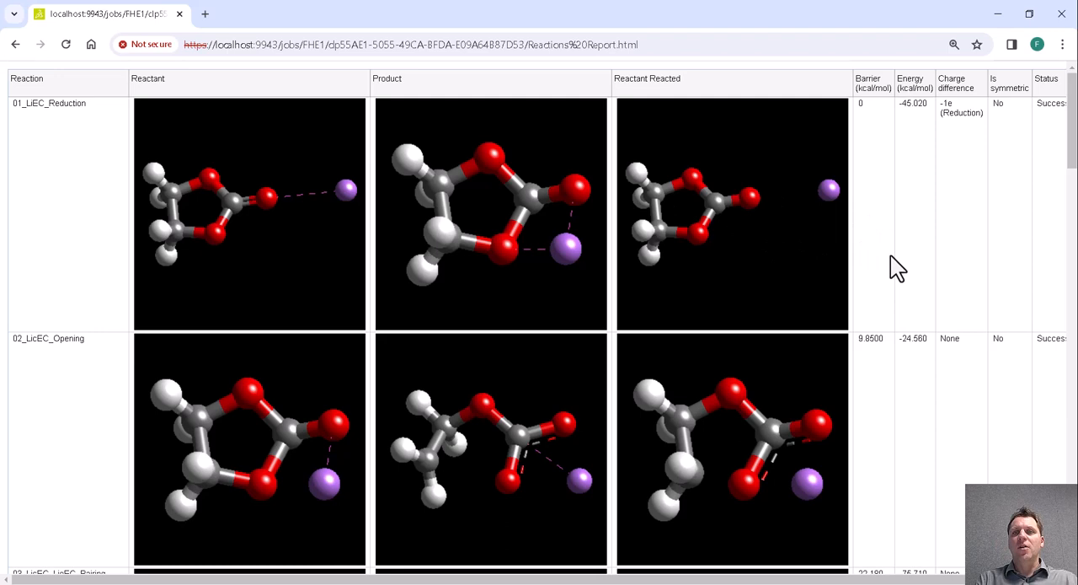
scroll(down, 3)
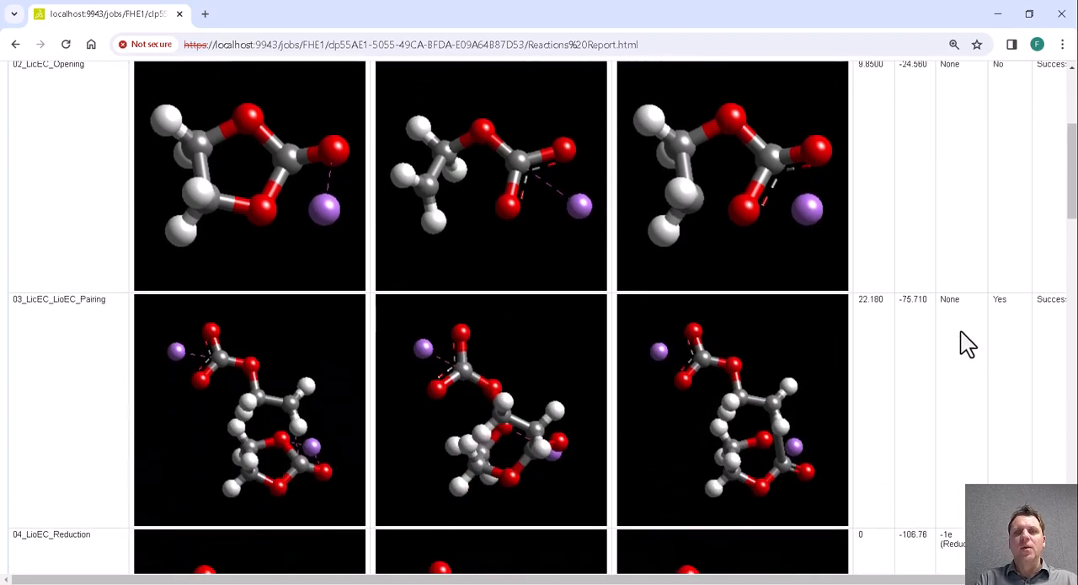
scroll(down, 3)
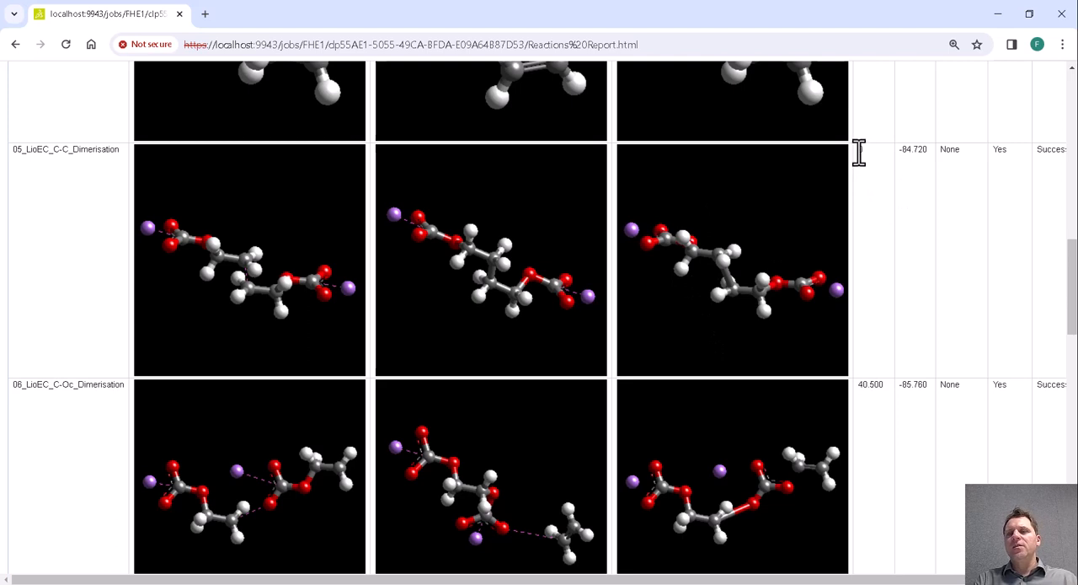
mouse_move(867, 159)
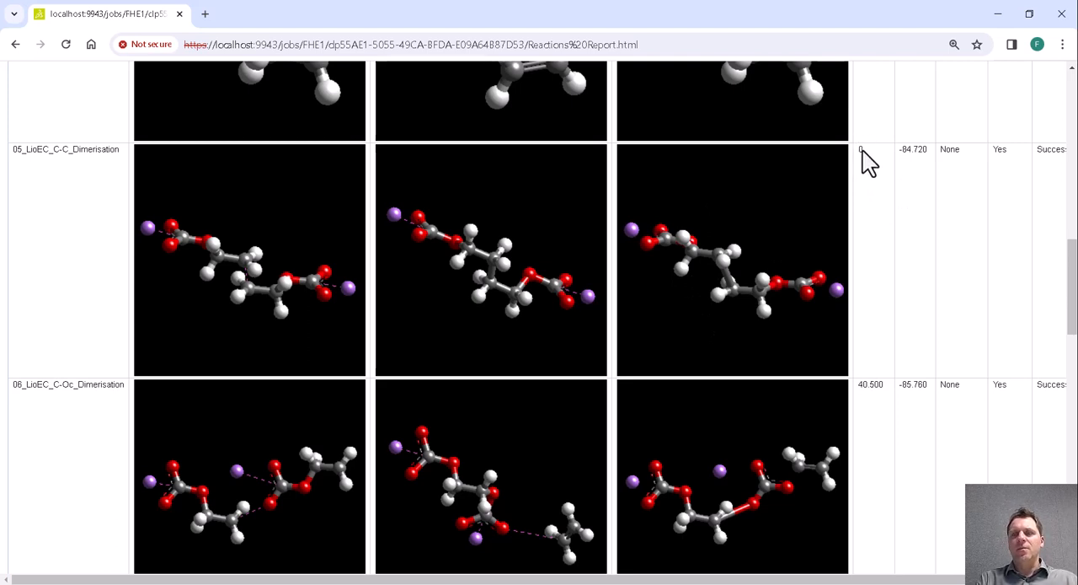
mouse_move(975, 170)
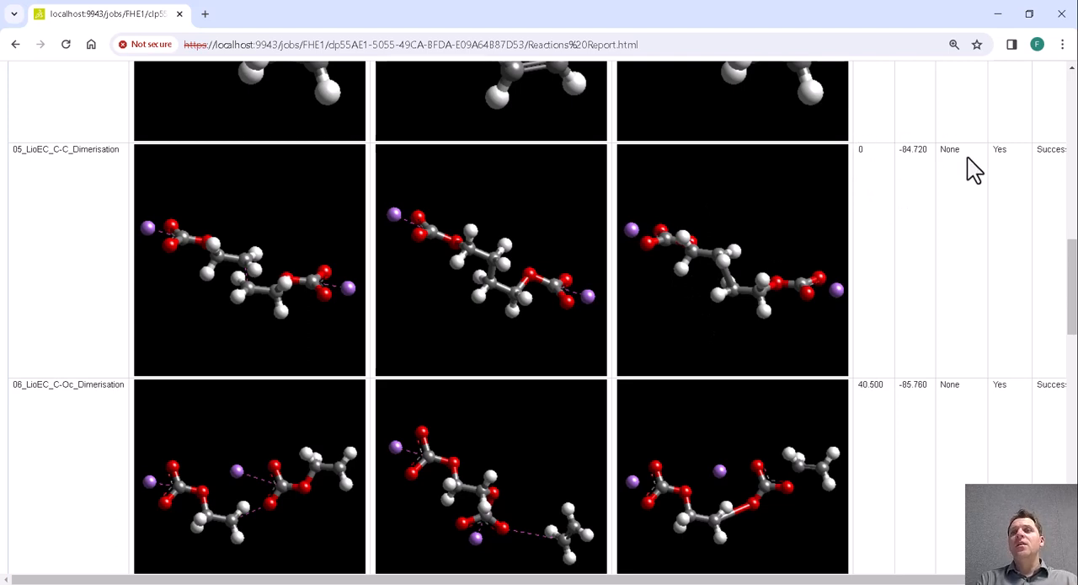
mouse_move(967, 166)
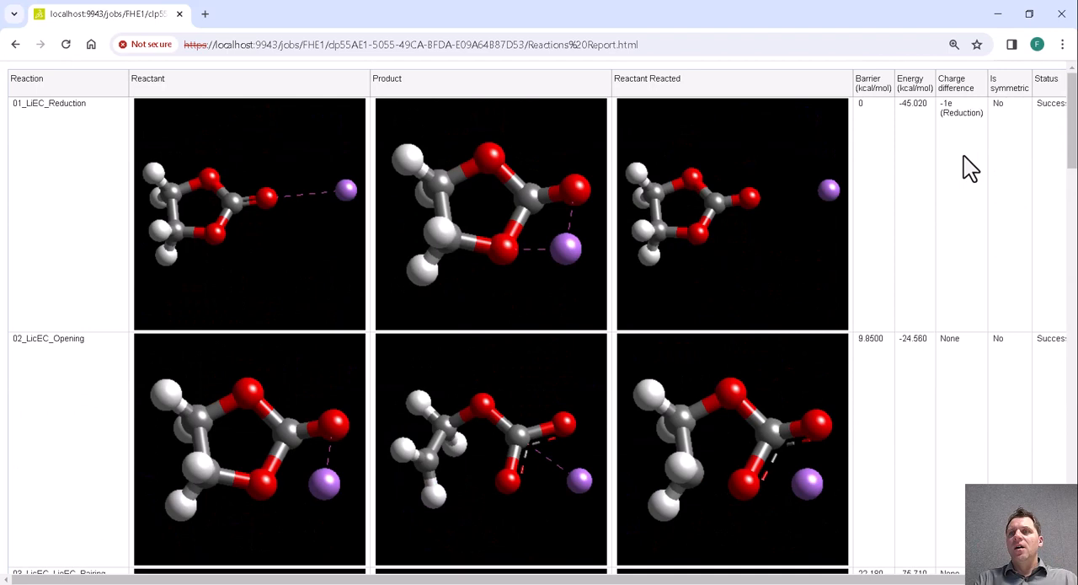
double_click(961, 108)
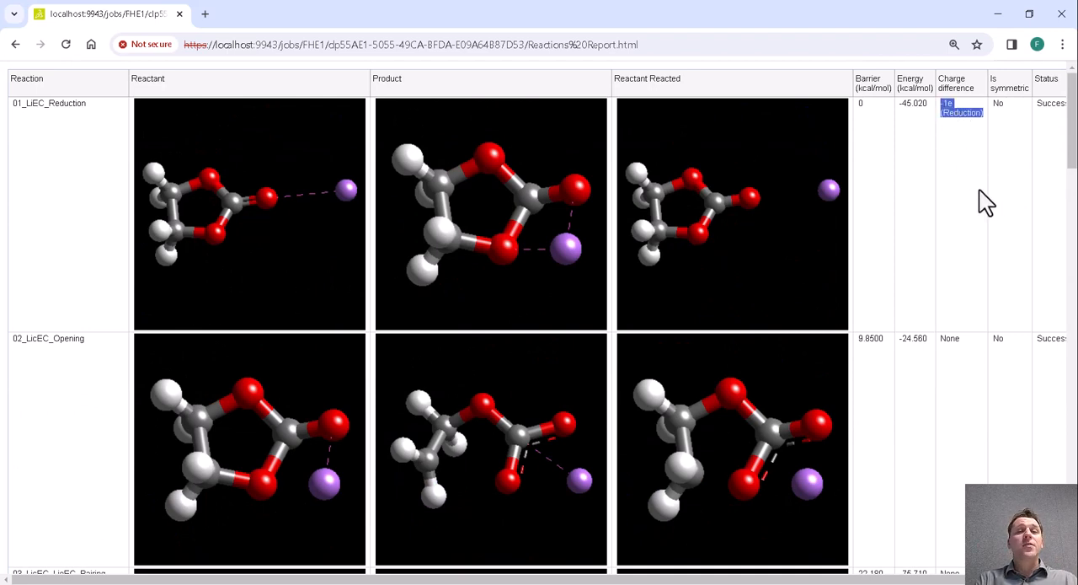
mouse_move(908, 189)
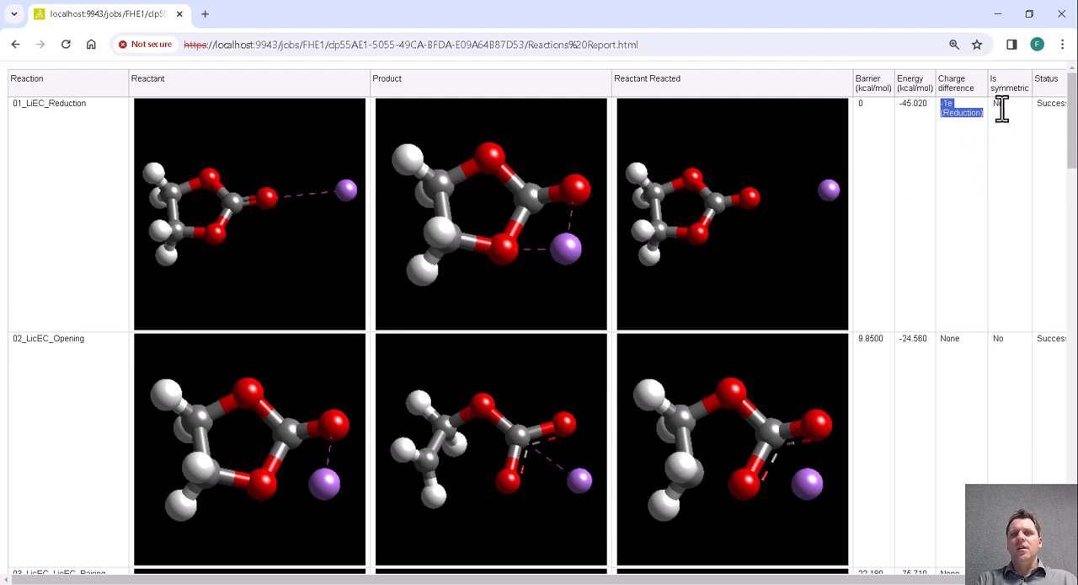
mouse_move(1057, 123)
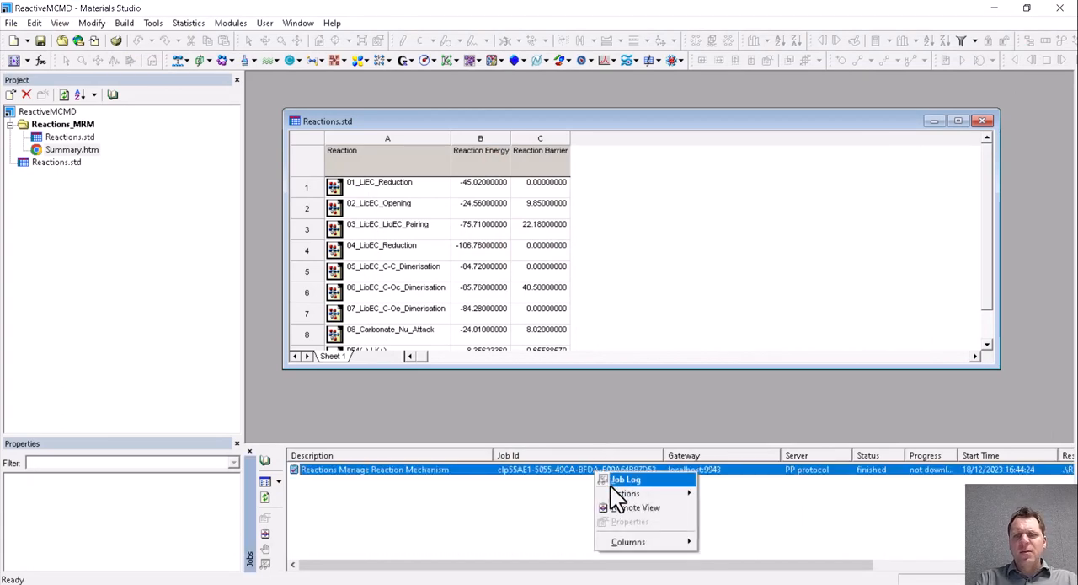
- Download the validation job results, then review and close Reactions initialized.std
click(784, 347)
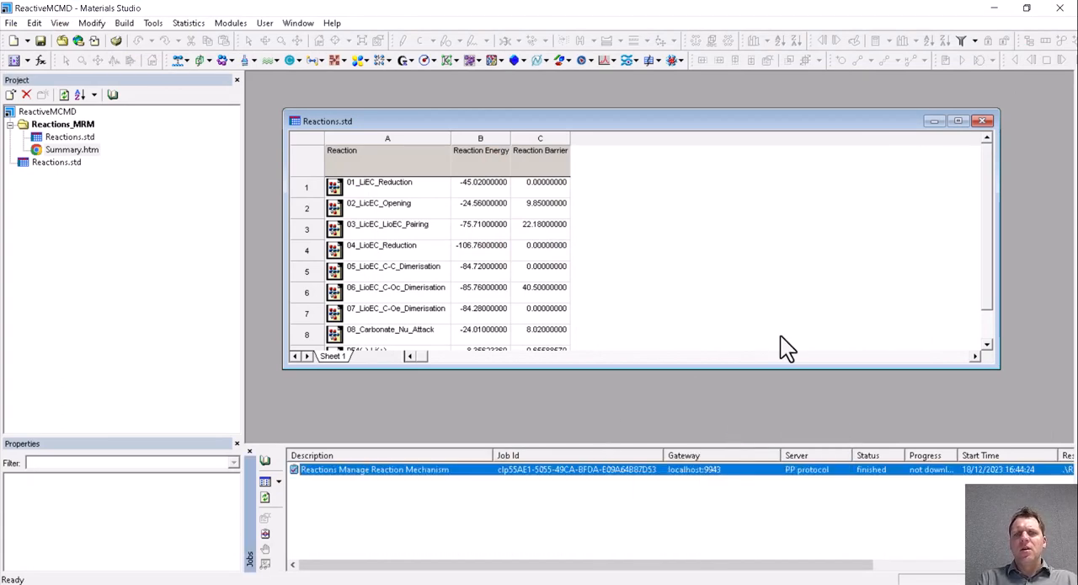
mouse_move(891, 180)
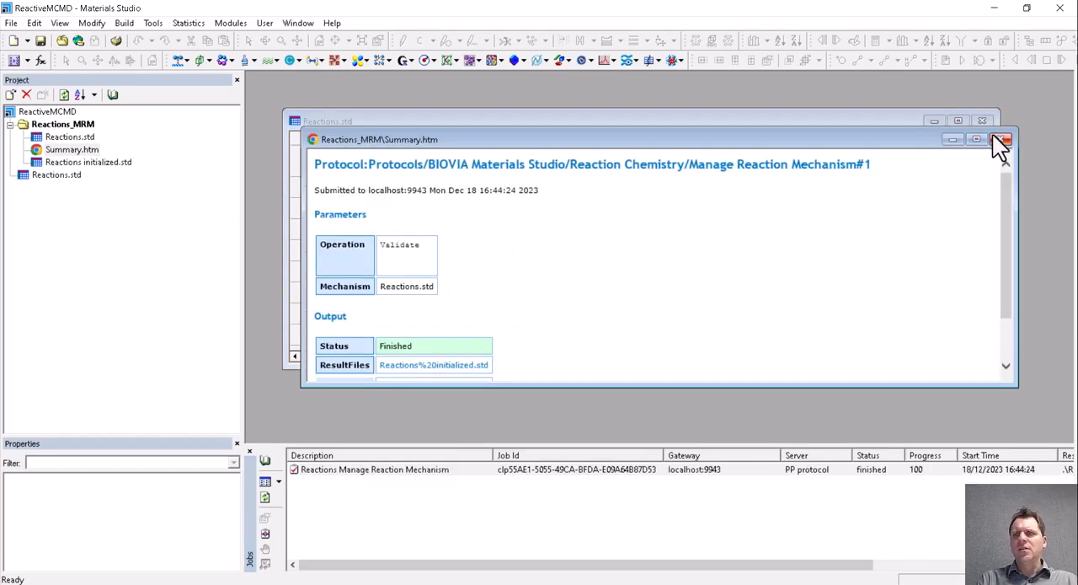
click(1004, 139)
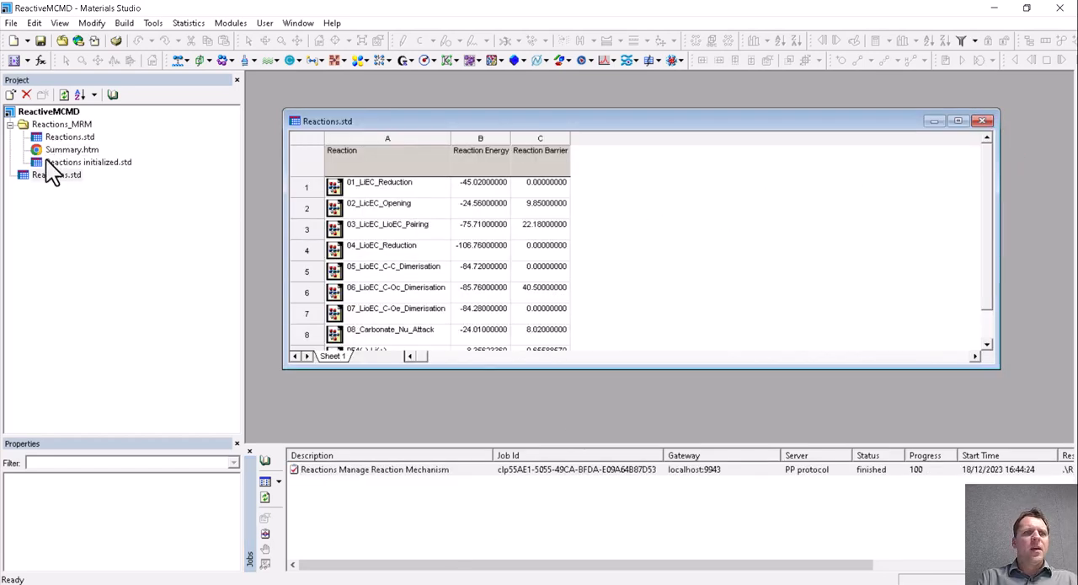
double_click(89, 162)
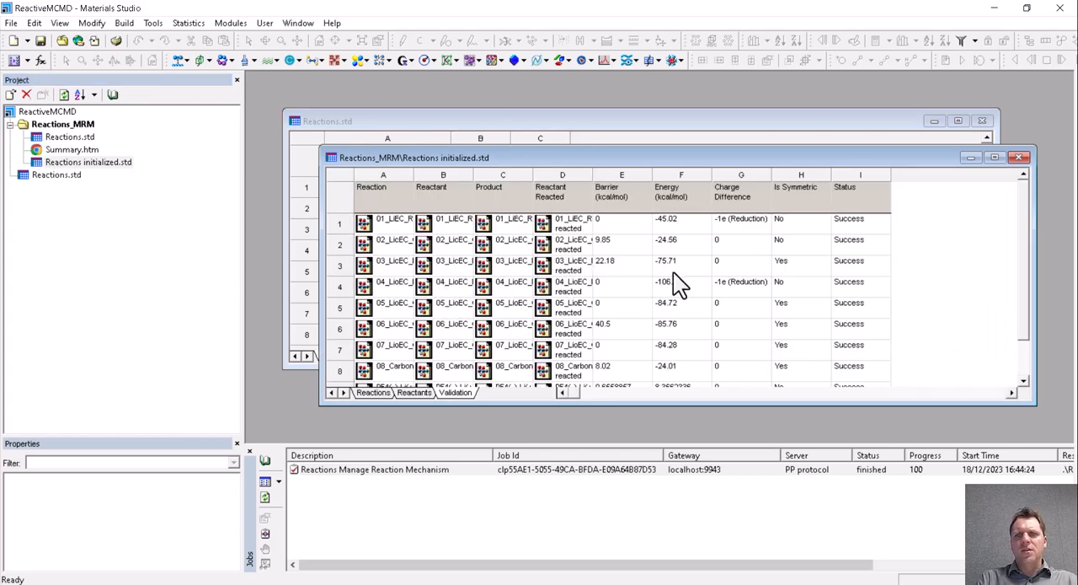
scroll(down, 3)
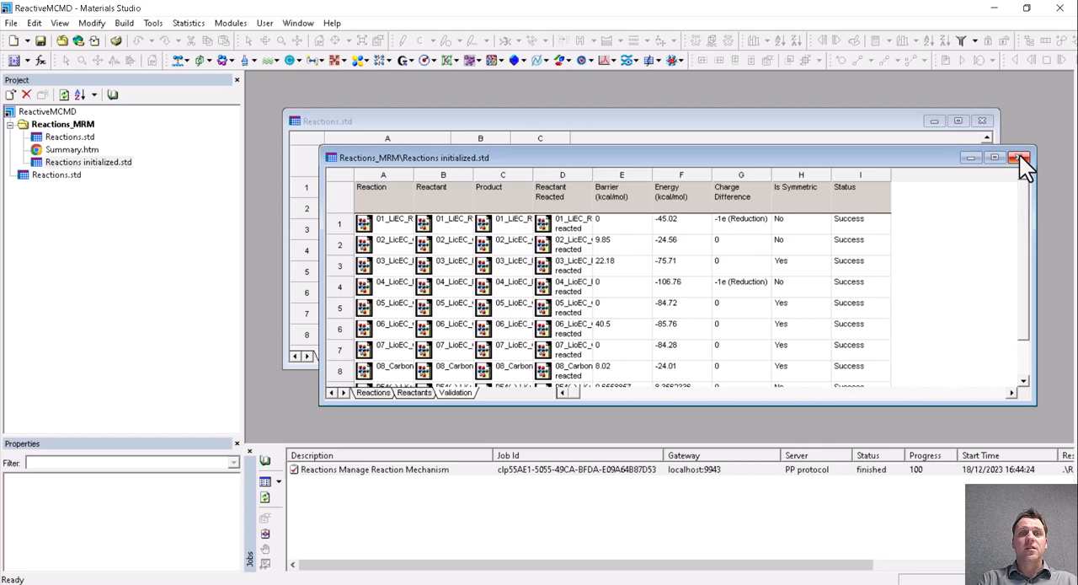
click(1020, 158)
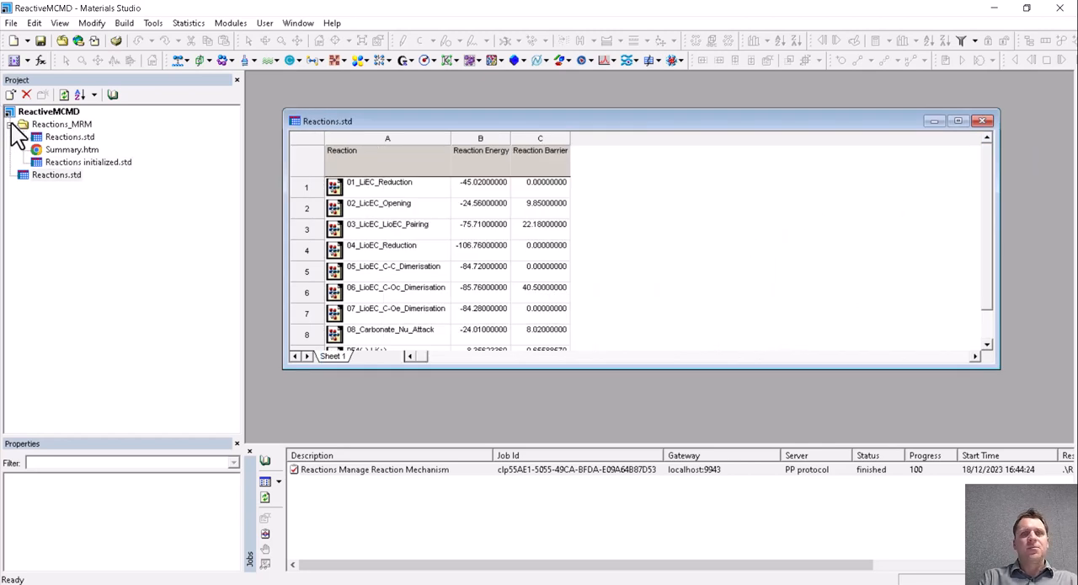
- Collapse Reactions_MRM and import cell.xsd from Examples > Scripting
click(10, 124)
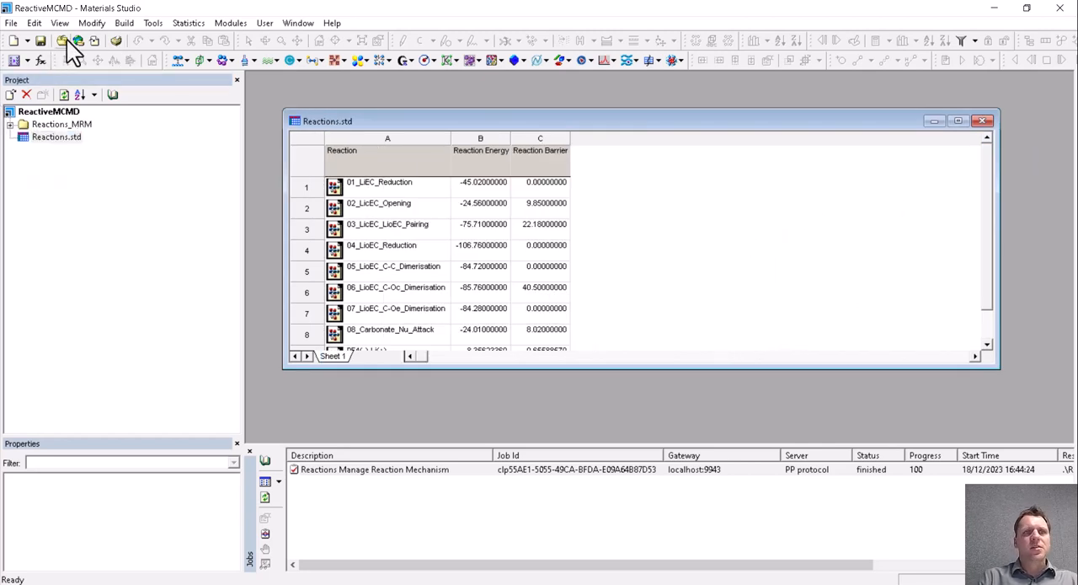
click(62, 41)
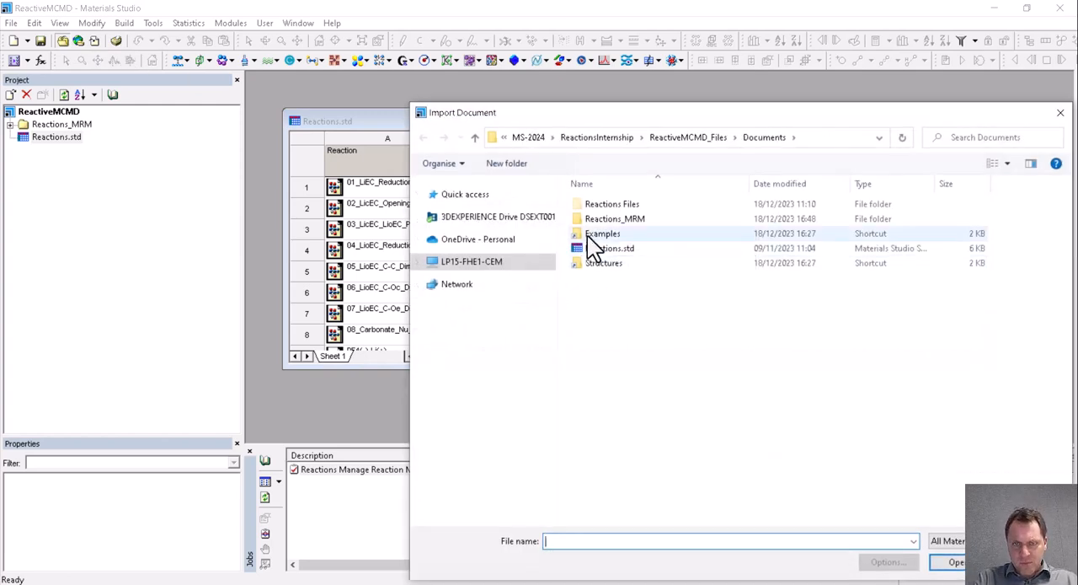
double_click(604, 233)
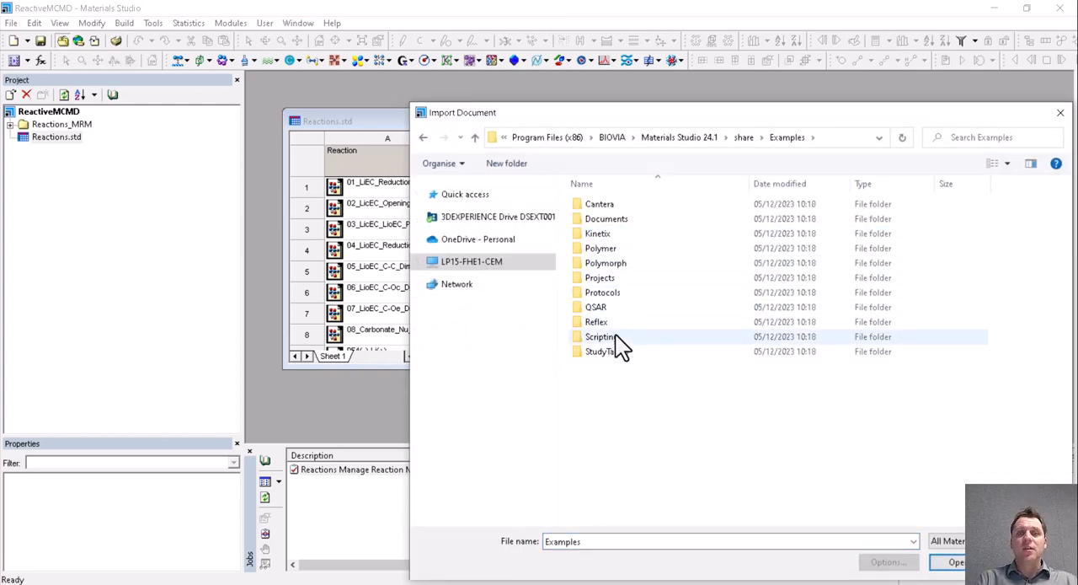
double_click(601, 336)
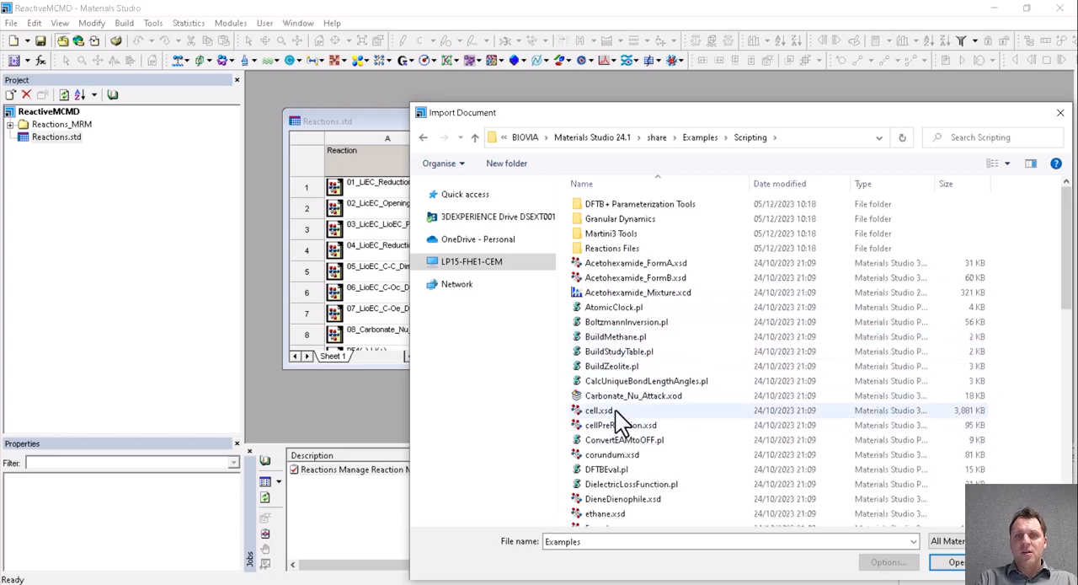
double_click(600, 410)
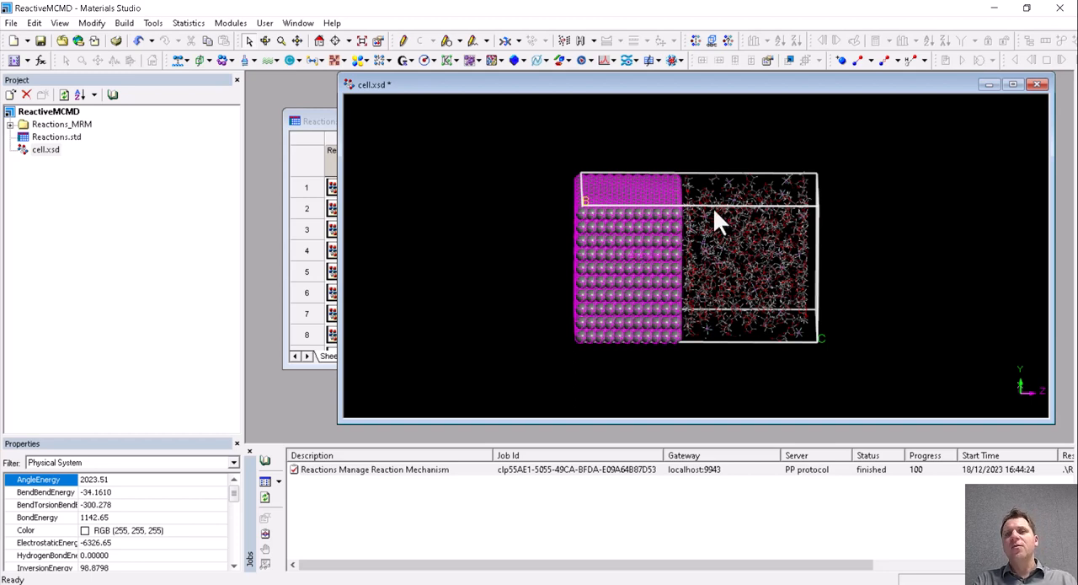
mouse_move(752, 369)
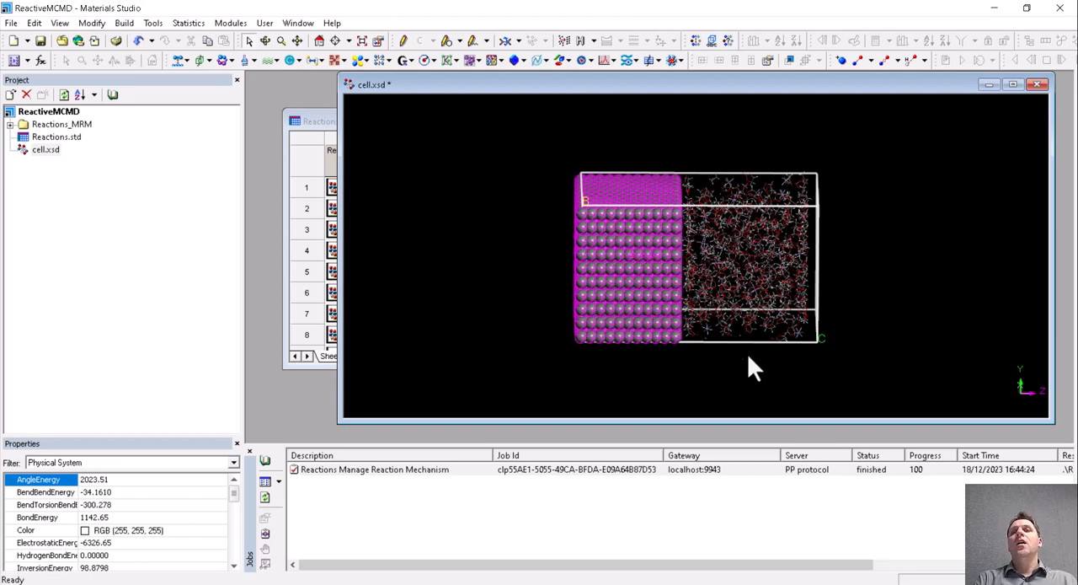
mouse_move(704, 350)
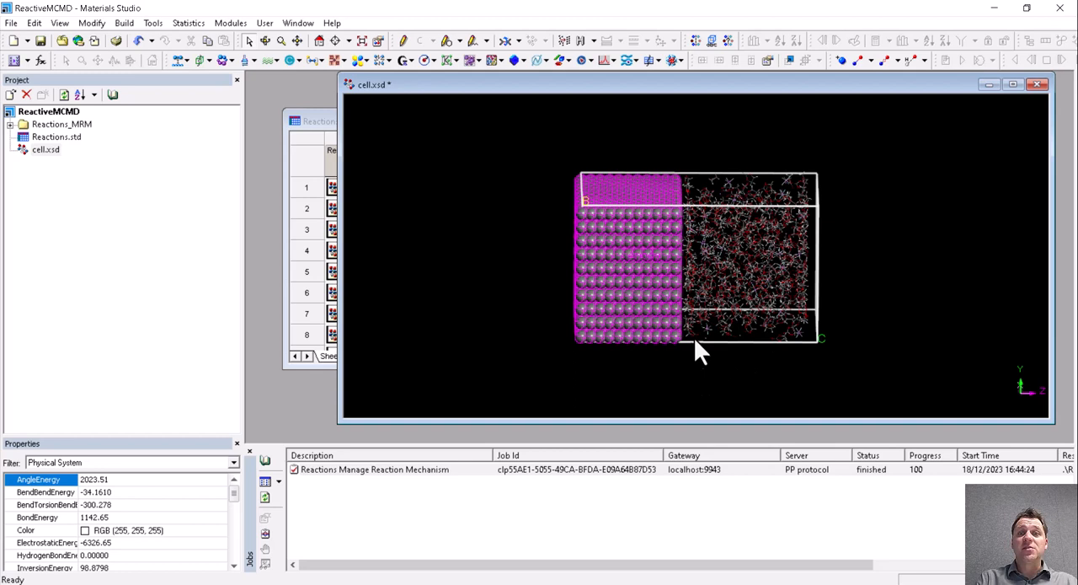
mouse_move(444, 198)
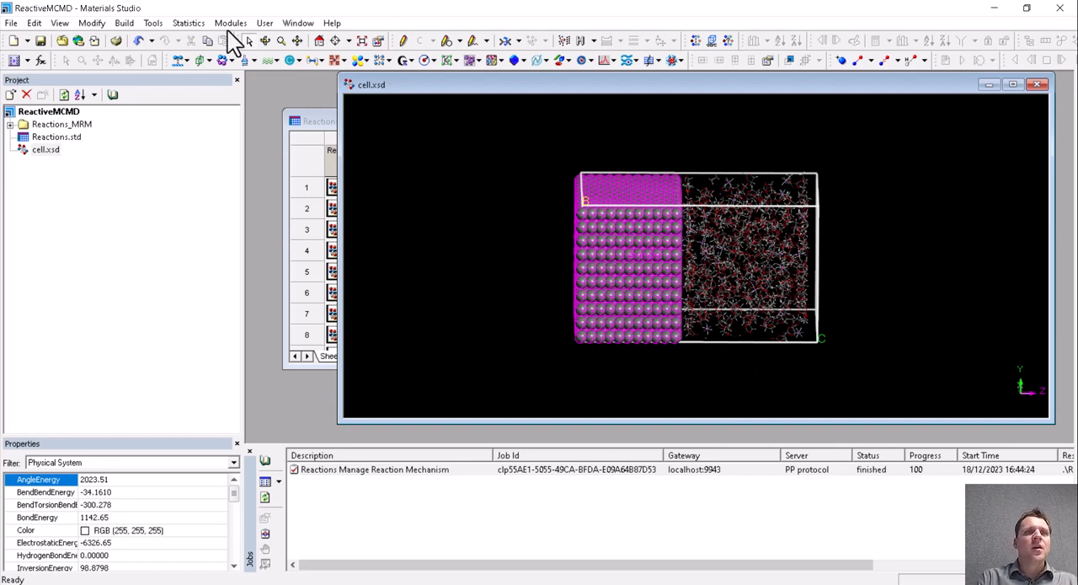
click(34, 23)
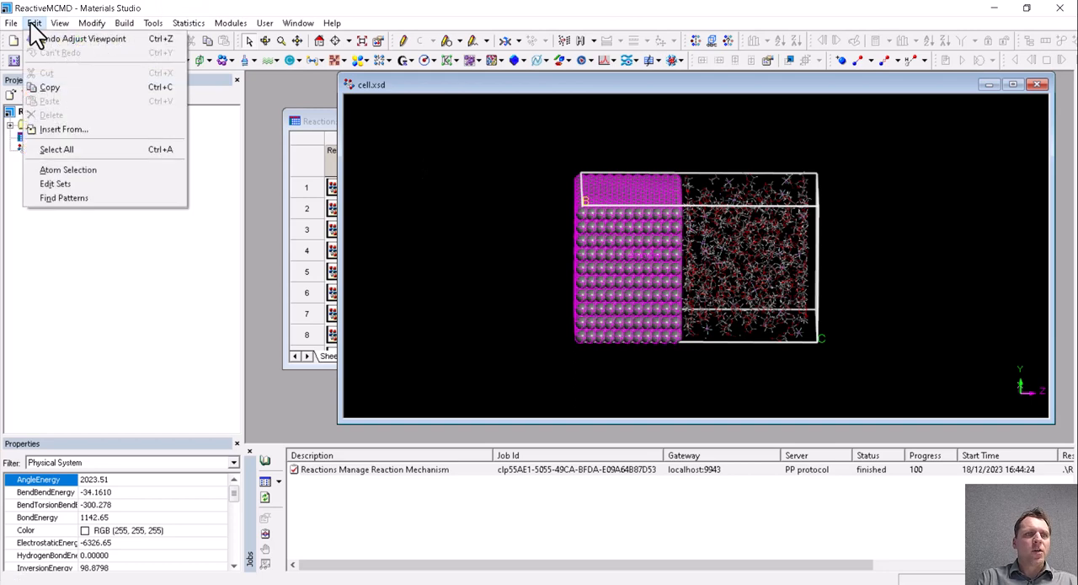
click(54, 183)
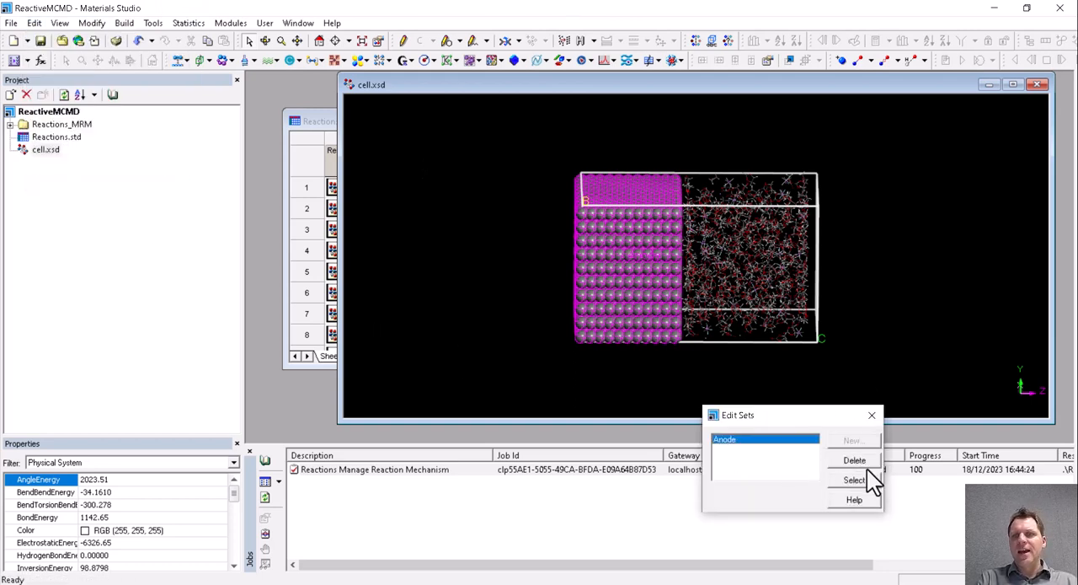
click(853, 479)
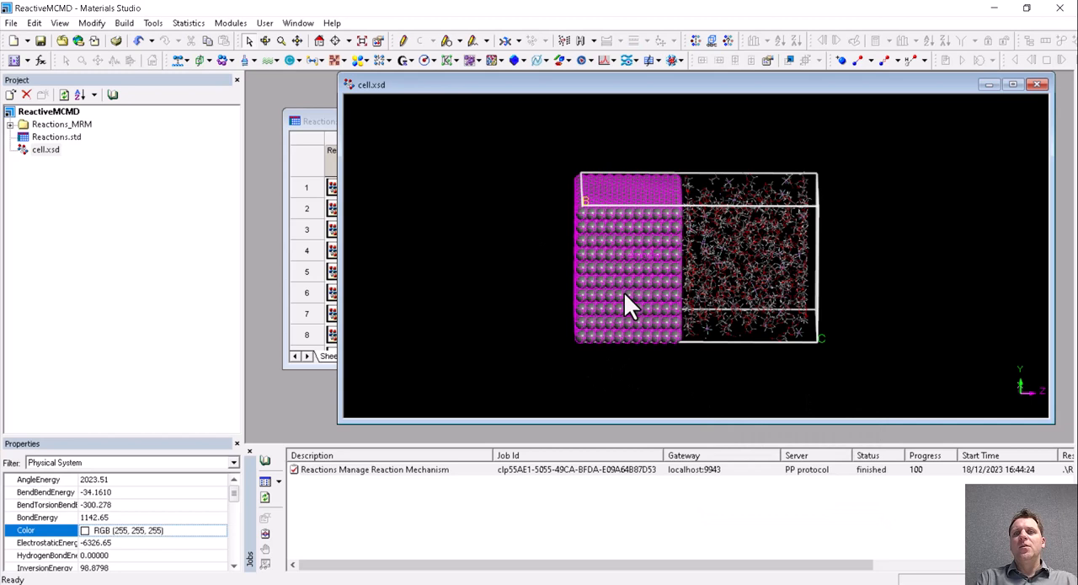
mouse_move(670, 209)
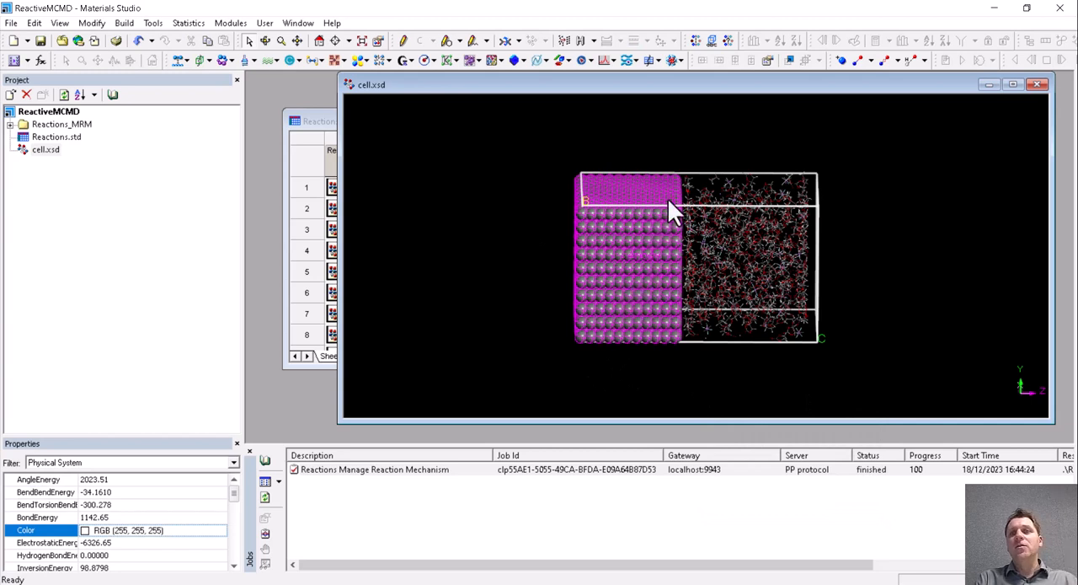
mouse_move(737, 272)
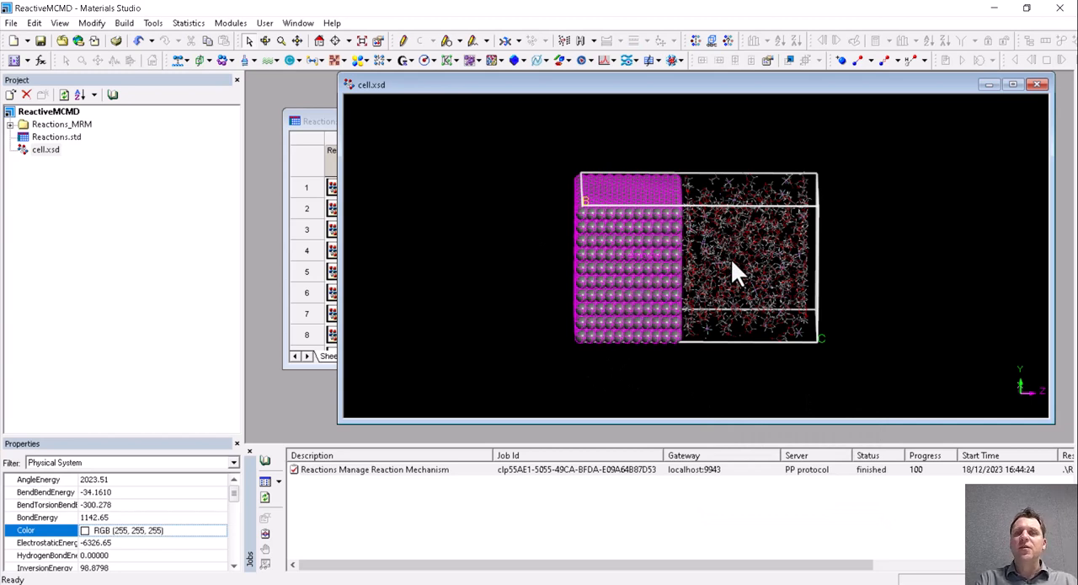
mouse_move(708, 274)
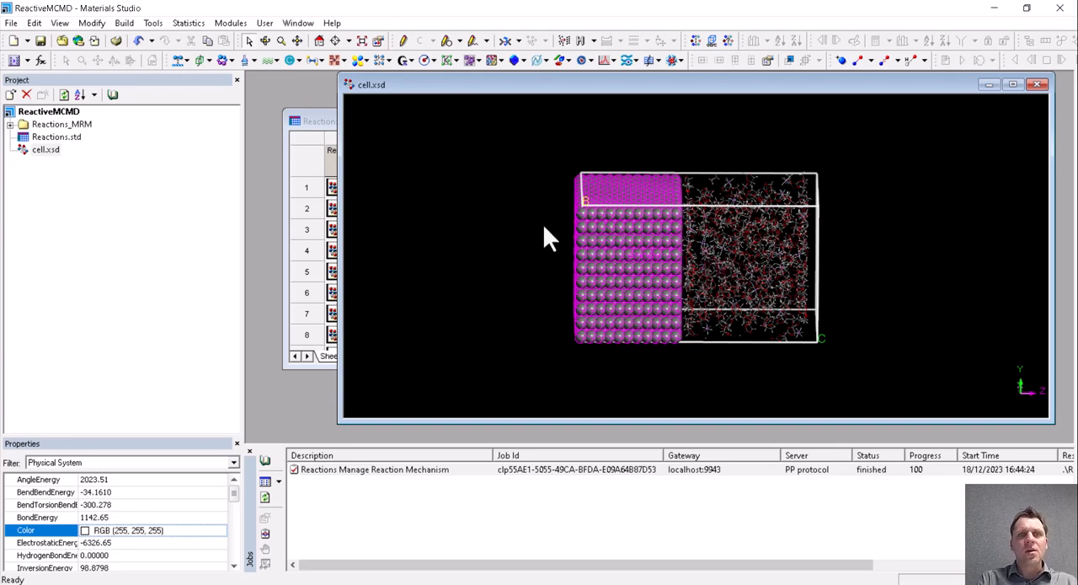
mouse_move(152, 29)
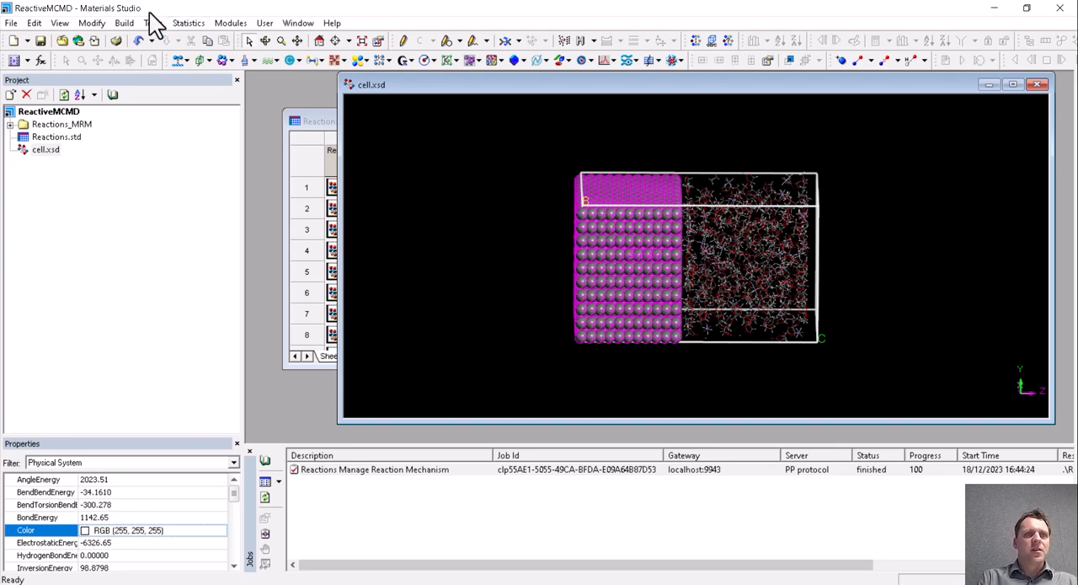
- Select the Run Monte Carlo Reactive Molecular Dynamics protocol in Pipeline Pilot Protocols
click(153, 23)
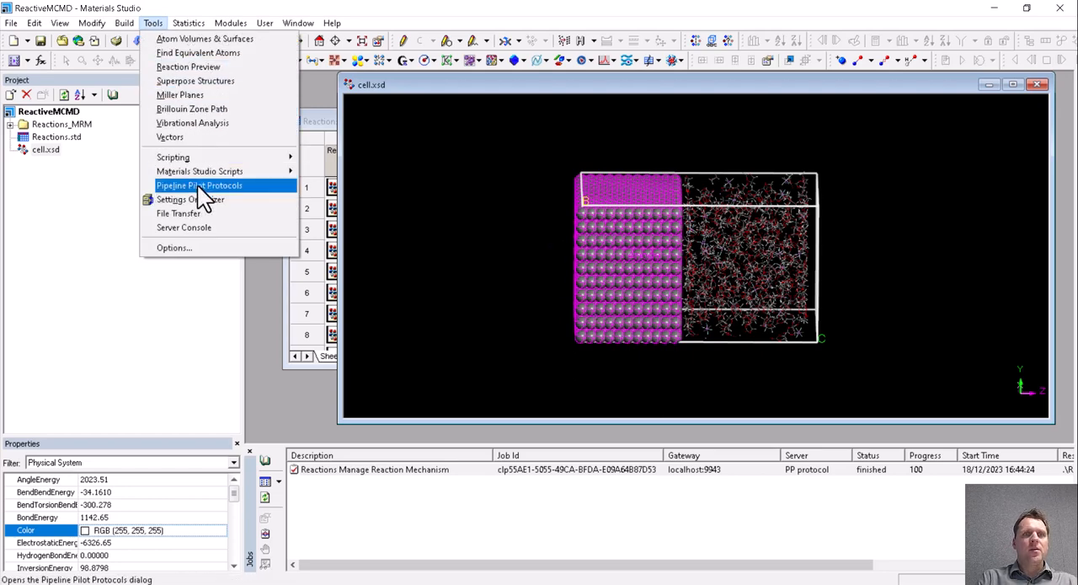
click(202, 198)
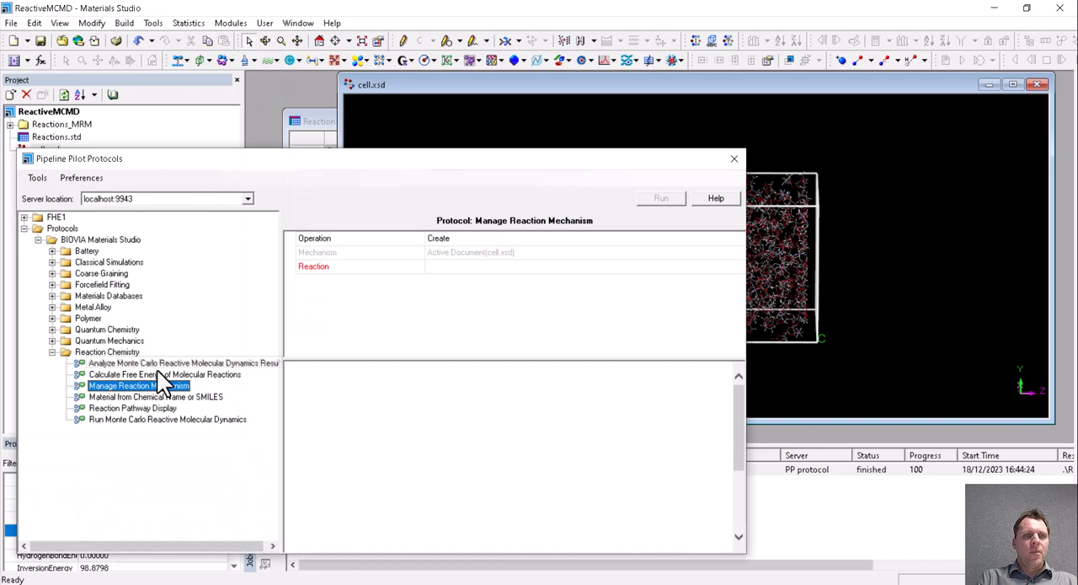
click(166, 419)
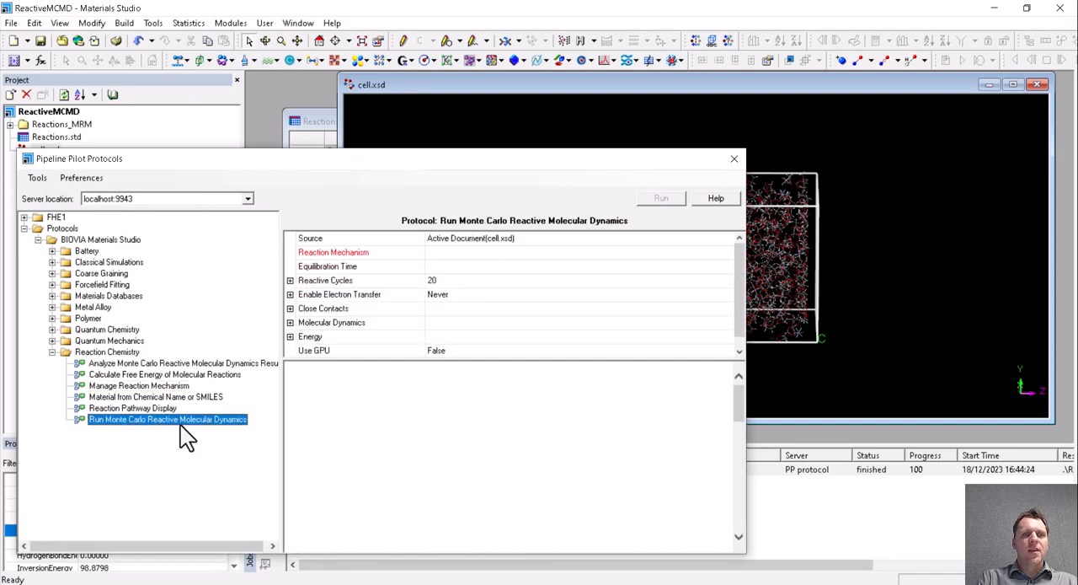
mouse_move(548, 341)
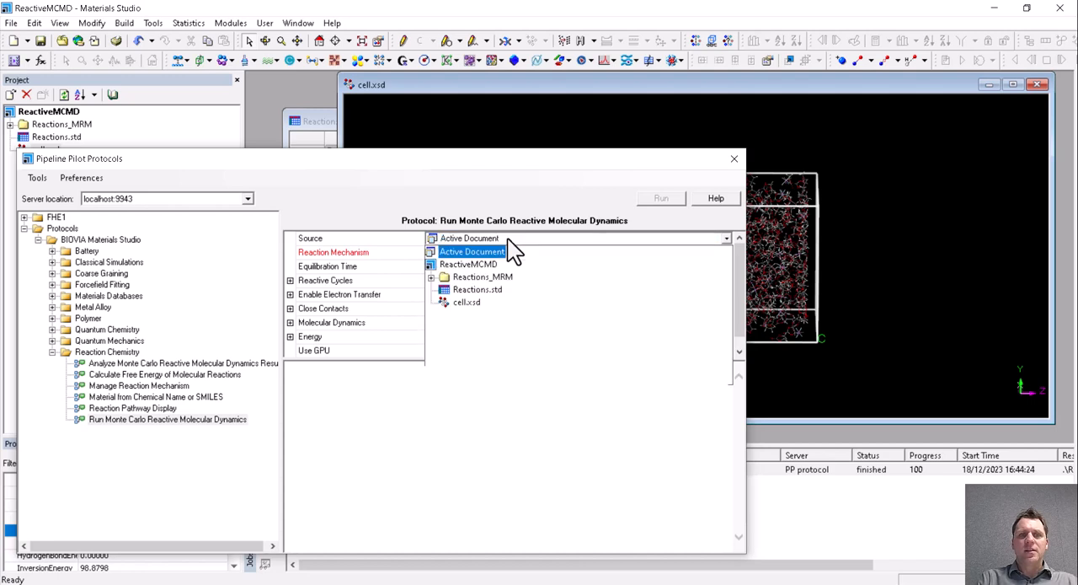
- Set Reaction Mechanism to Reactions.std and expand the Reactive Cycles settings
click(469, 252)
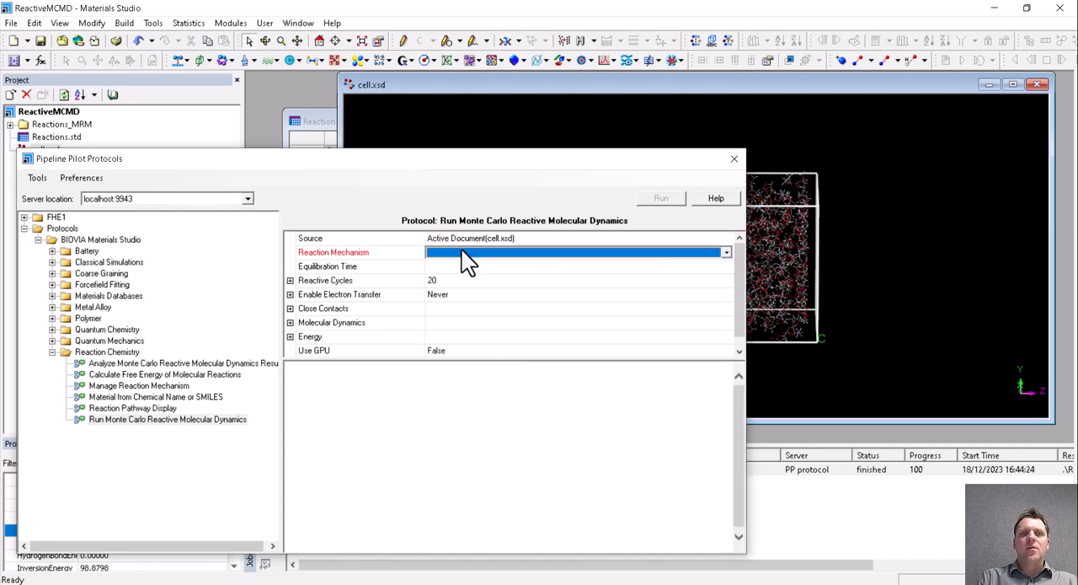
click(724, 252)
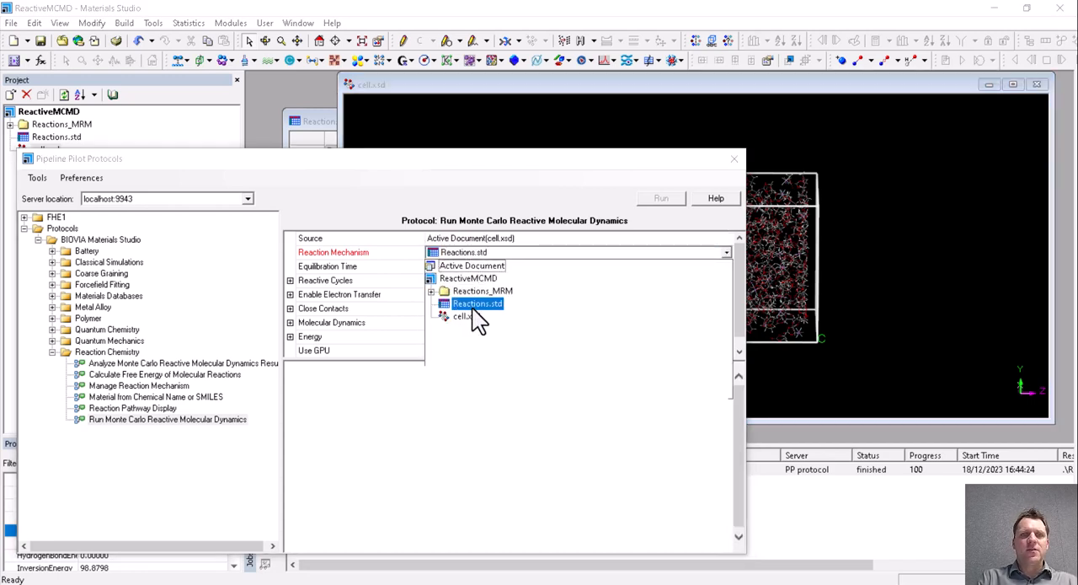
click(478, 303)
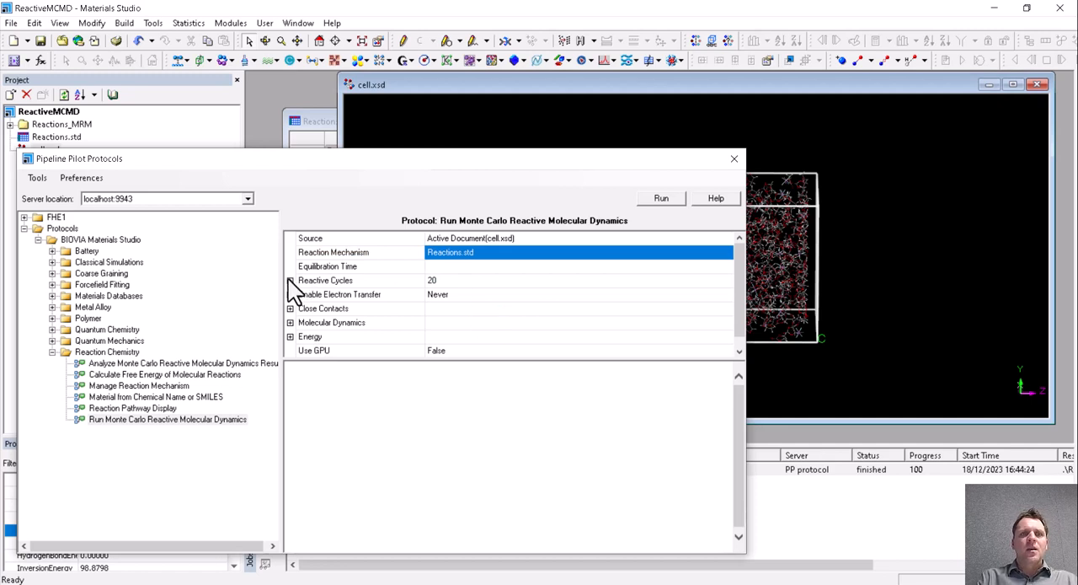
click(290, 280)
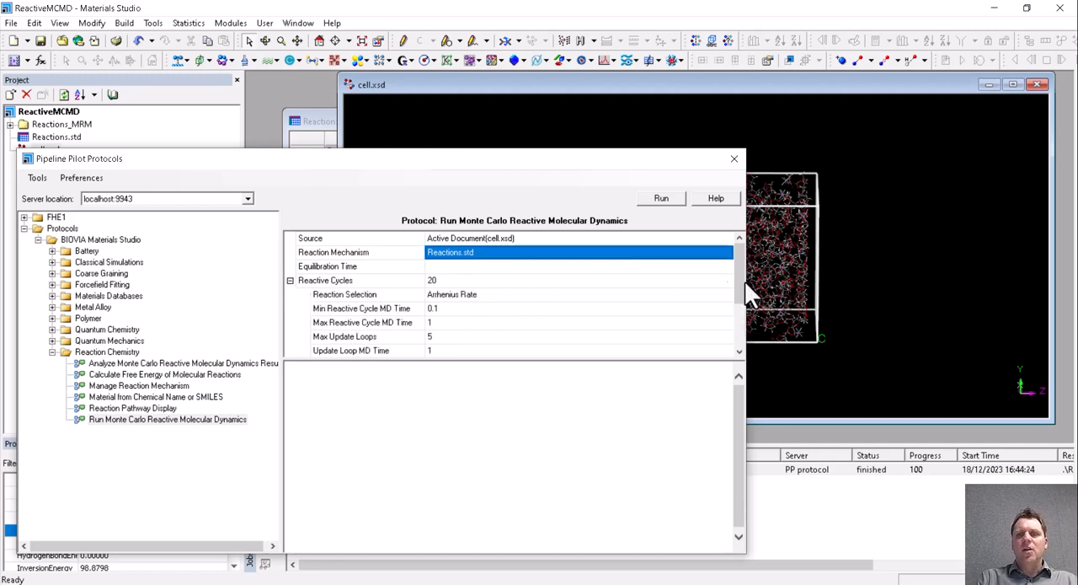
- Set 200 reactive cycles with structure output every 20 cycles, then collapse the sub-settings
scroll(down, 3)
text(0)
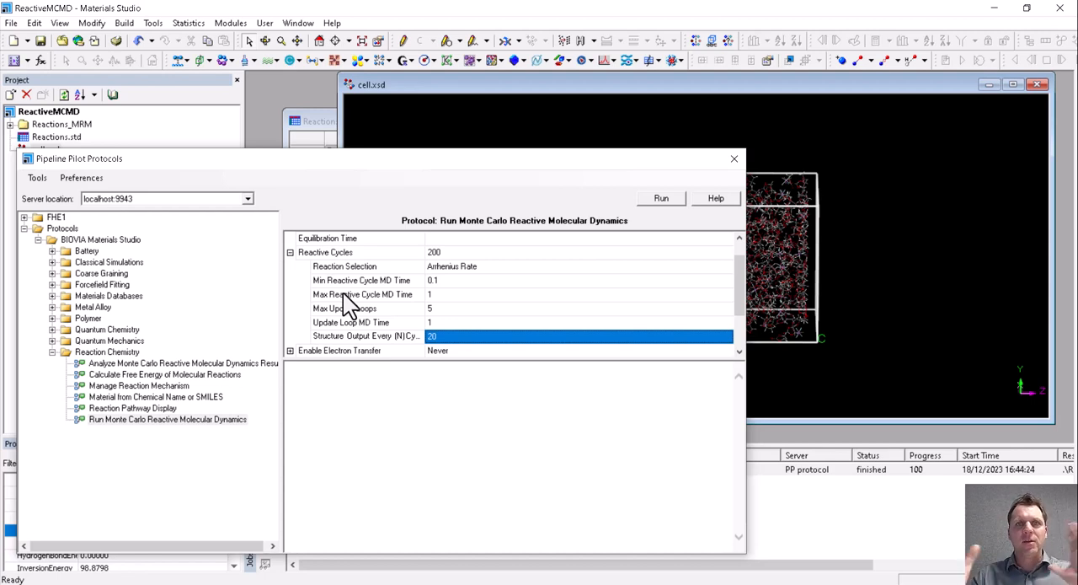
mouse_move(344, 303)
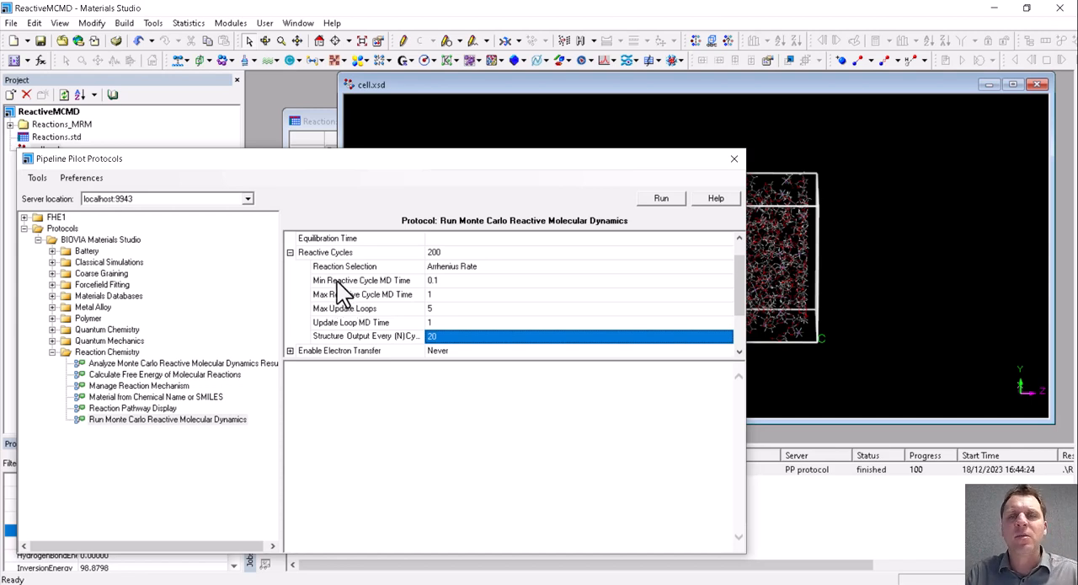
click(362, 294)
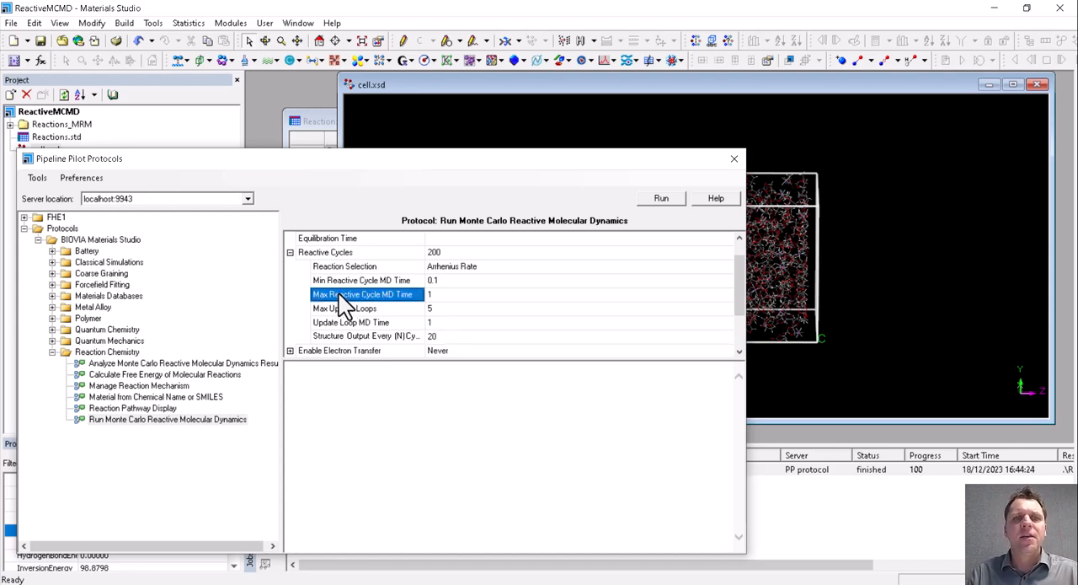
mouse_move(438, 337)
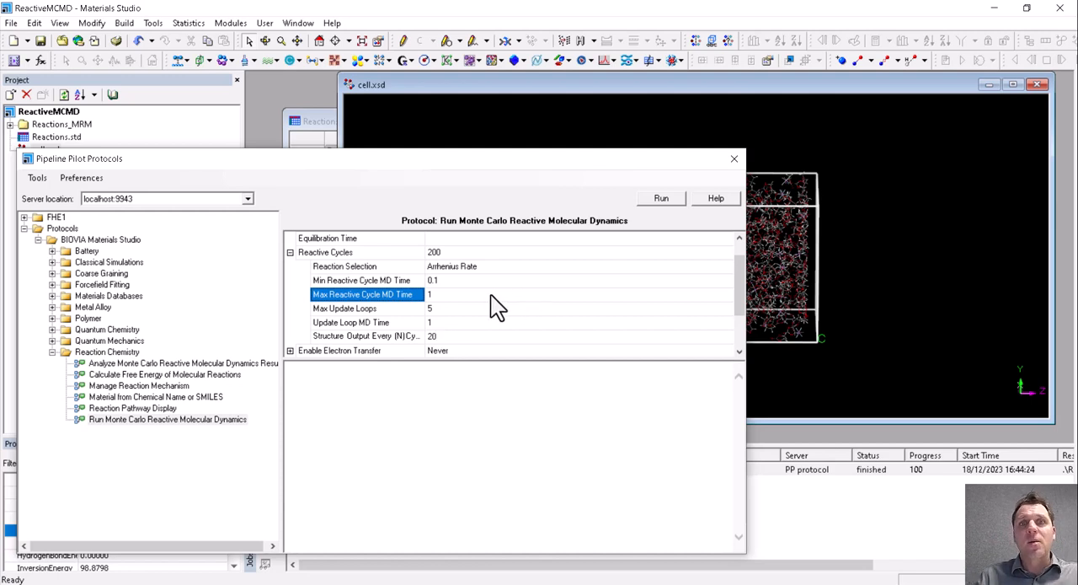
mouse_move(524, 302)
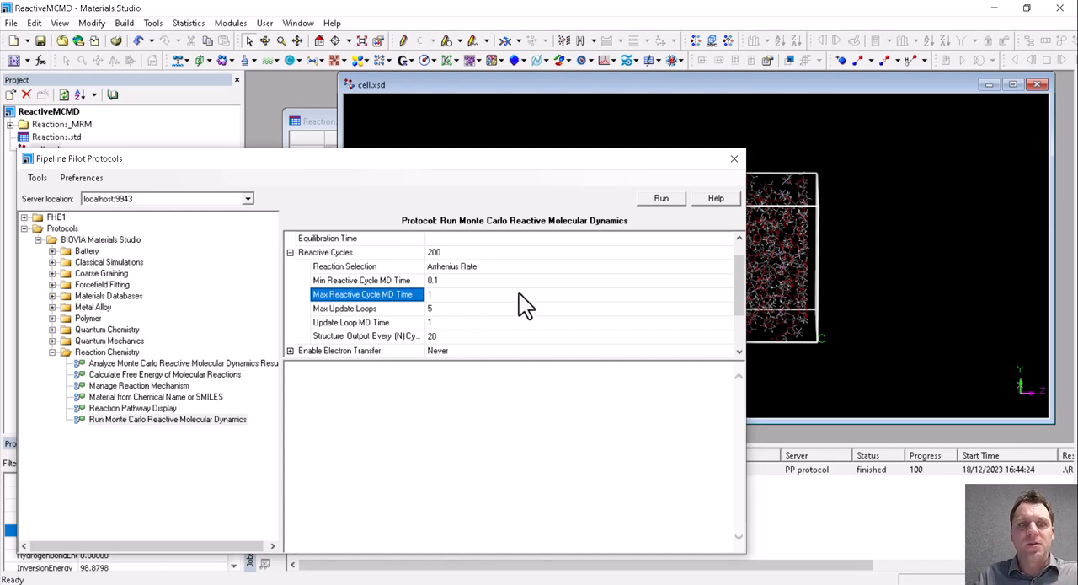
click(325, 252)
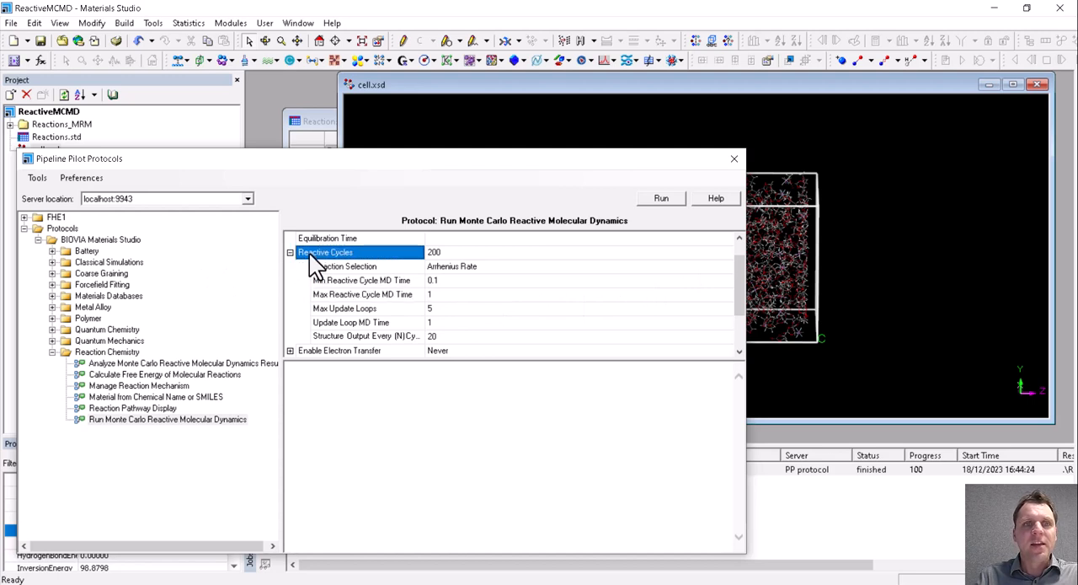
click(290, 252)
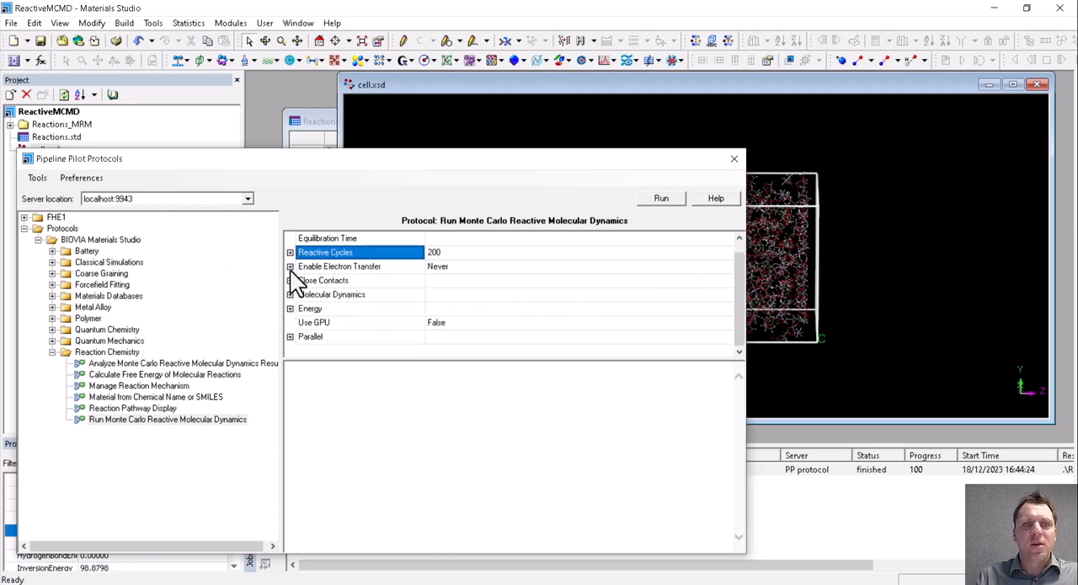
- Enable Charge Transfer Zone electron transfer on the Anode set with width 10
click(290, 266)
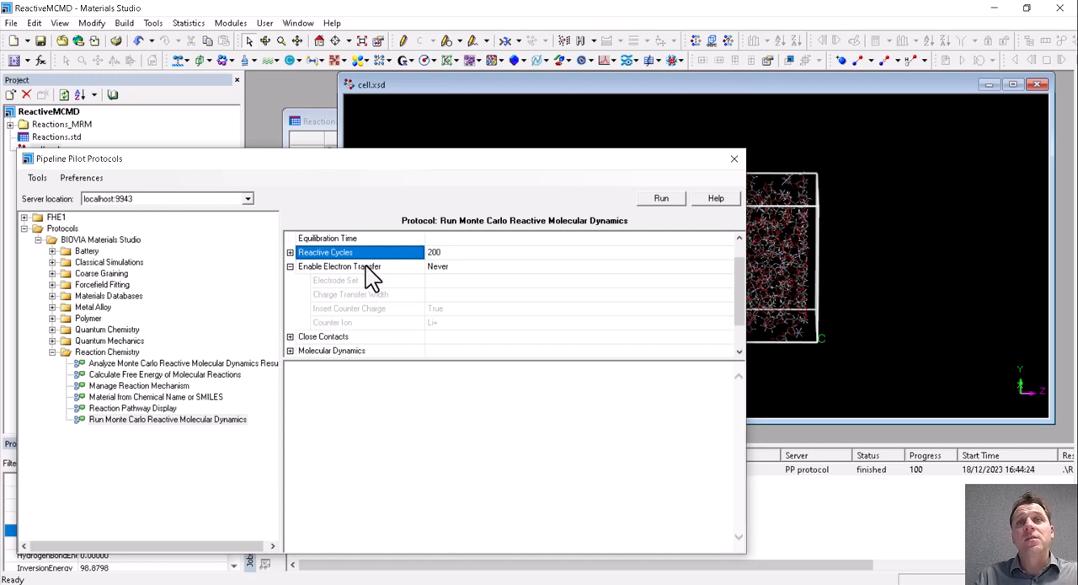
mouse_move(447, 278)
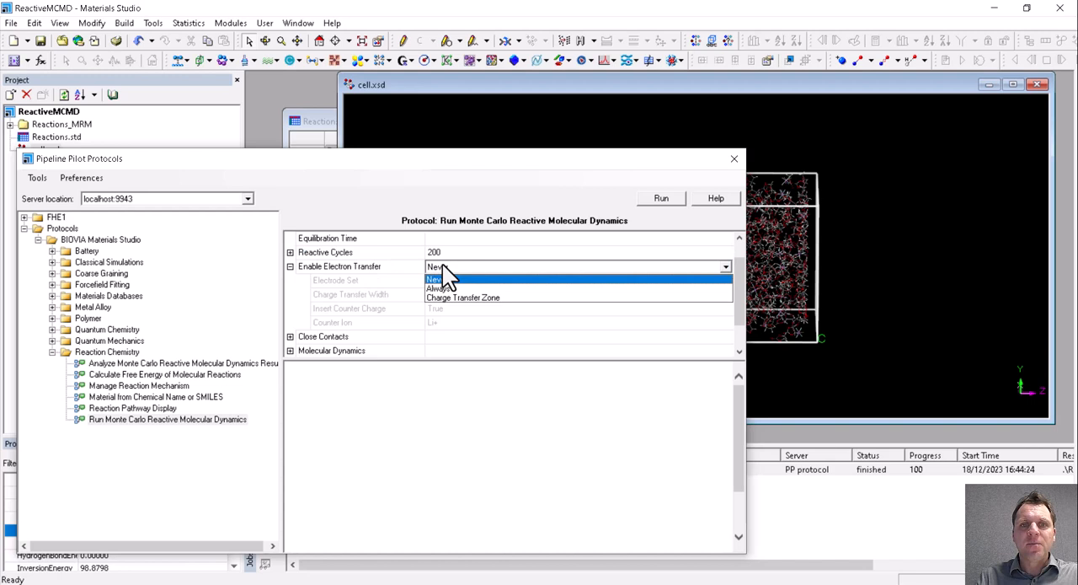
click(462, 298)
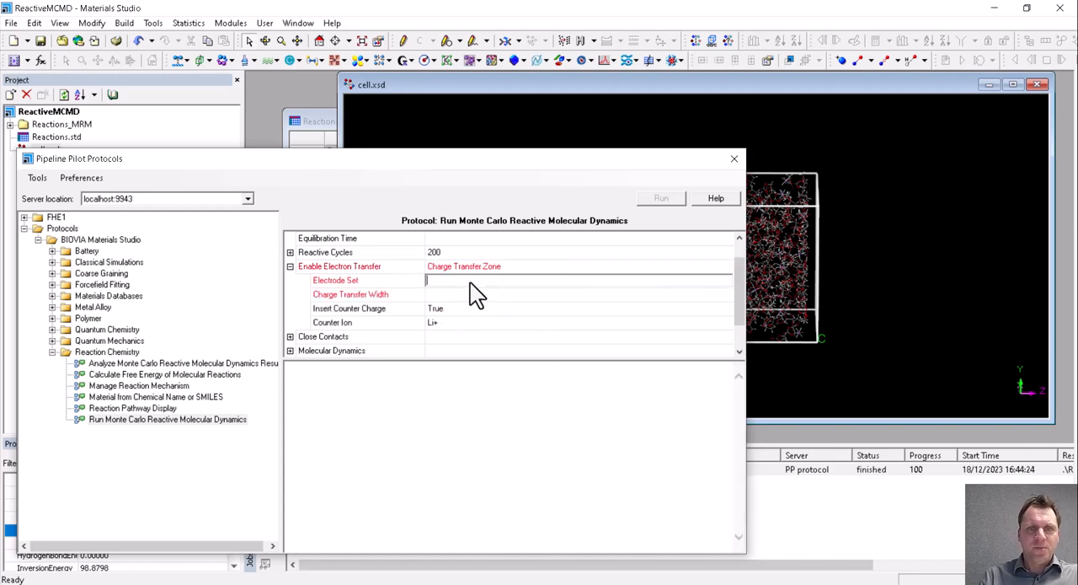
text(Anode)
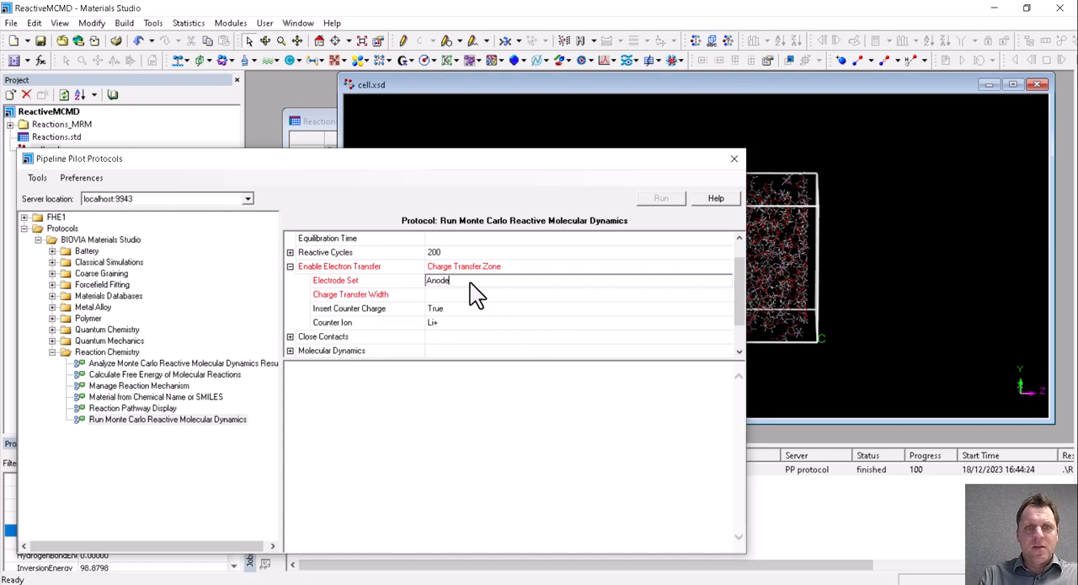
click(471, 294)
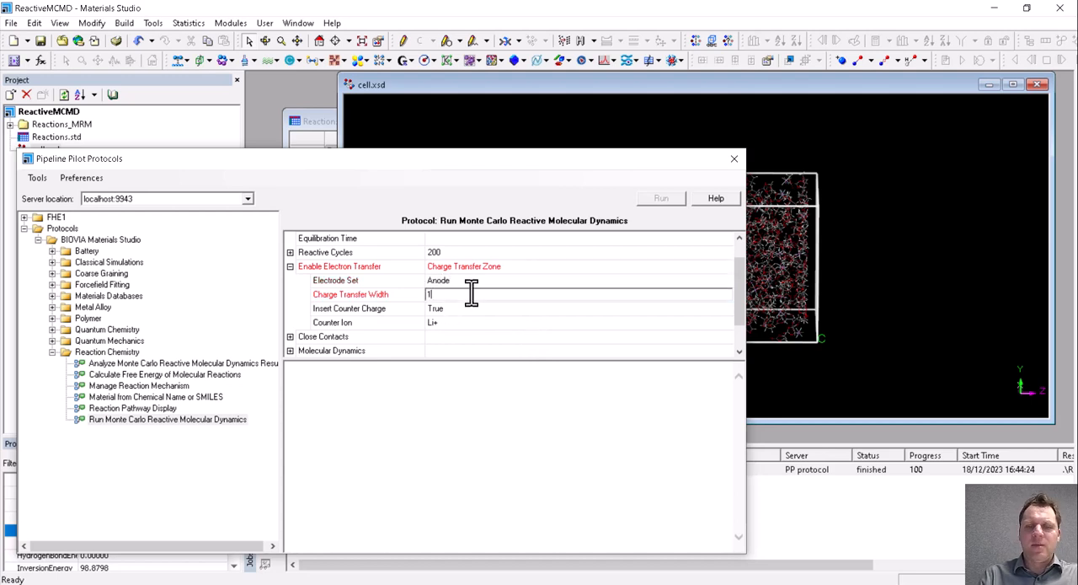
text(0)
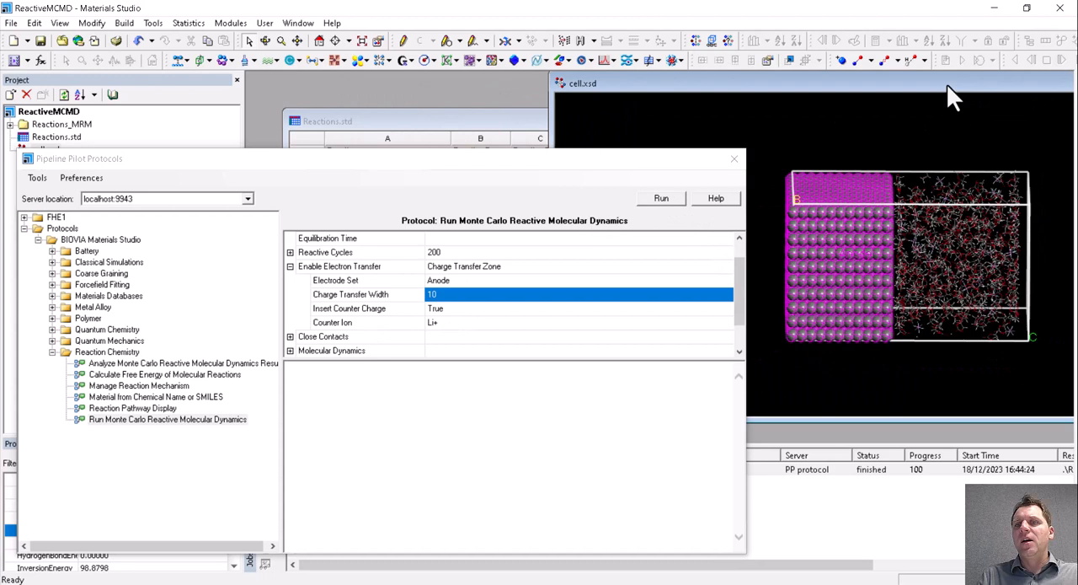
mouse_move(947, 257)
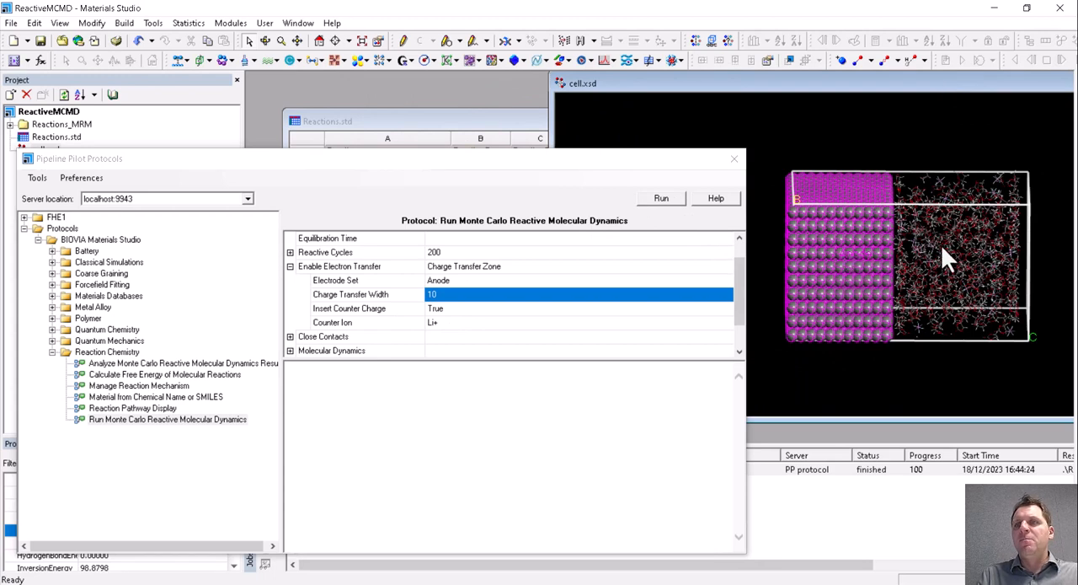
mouse_move(588, 339)
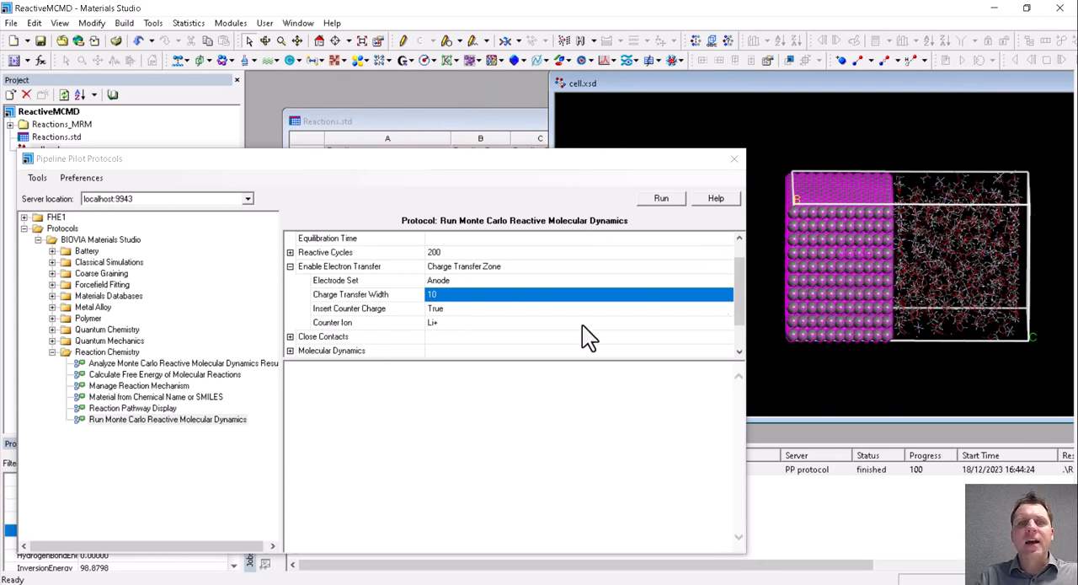
mouse_move(974, 285)
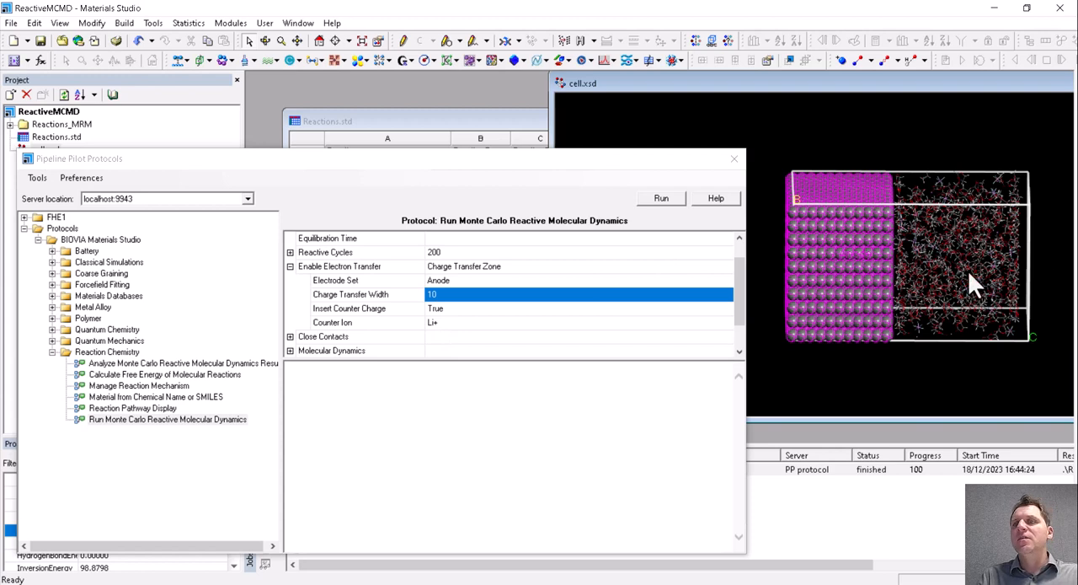
mouse_move(328, 248)
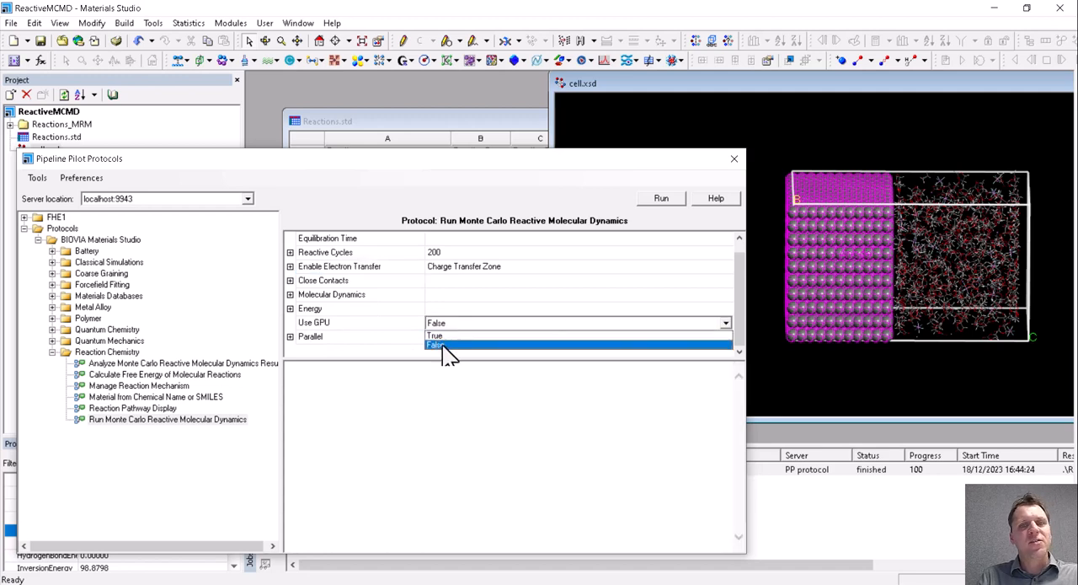
- Run the simulation with Use GPU True, then view cell Species and Candidates.pdf
click(435, 335)
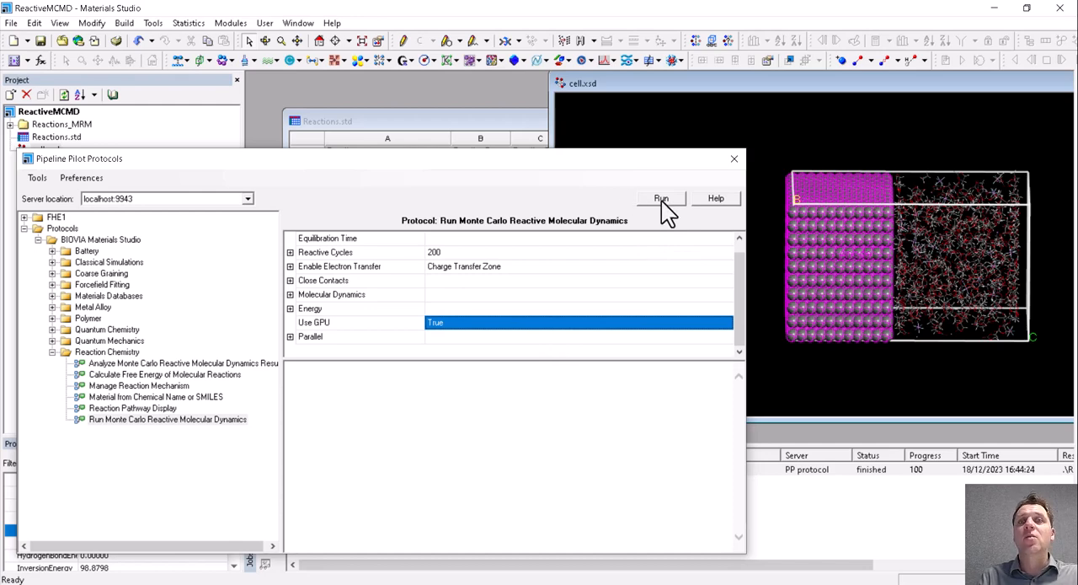
click(662, 198)
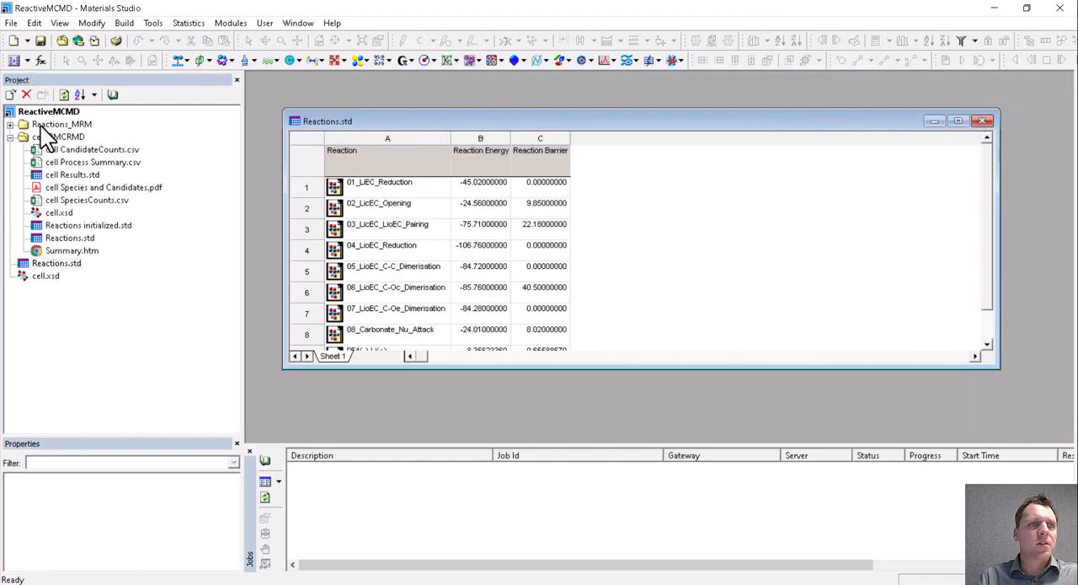
click(982, 121)
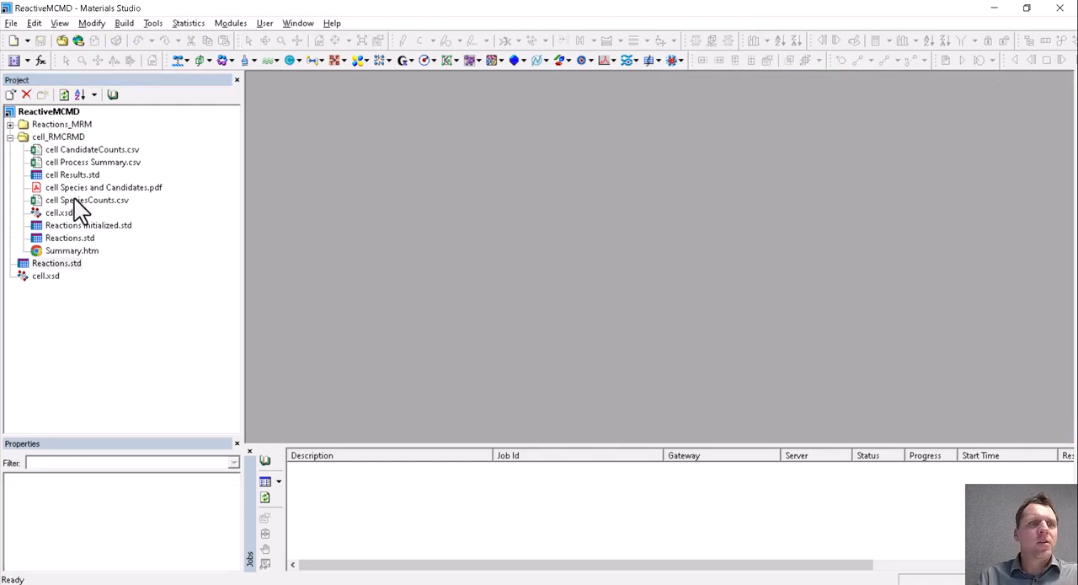
click(104, 187)
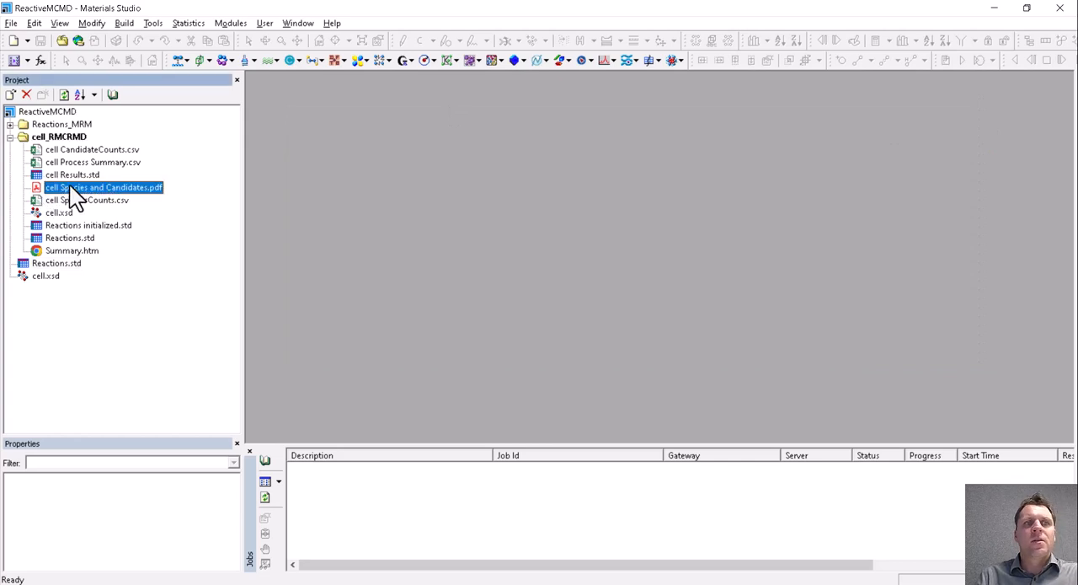
double_click(103, 187)
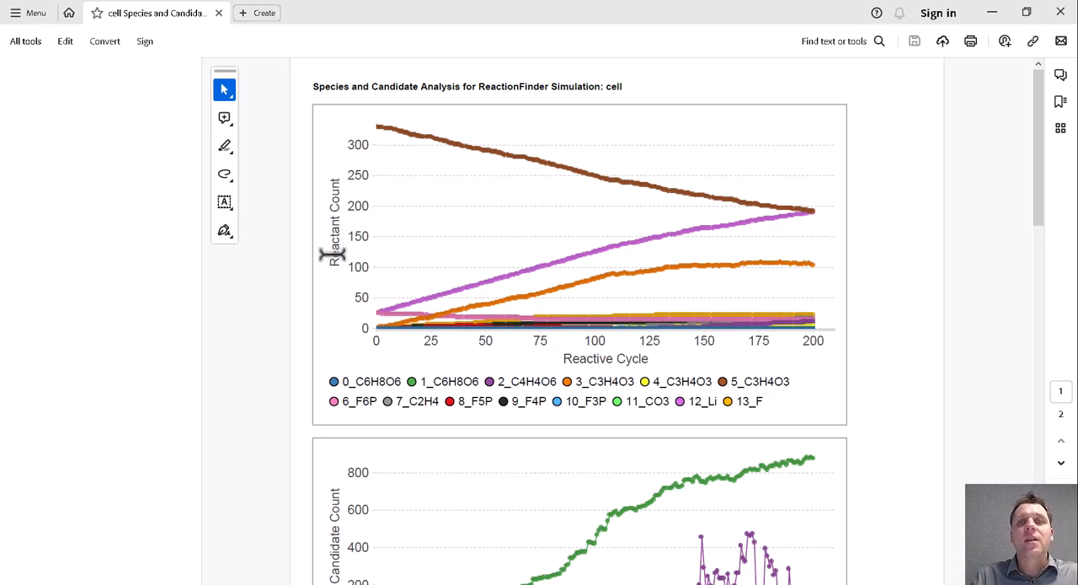
mouse_move(462, 130)
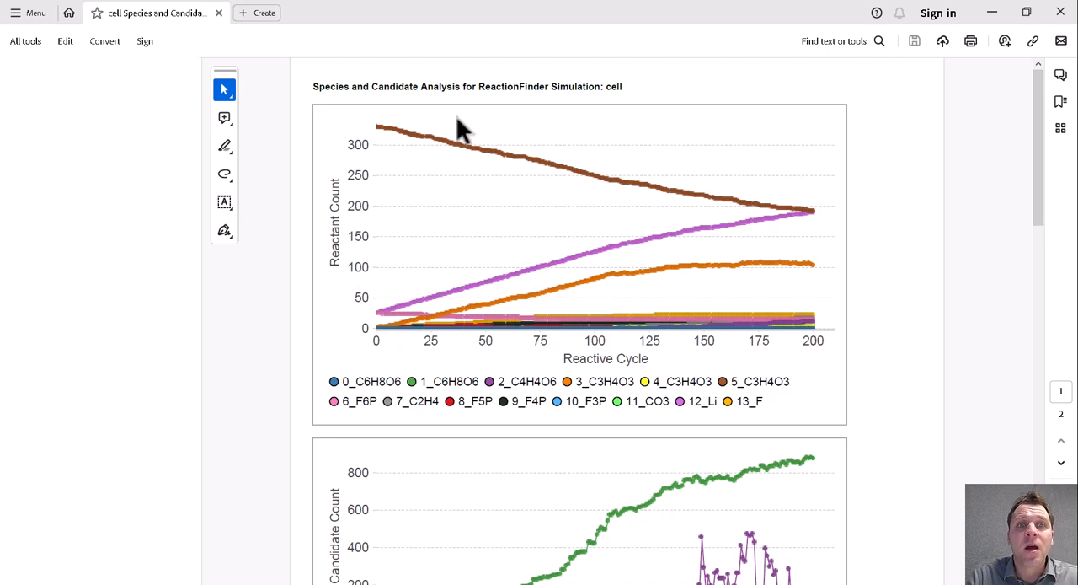
mouse_move(376, 126)
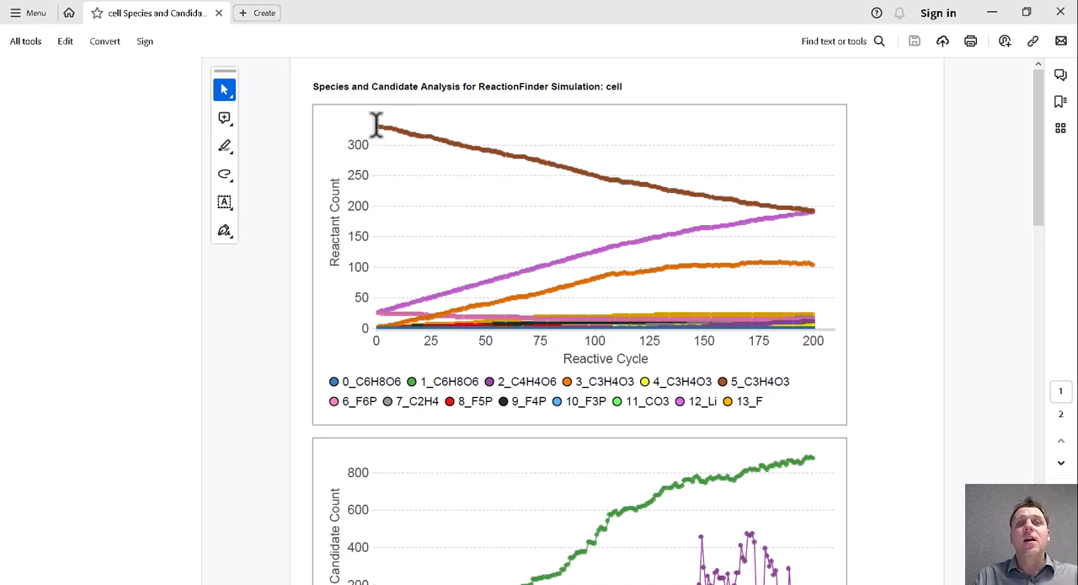
mouse_move(574, 173)
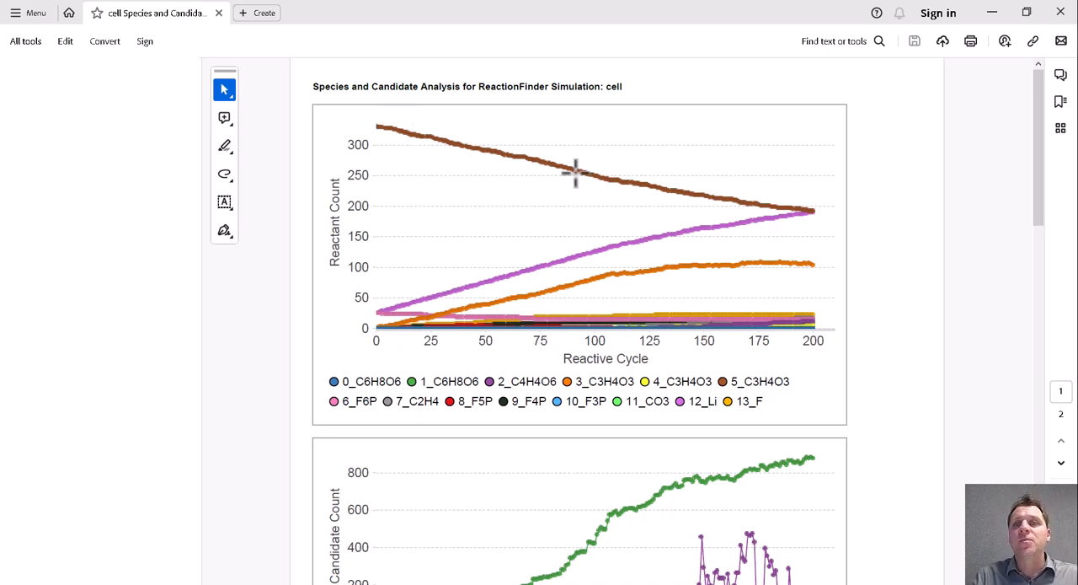
mouse_move(381, 318)
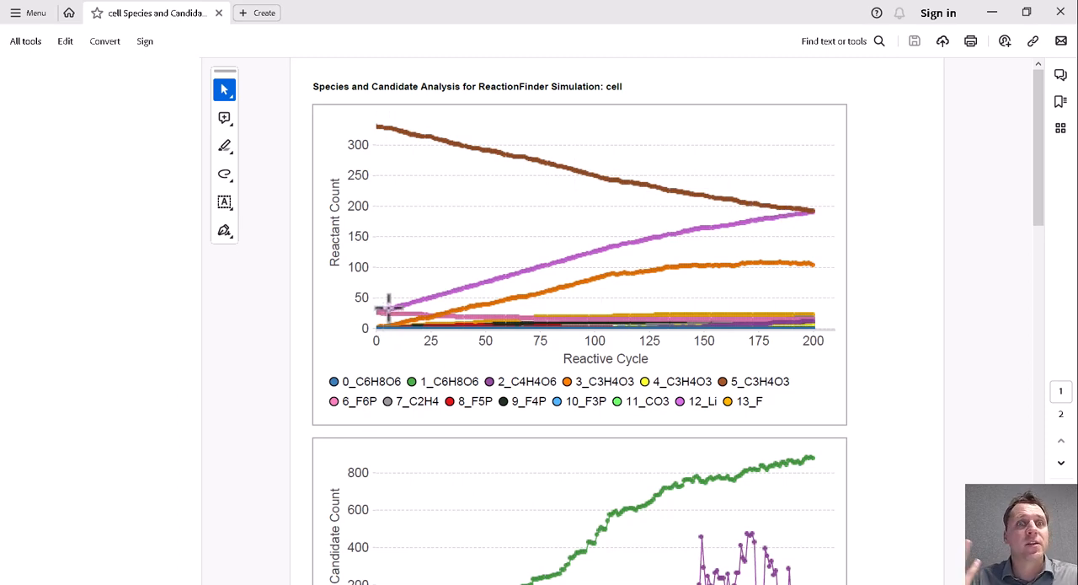
mouse_move(691, 316)
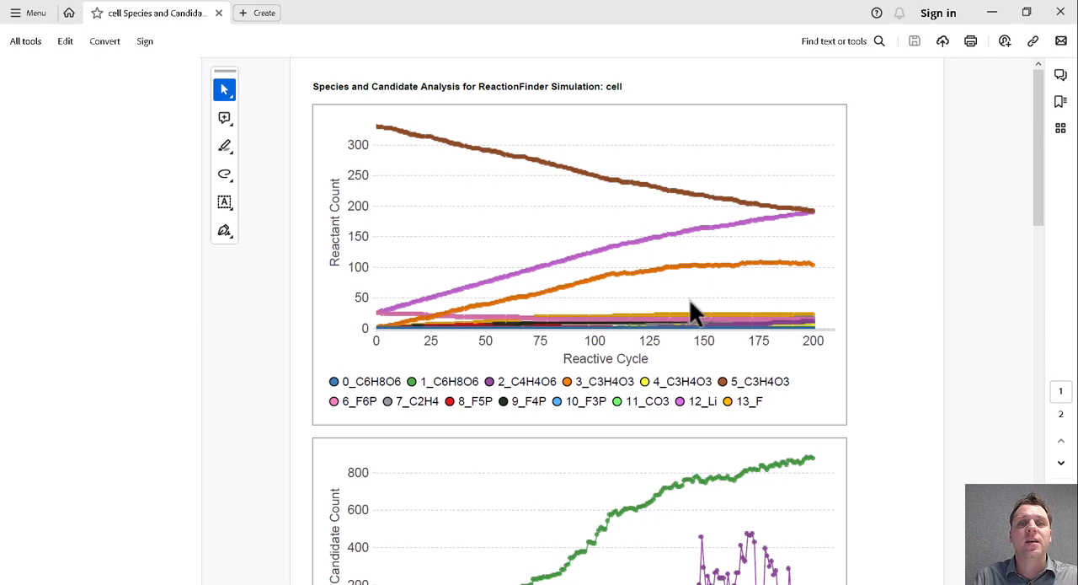
- Scroll the Species and Candidates report down to its candidate selection-probability chart
scroll(down, 3)
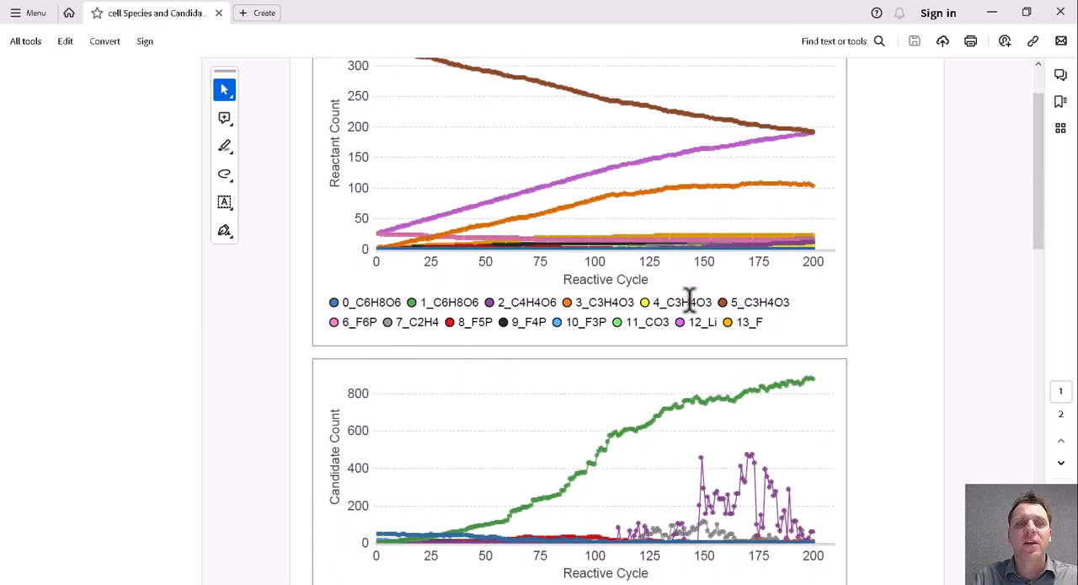
scroll(down, 3)
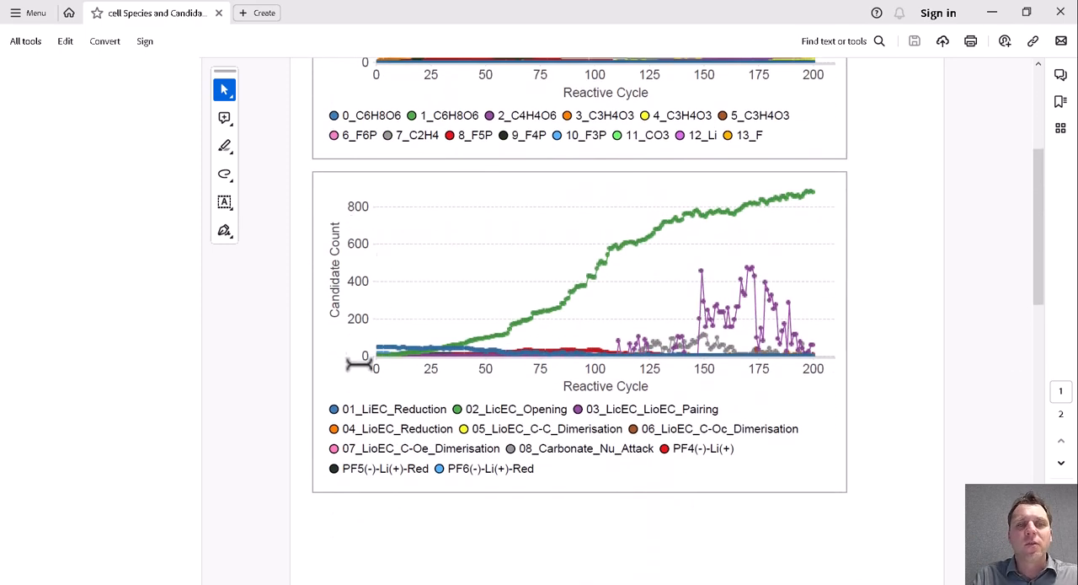
mouse_move(346, 390)
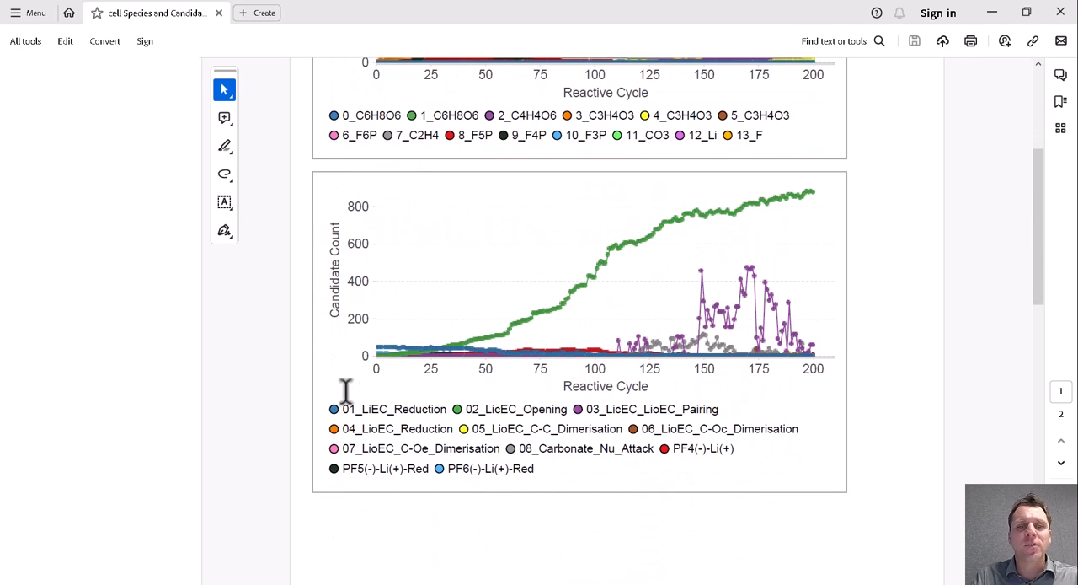
mouse_move(563, 343)
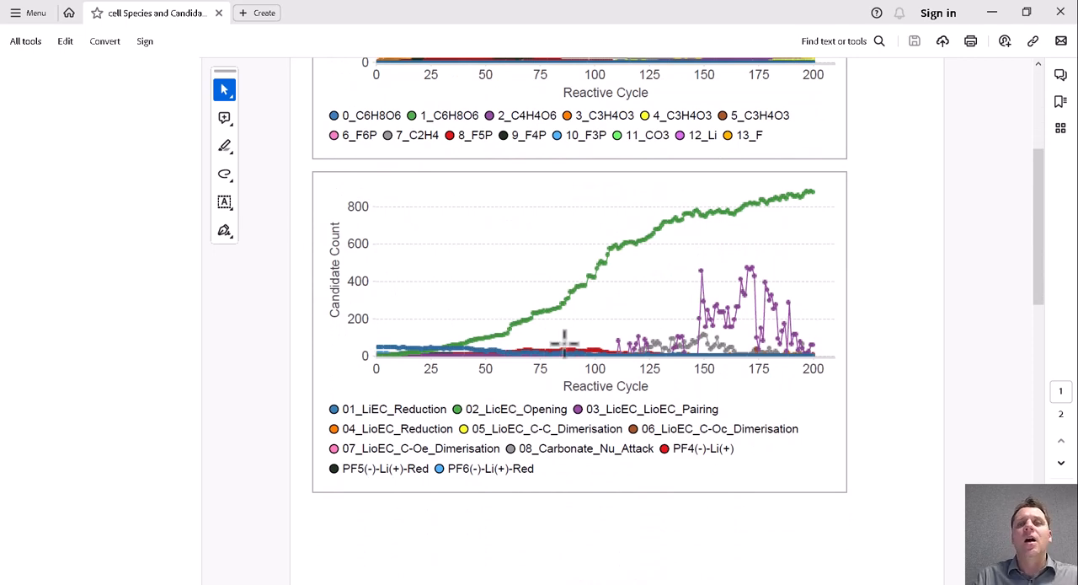
mouse_move(683, 350)
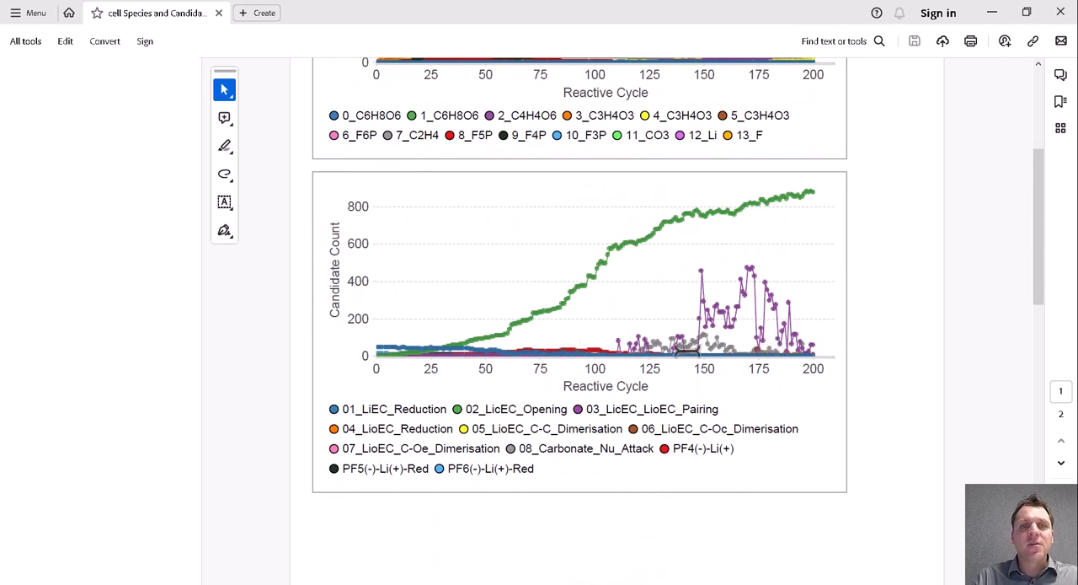
scroll(down, 3)
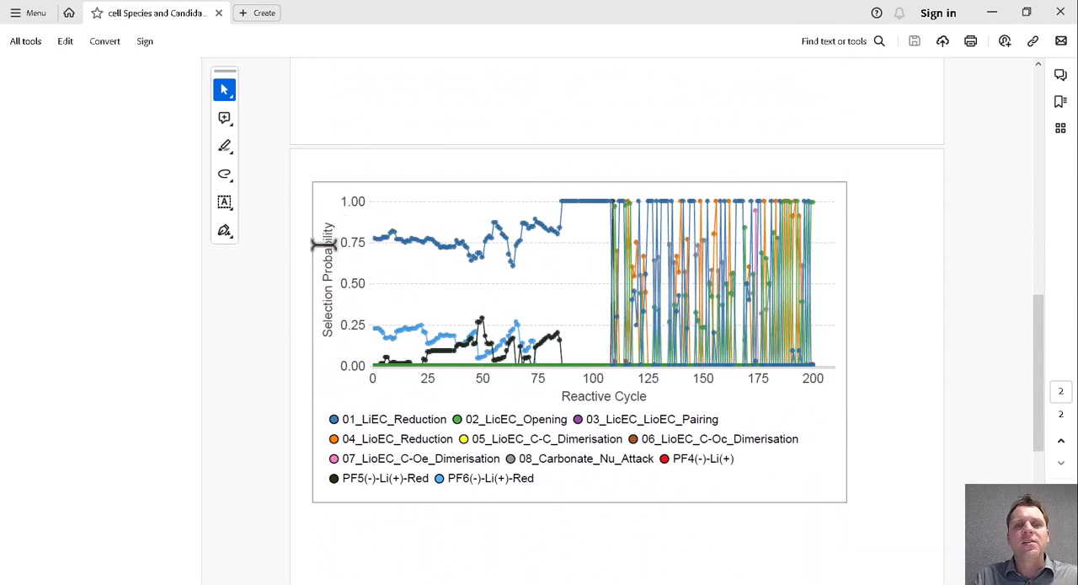
mouse_move(325, 346)
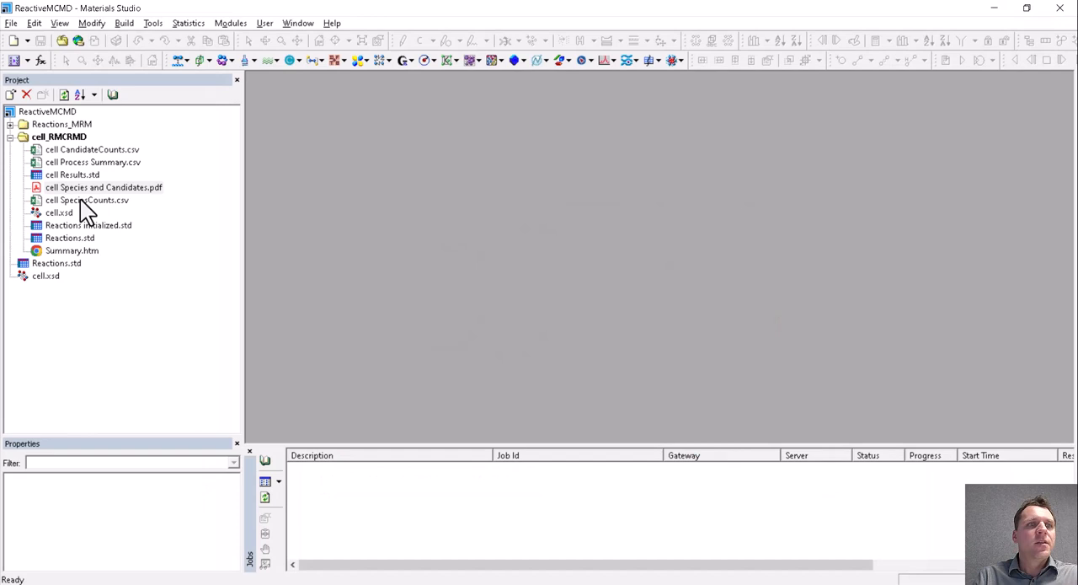
- Open the CandidateCounts.csv and SpeciesCounts.csv count tables
double_click(92, 149)
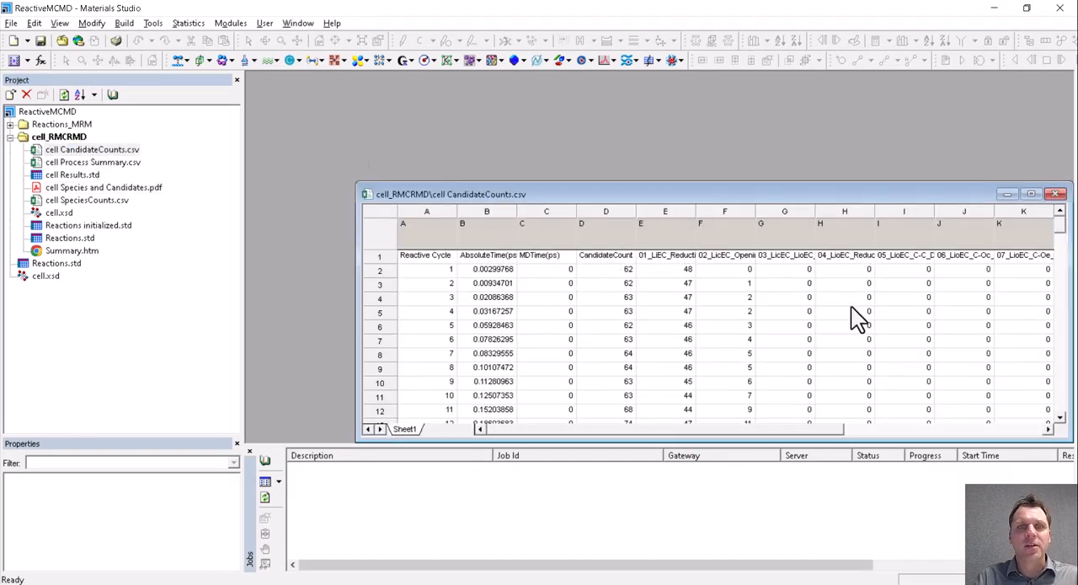
mouse_move(287, 189)
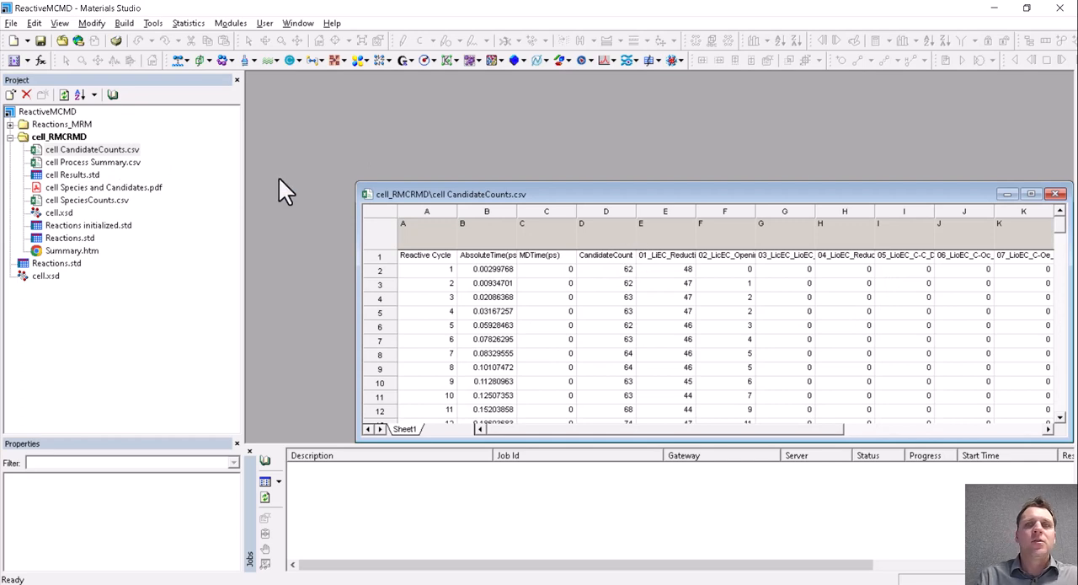
mouse_move(80, 211)
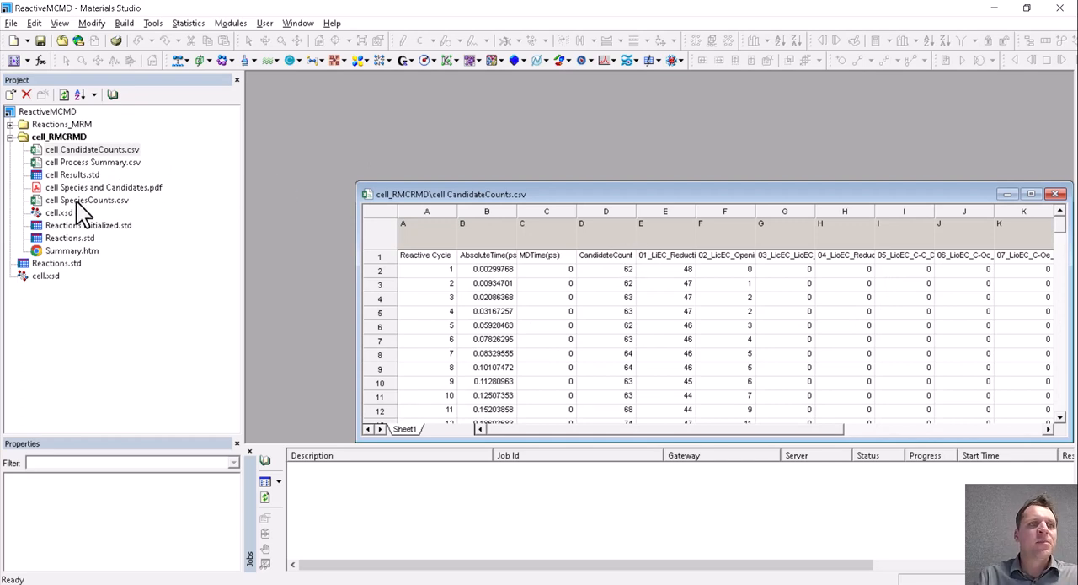
double_click(88, 200)
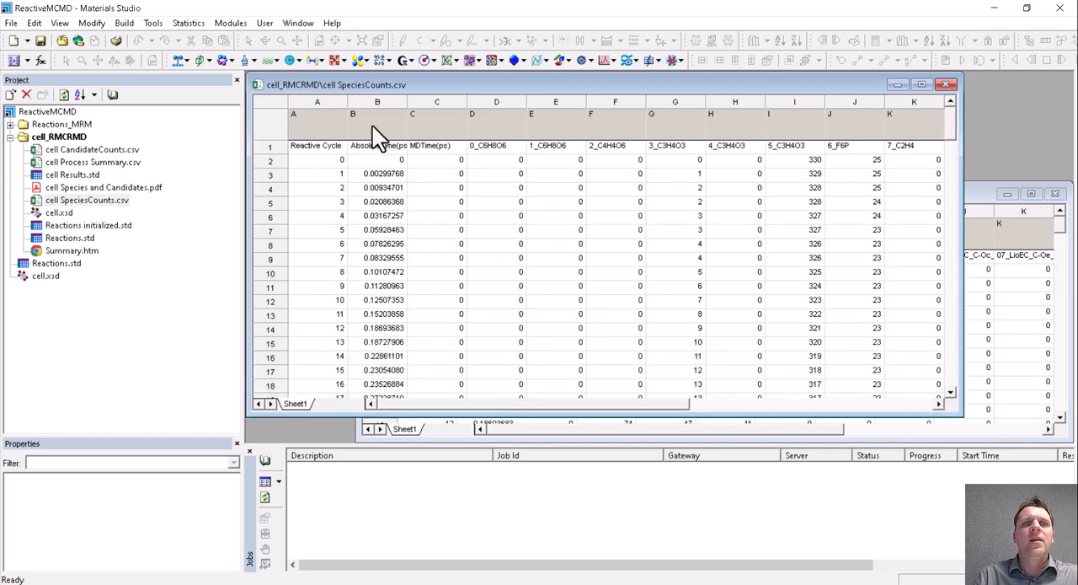
- Scroll SpeciesCounts.csv column B to cycle 200, then close both count tables
click(377, 114)
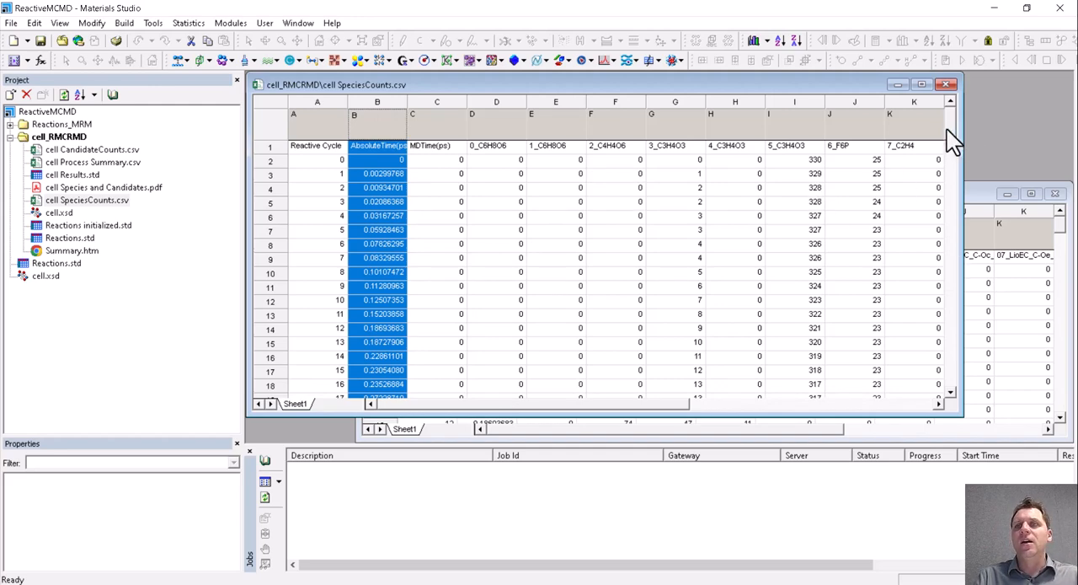
scroll(down, 3)
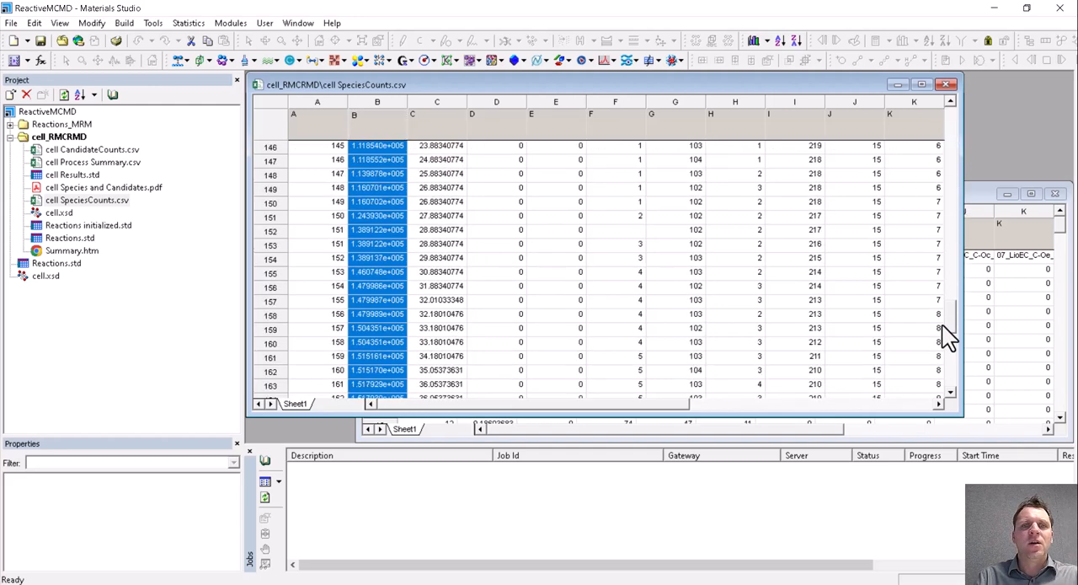
scroll(down, 3)
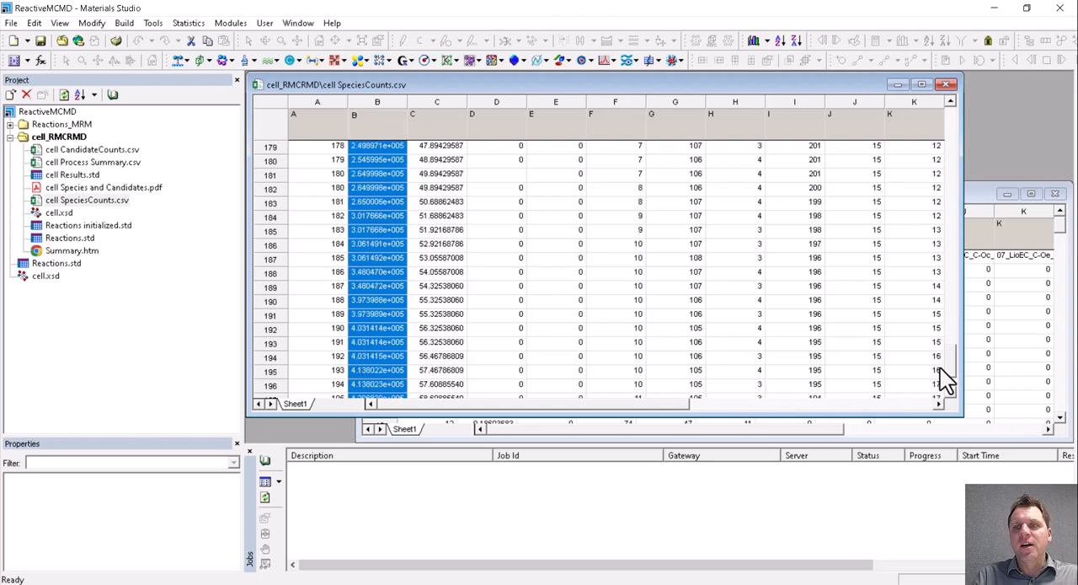
scroll(down, 3)
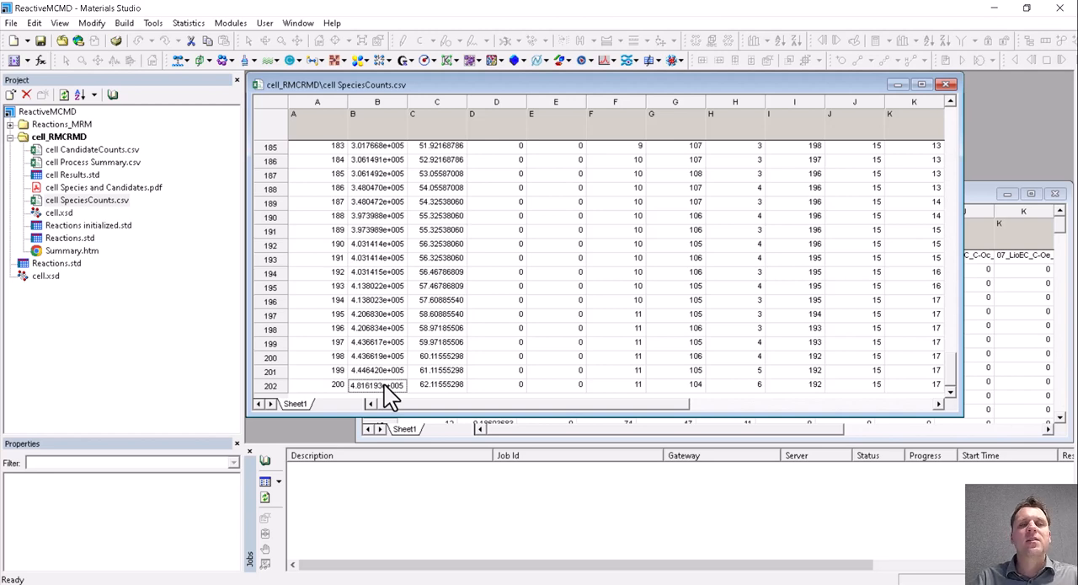
mouse_move(957, 81)
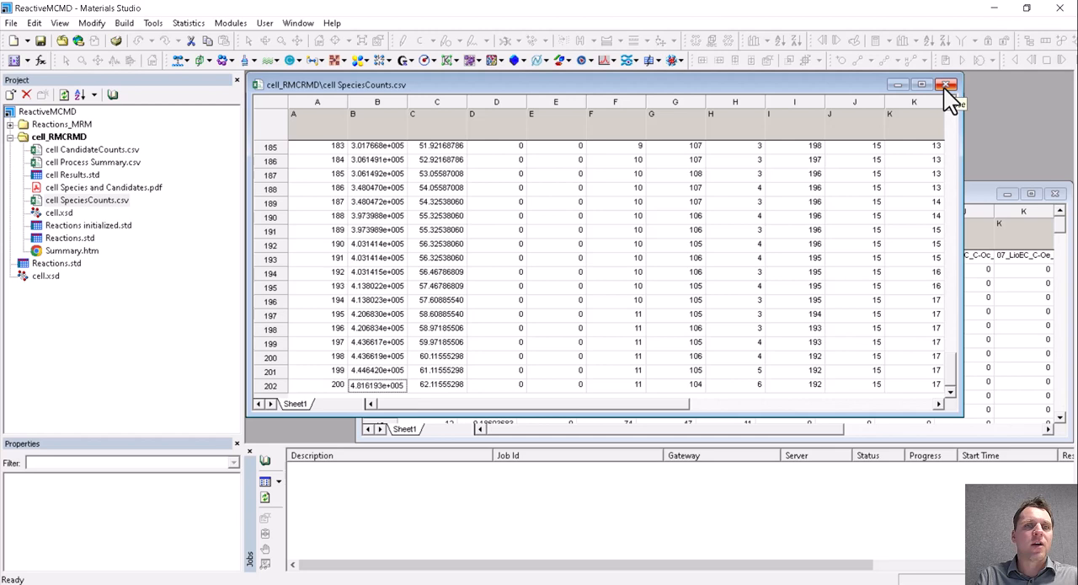
click(945, 85)
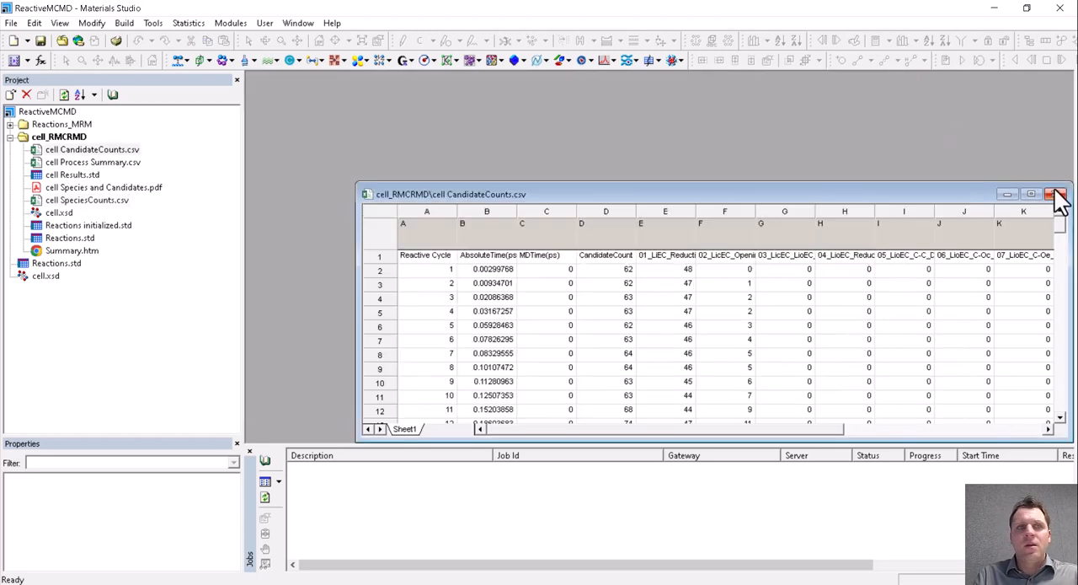
click(1059, 193)
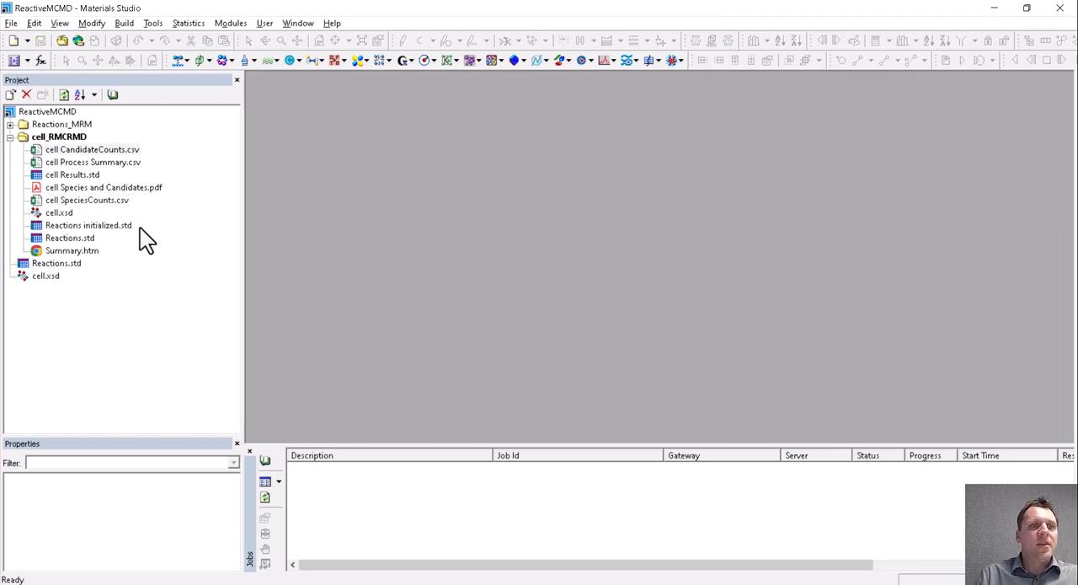
- Open cell Results.std and show the cell_Cycle200 structure in its own 3D view
double_click(72, 175)
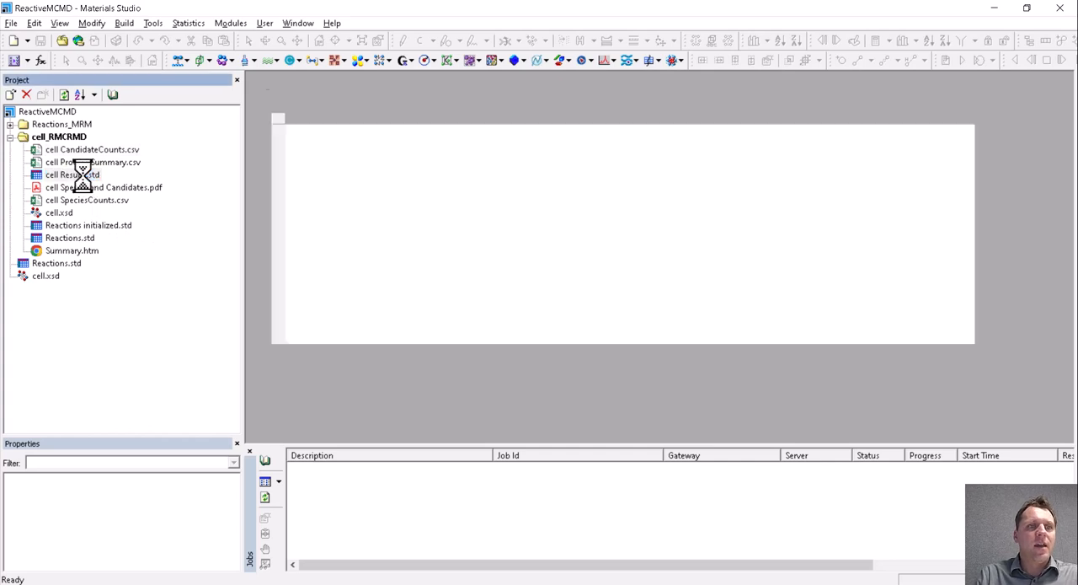
double_click(72, 175)
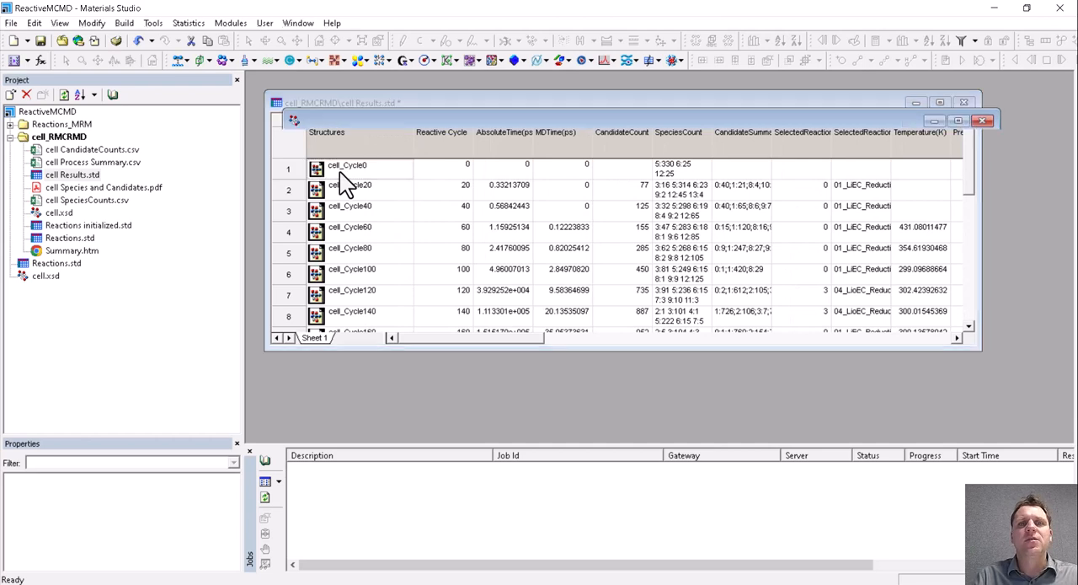
double_click(317, 169)
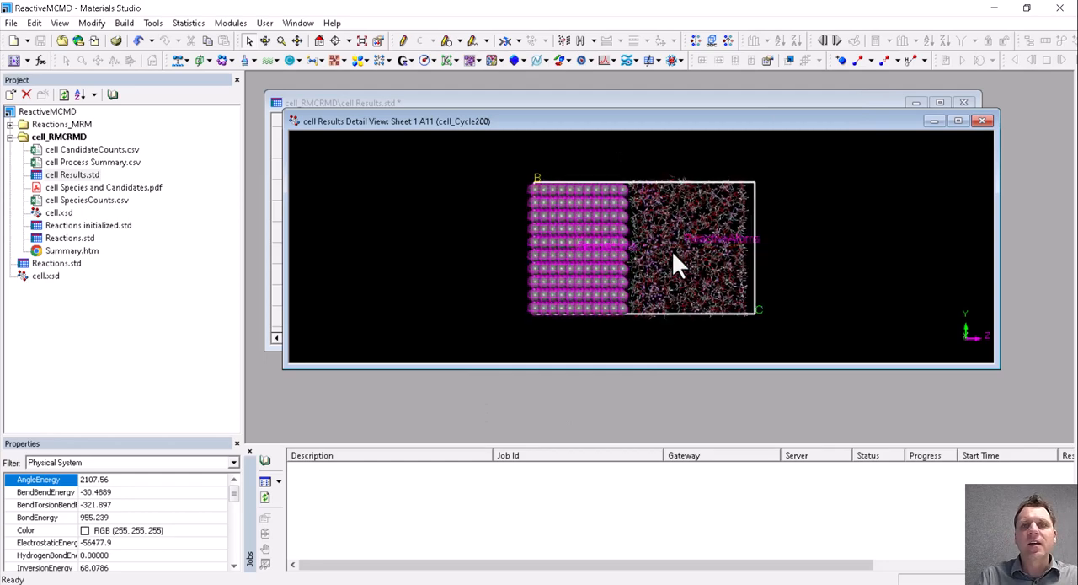
- Orbit cell_Cycle200 upright so electrolyte molecules sit above the lithium slab
drag(682, 266, 649, 215)
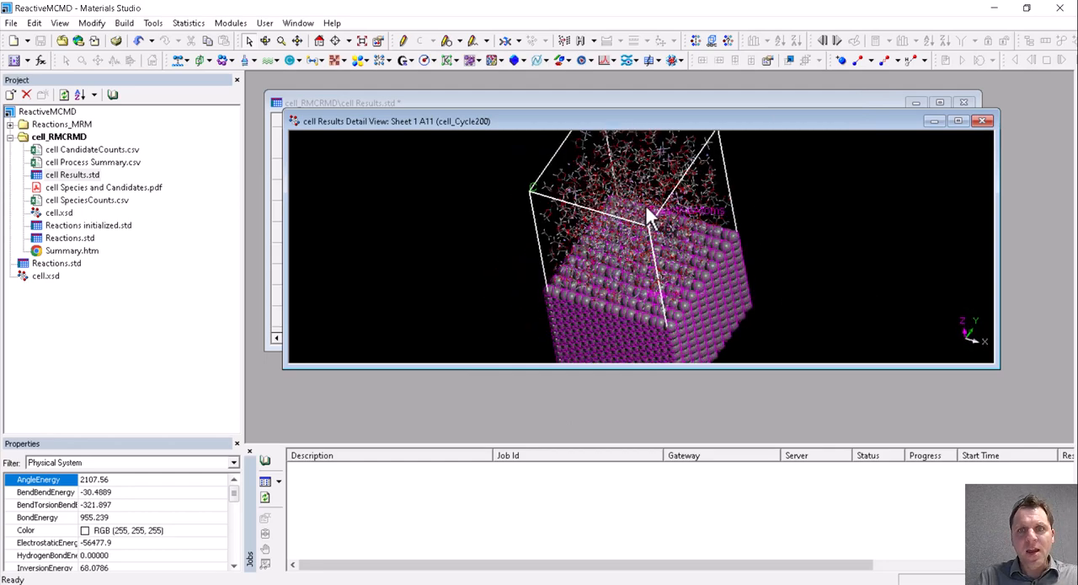
drag(649, 219, 665, 189)
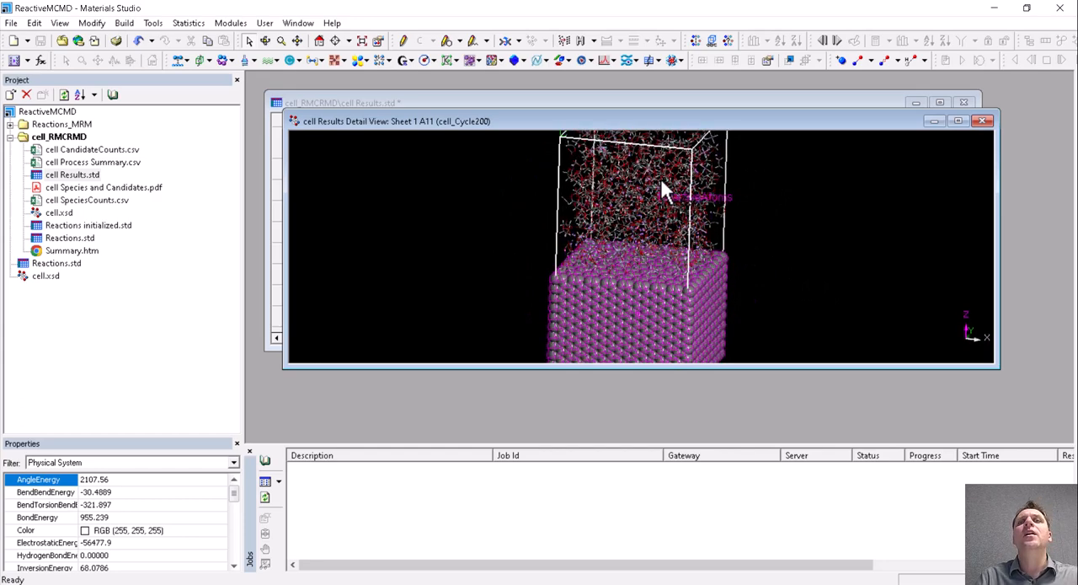
drag(665, 190, 657, 311)
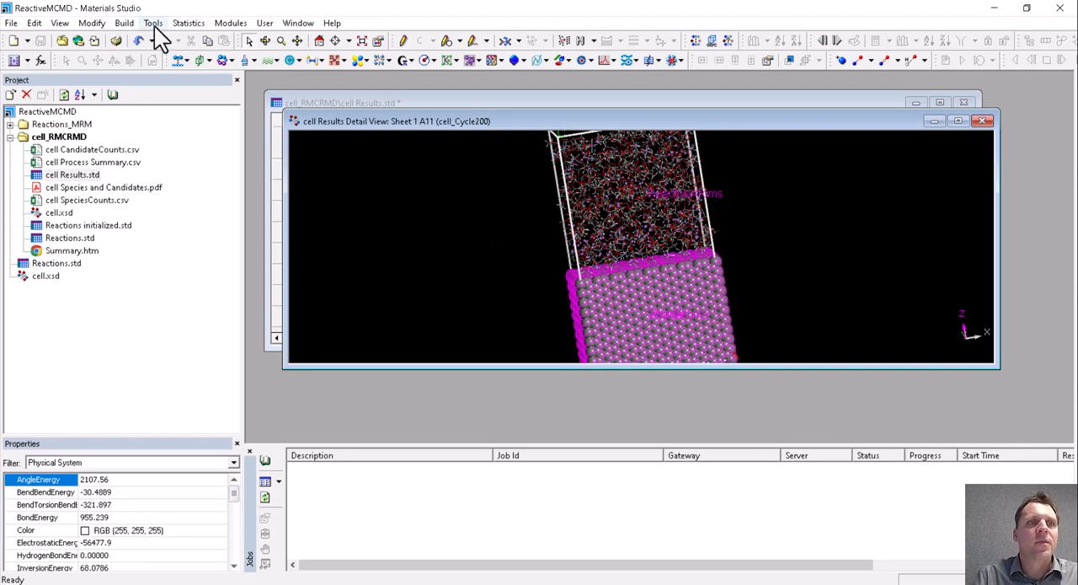
- Run the reactive MD result analysis on cell_Cycle200 using Reactions initialized.std as mechanism
click(153, 22)
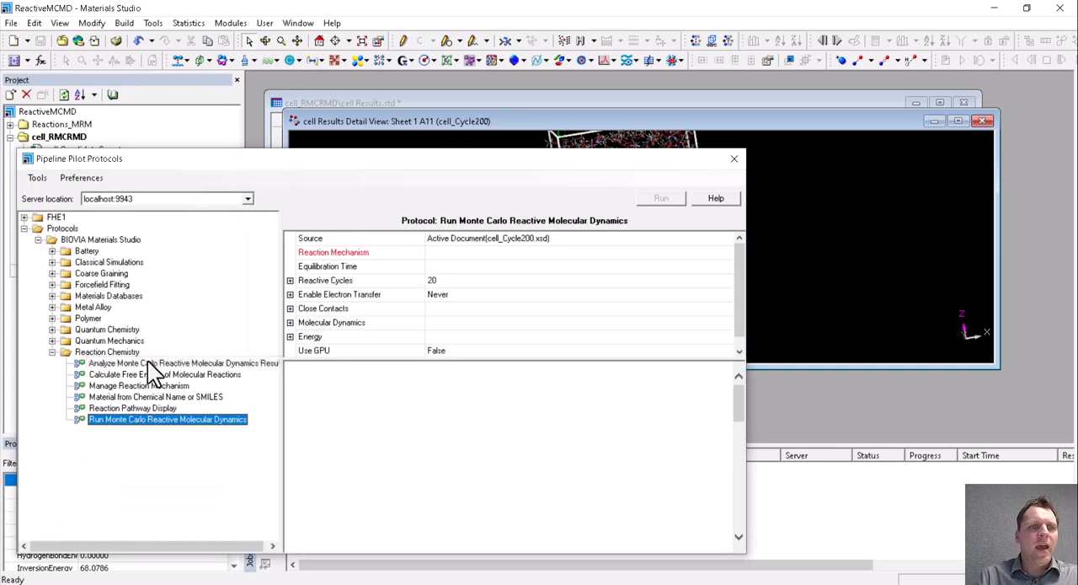
click(183, 364)
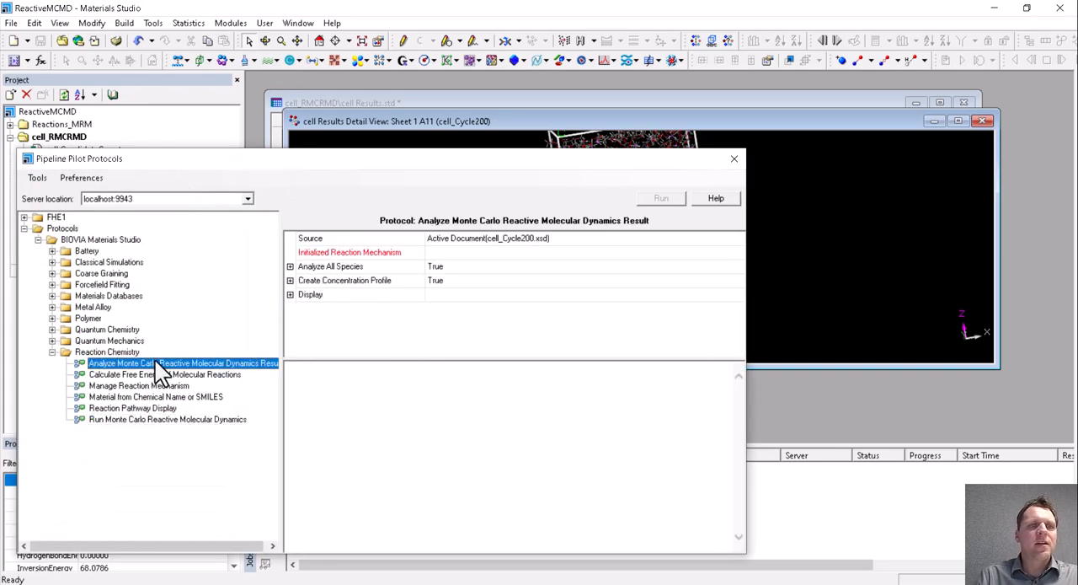
mouse_move(454, 234)
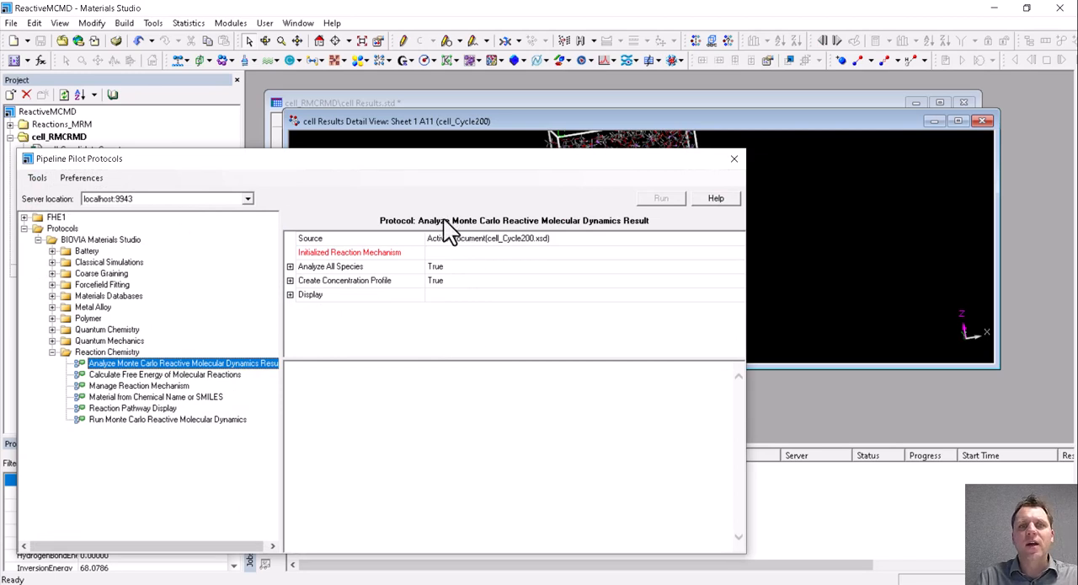
mouse_move(510, 253)
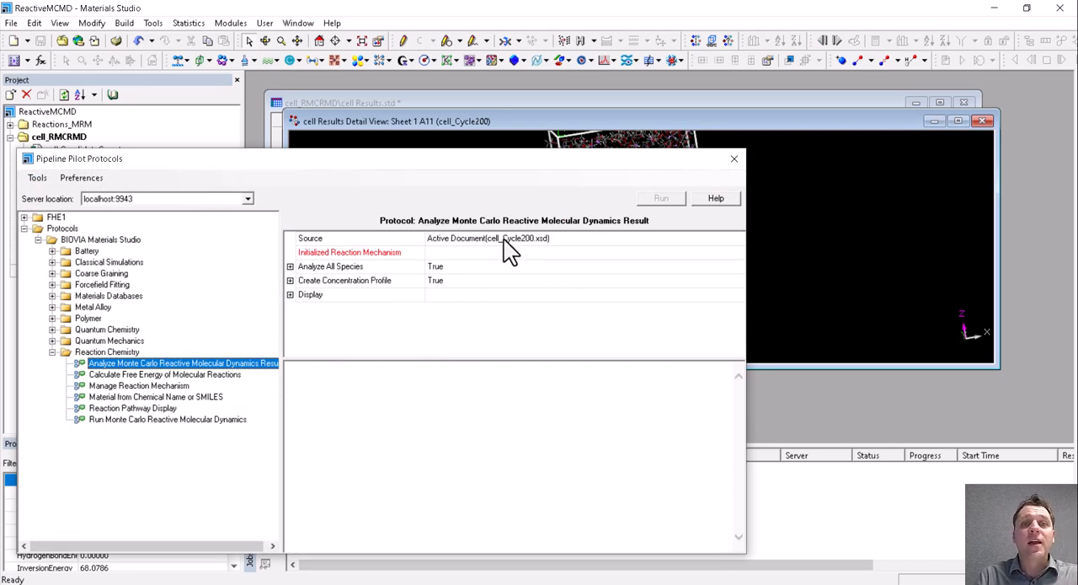
mouse_move(459, 269)
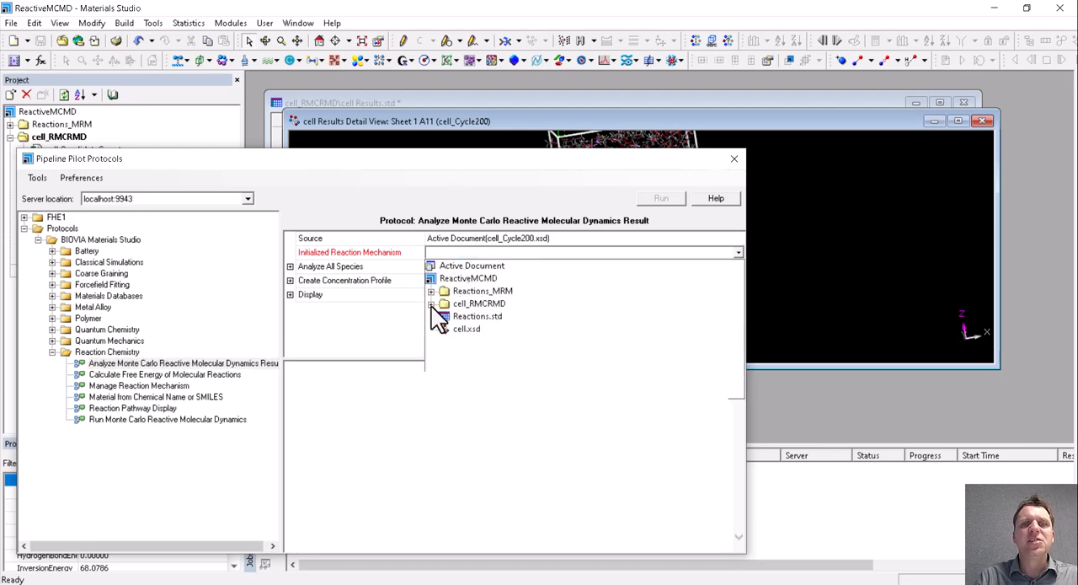
click(478, 316)
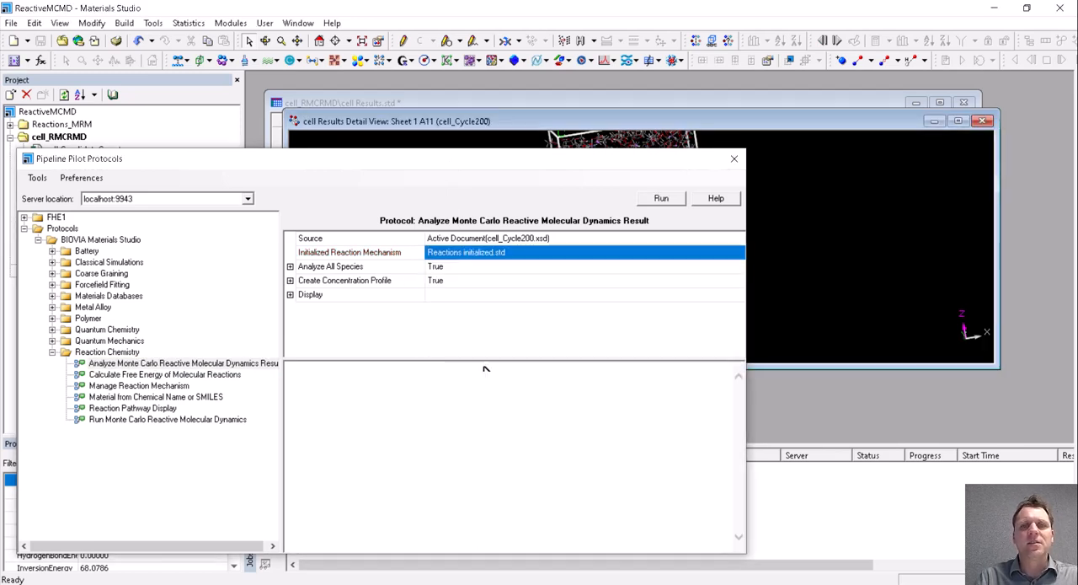
mouse_move(573, 345)
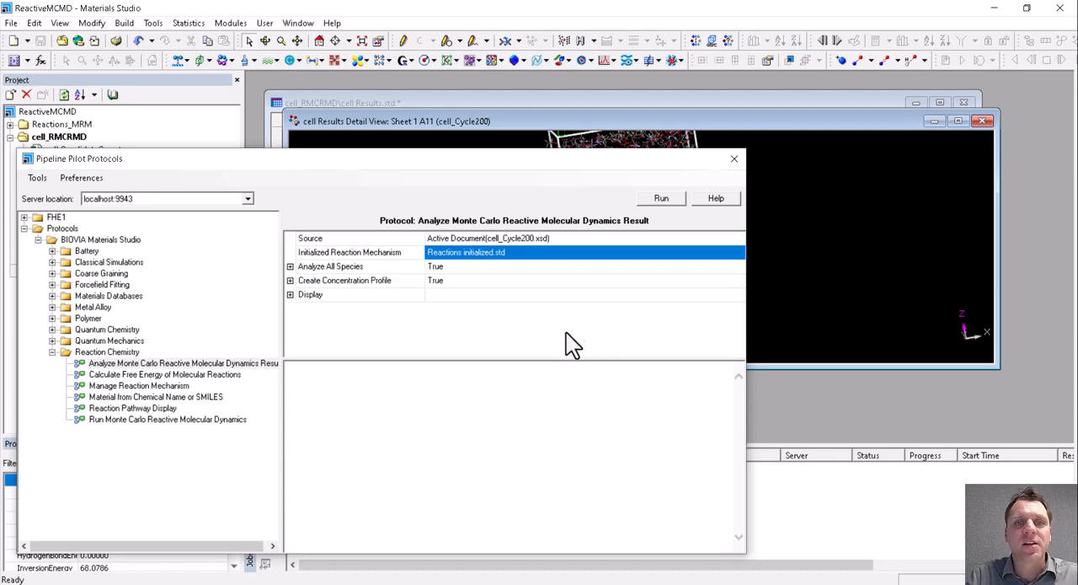
mouse_move(324, 299)
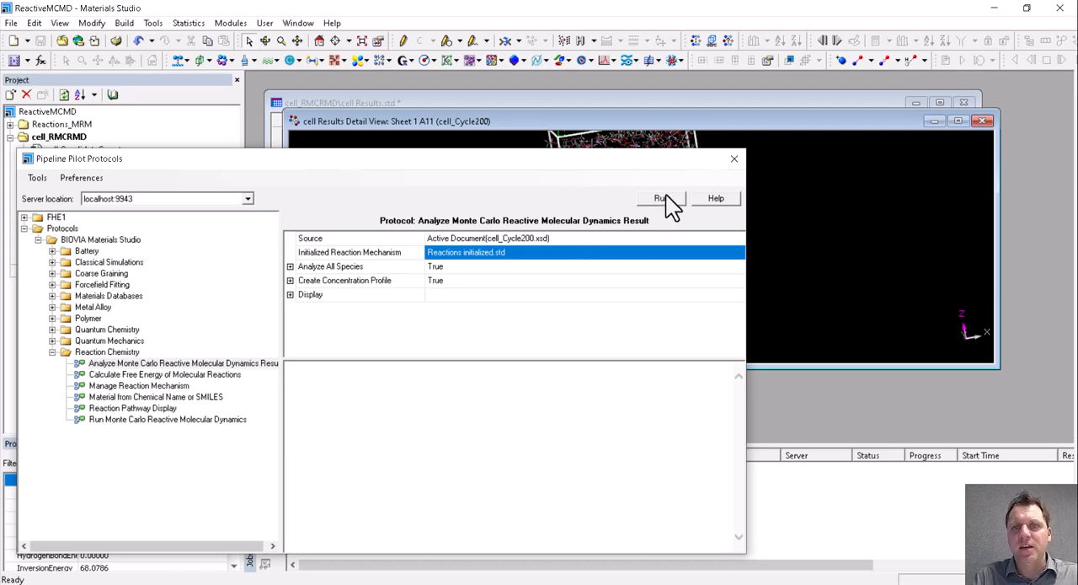
click(661, 197)
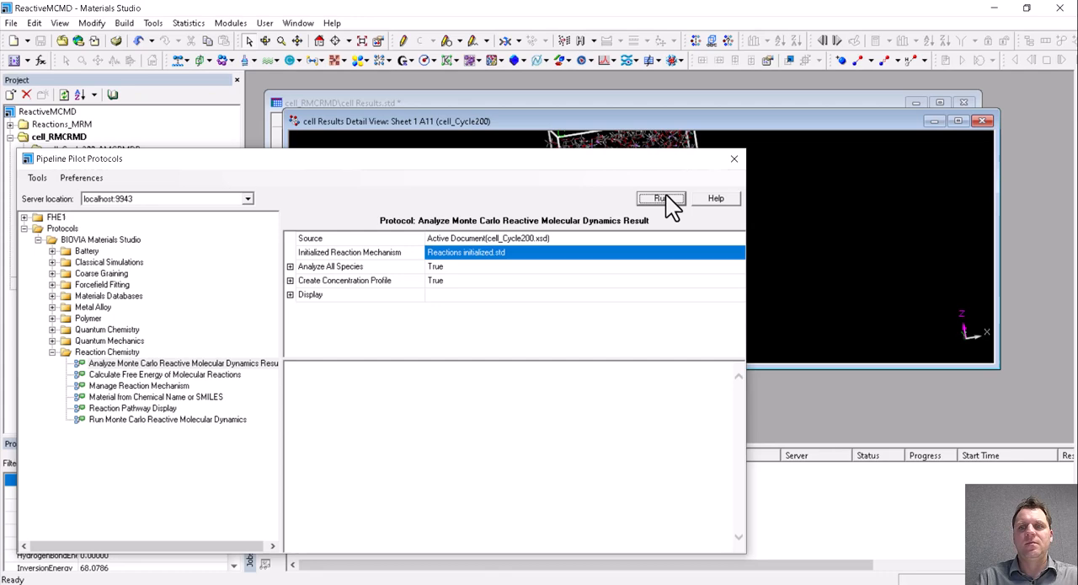
click(660, 198)
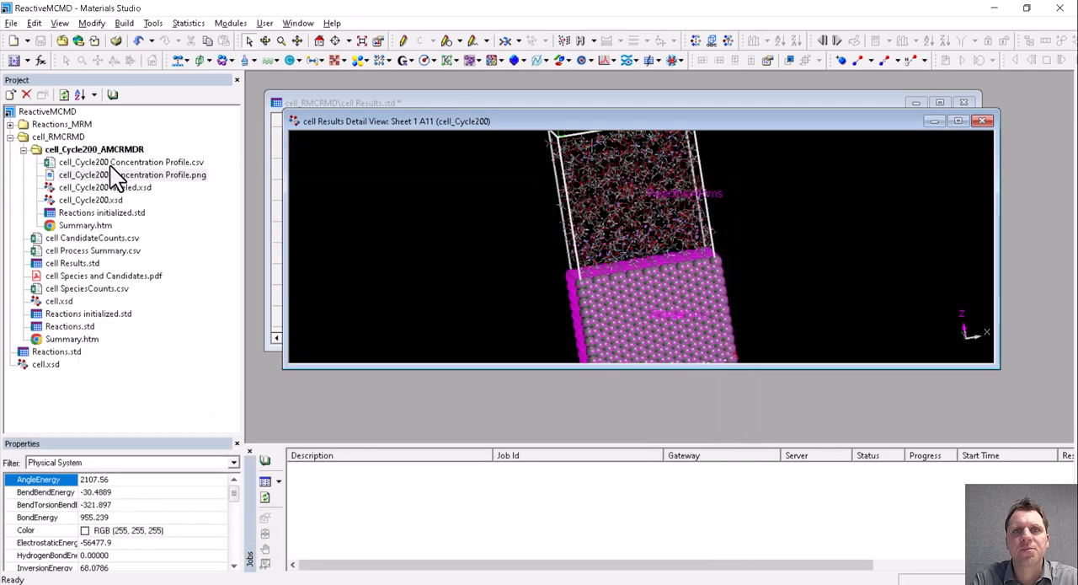
mouse_move(107, 176)
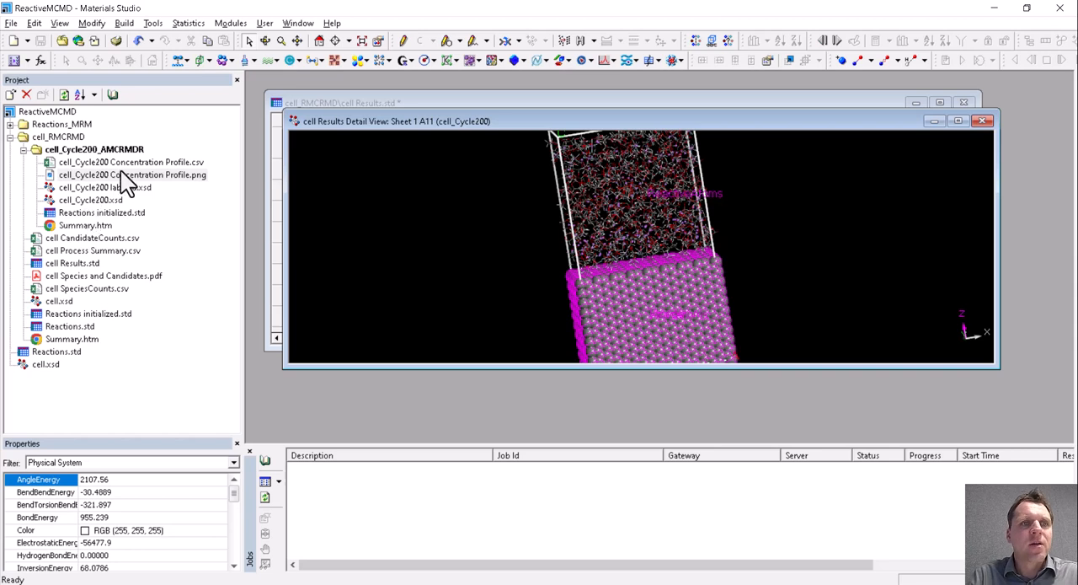
mouse_move(125, 190)
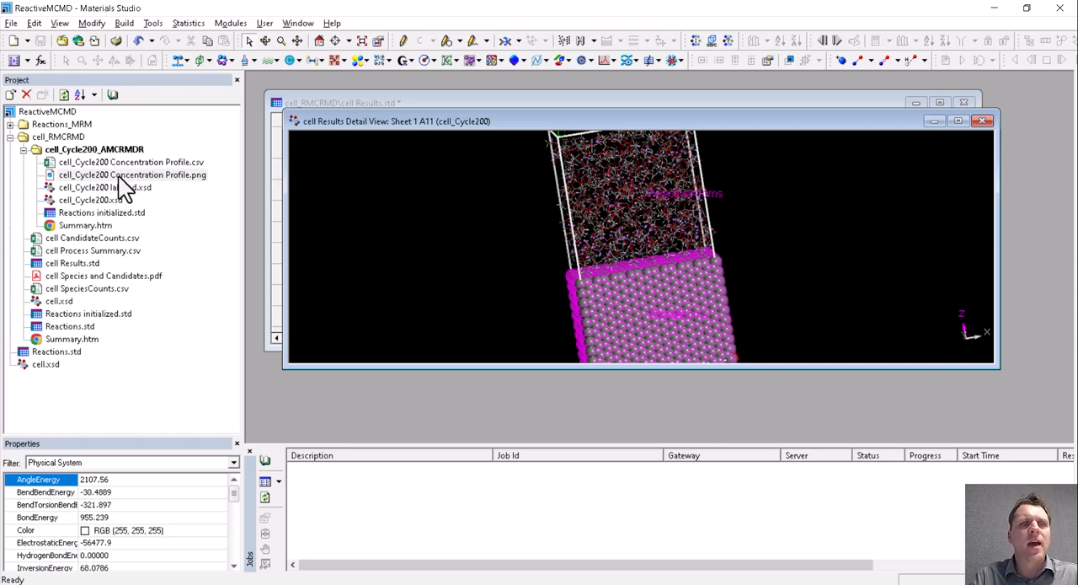
- Open Reactions initialized.std and view its Reactants sheet
click(101, 212)
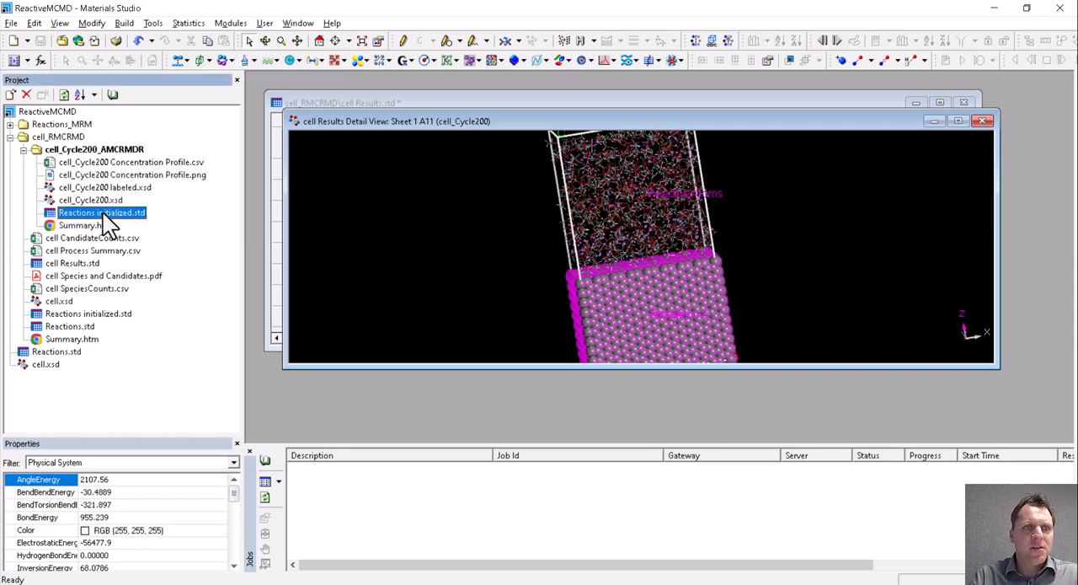
double_click(101, 212)
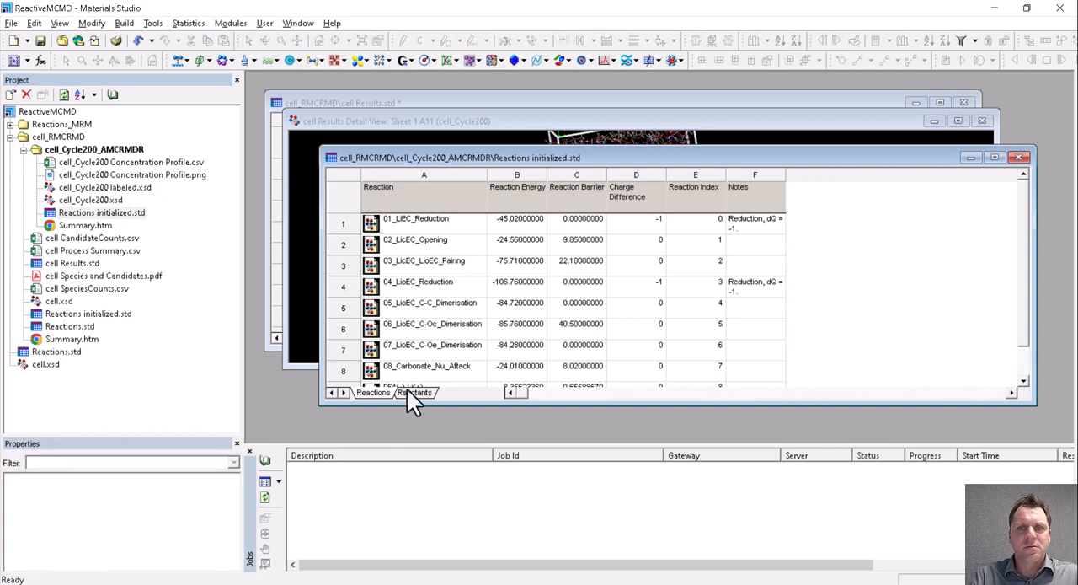
click(414, 392)
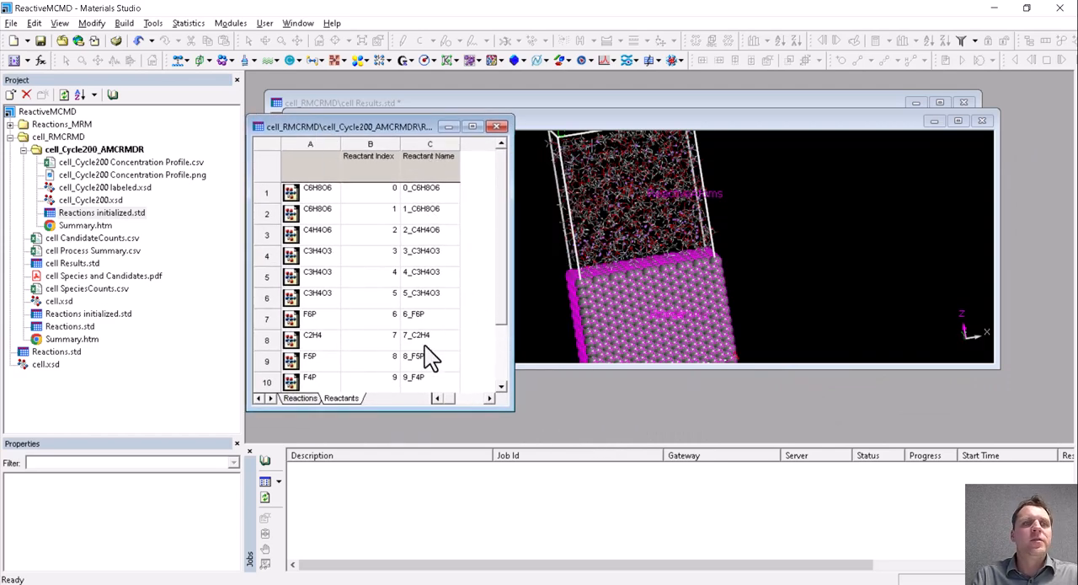
mouse_move(139, 190)
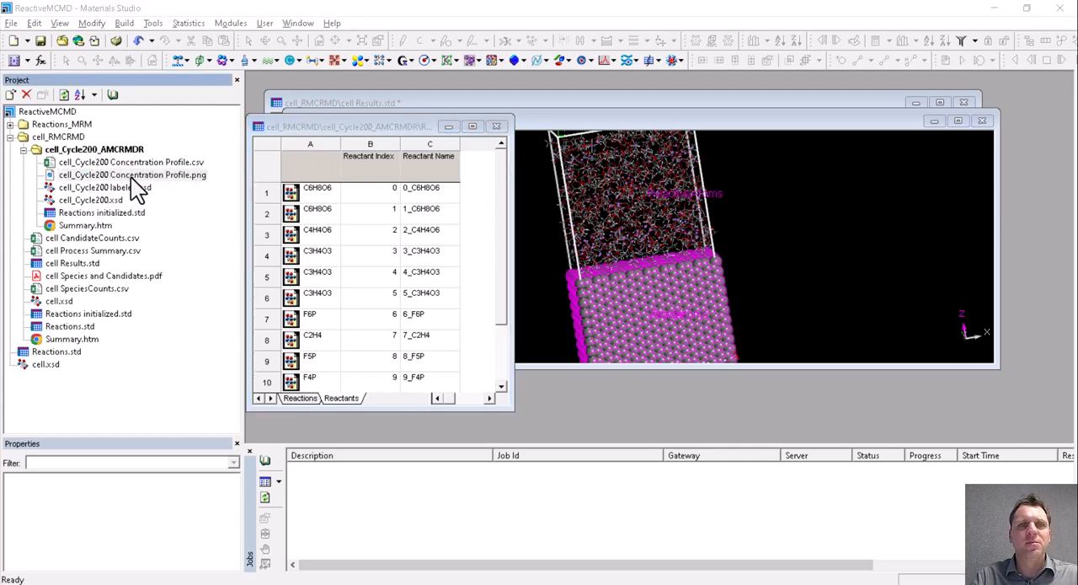
- Open cell_Cycle200 Concentration Profile.png from the Project Explorer
double_click(133, 175)
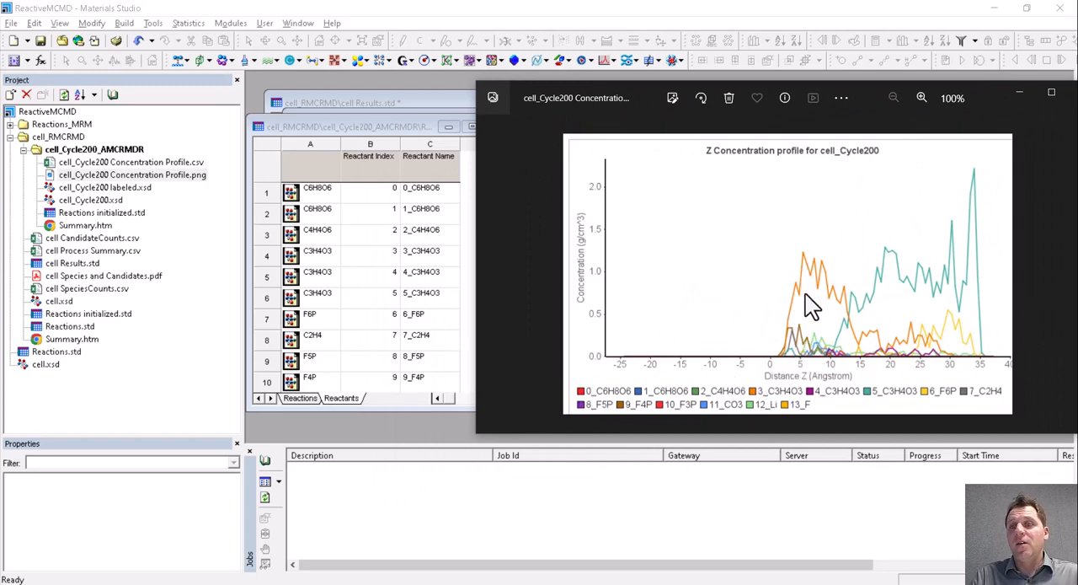
mouse_move(779, 350)
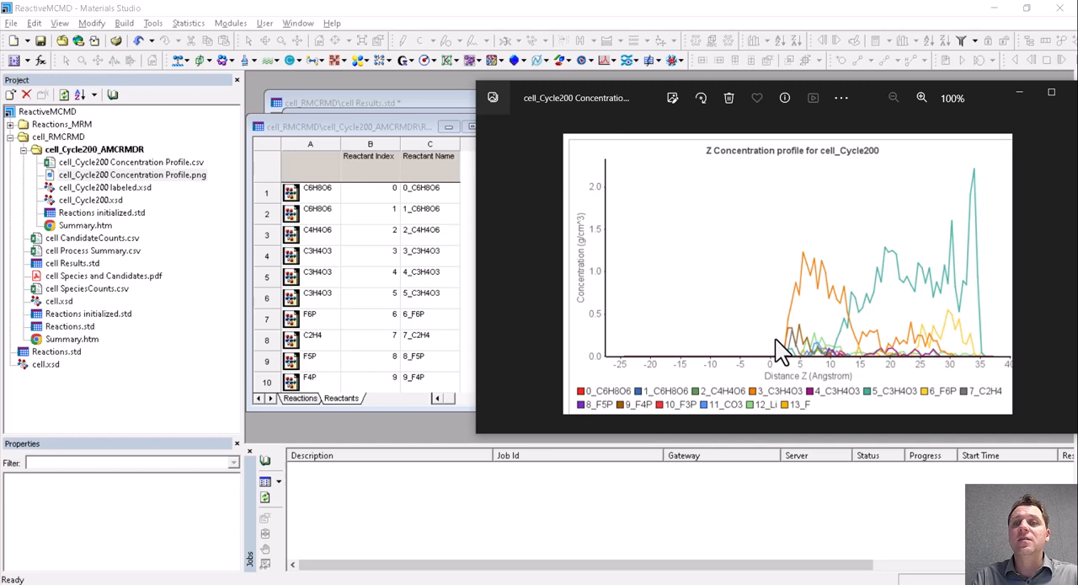
mouse_move(796, 349)
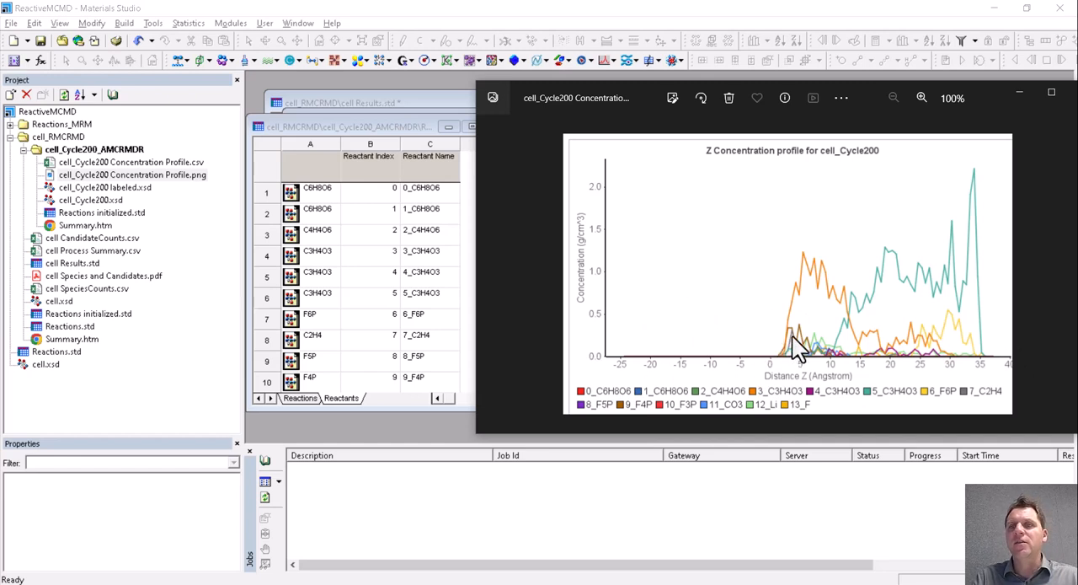
mouse_move(901, 337)
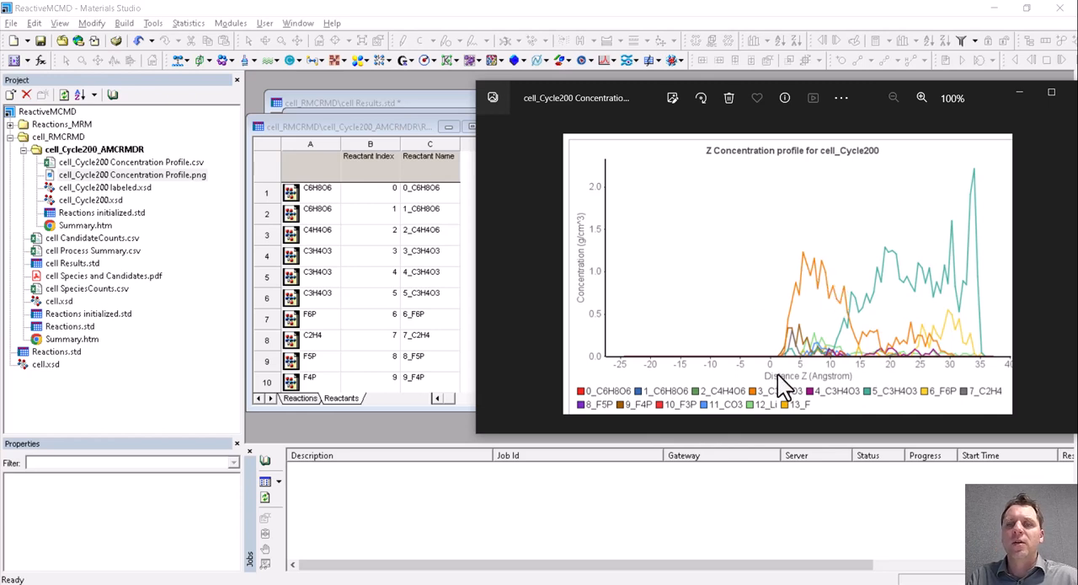
mouse_move(847, 276)
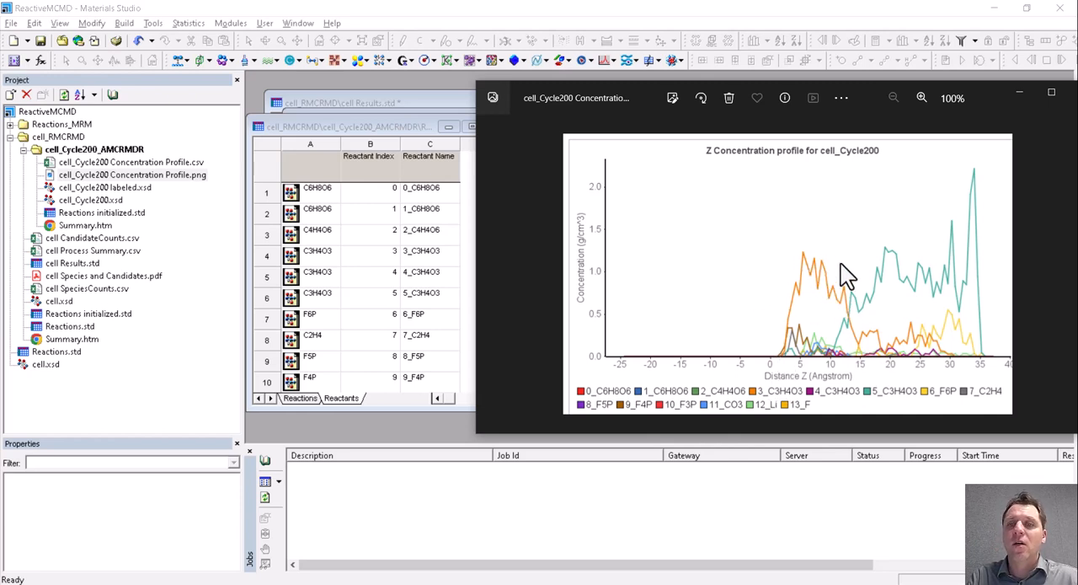
mouse_move(893, 313)
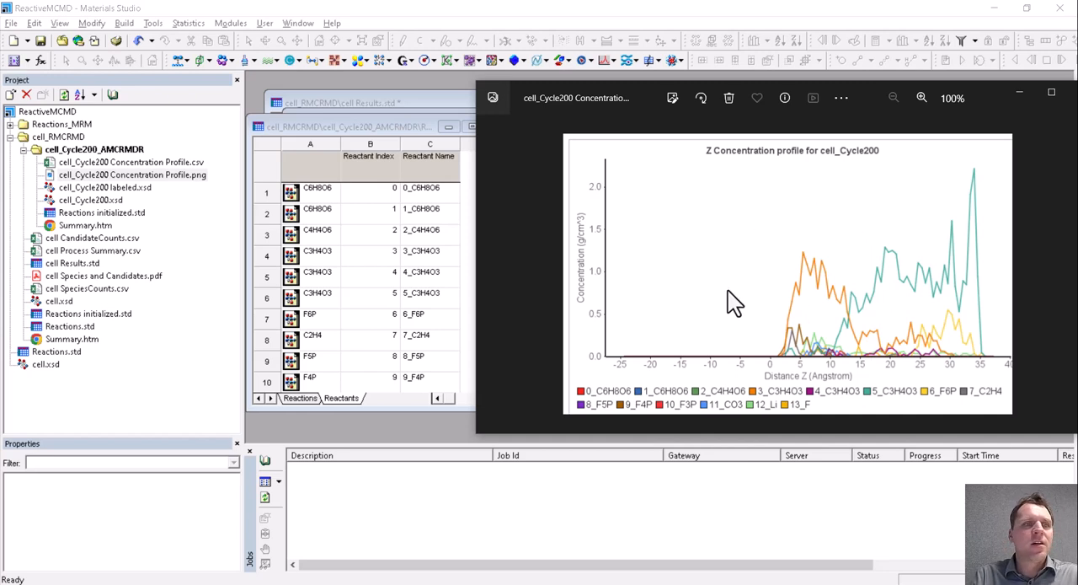
mouse_move(113, 211)
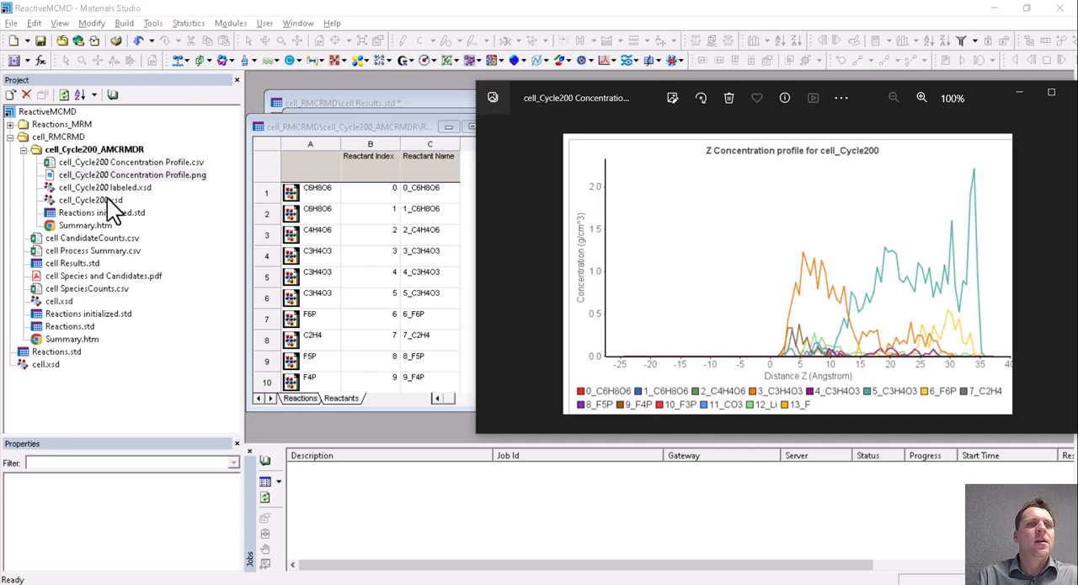
- Open cell_Cycle200 labeled.xsd from the Project Explorer
double_click(105, 187)
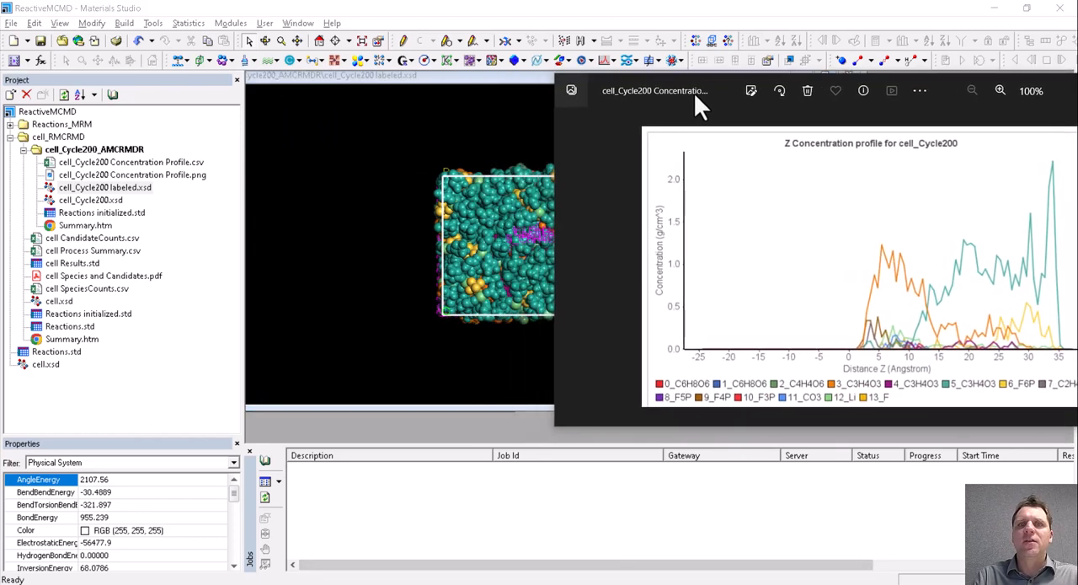
mouse_move(1049, 249)
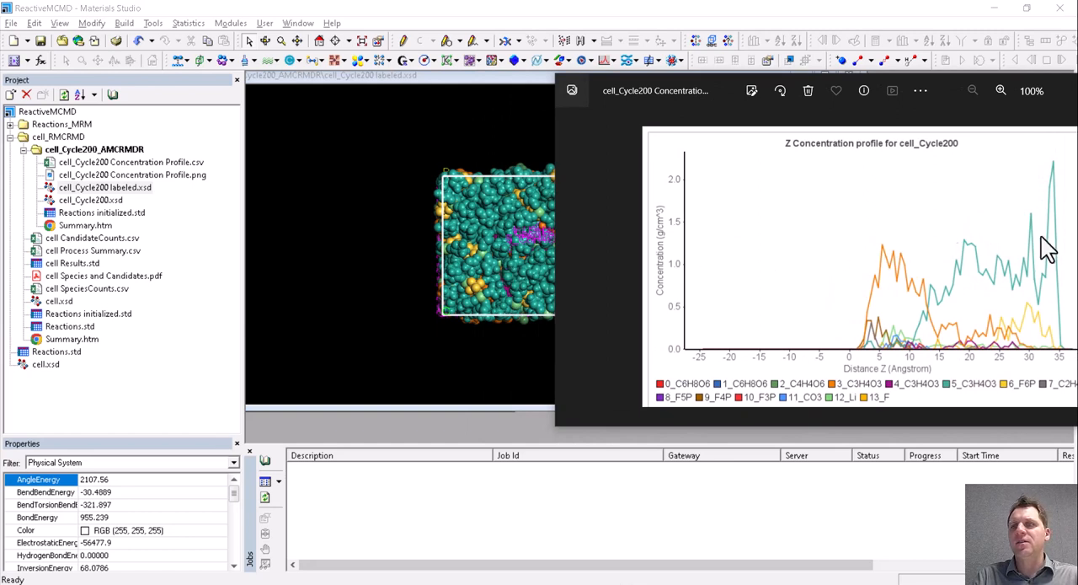
mouse_move(963, 403)
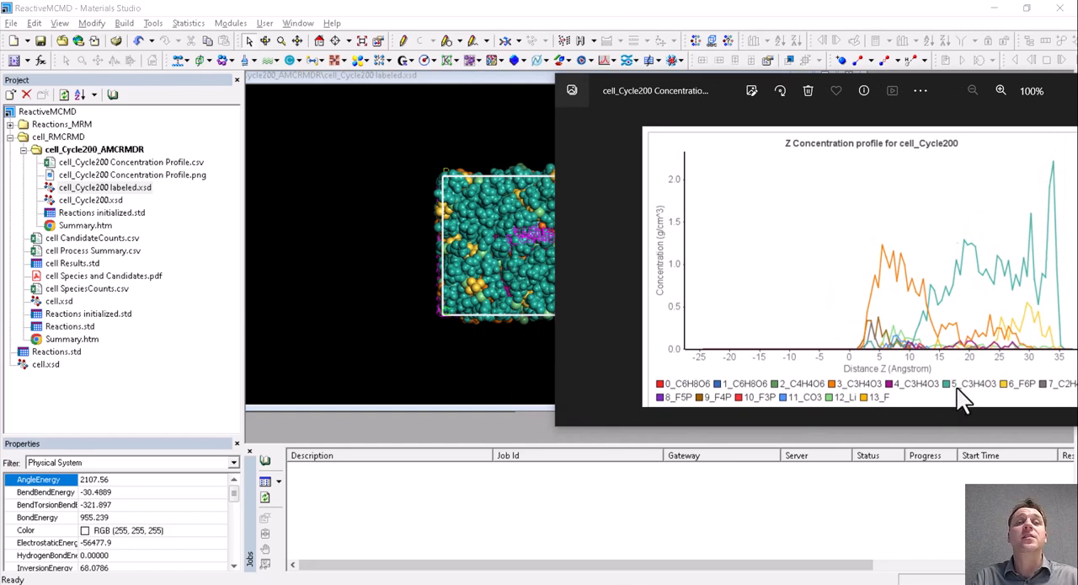
mouse_move(946, 379)
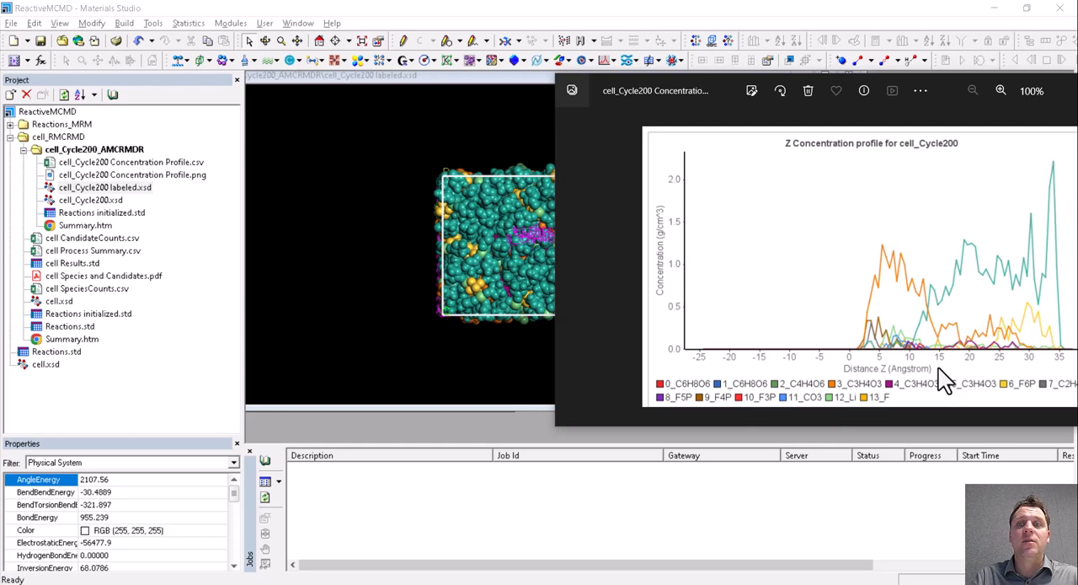
mouse_move(529, 236)
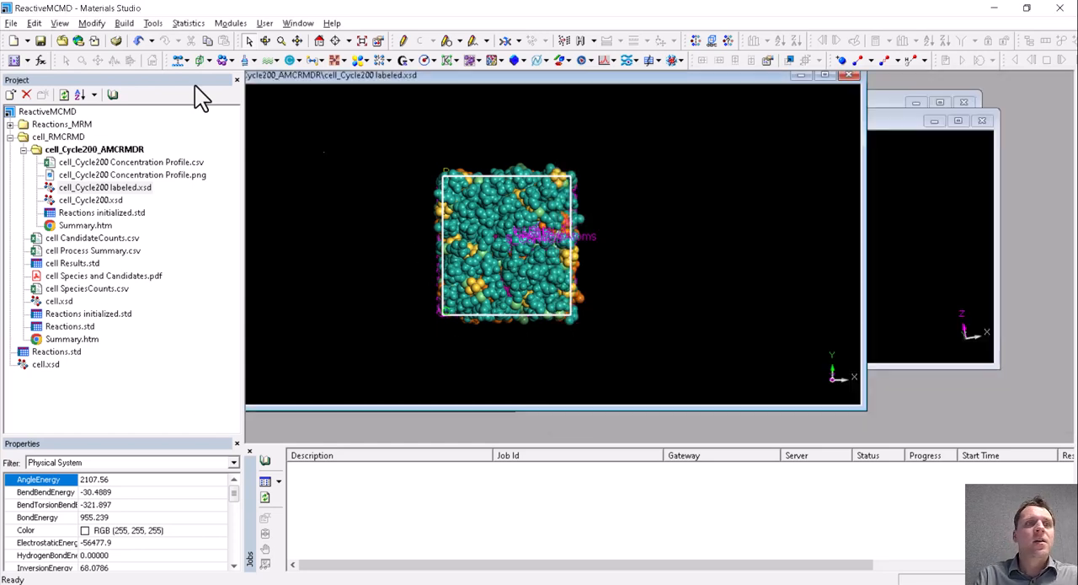
- Select the 5_C3H4O3 set and set its display coloring to Color by Element
click(34, 23)
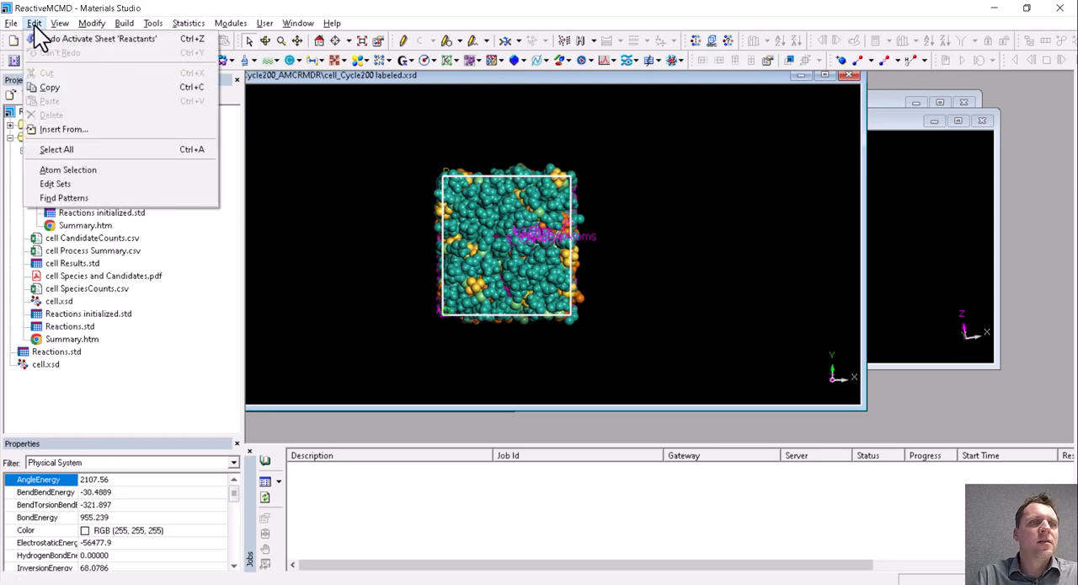
click(55, 184)
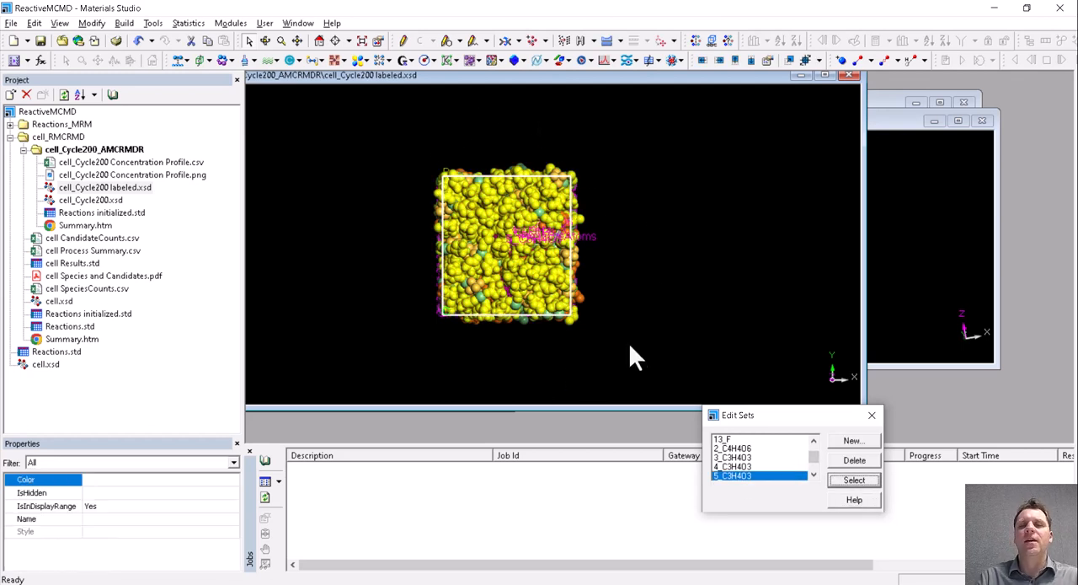
right_click(636, 358)
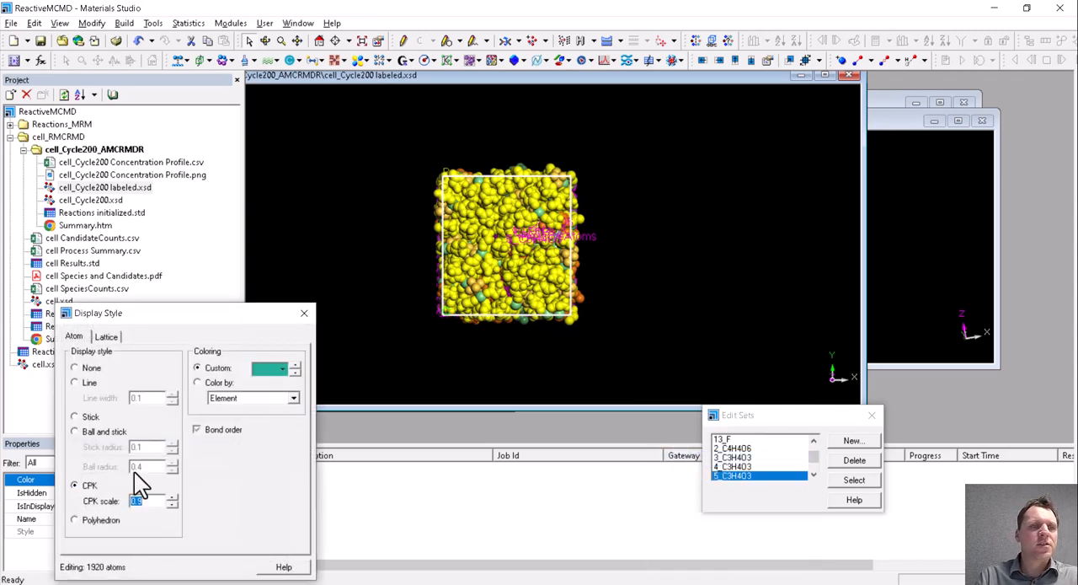
click(198, 381)
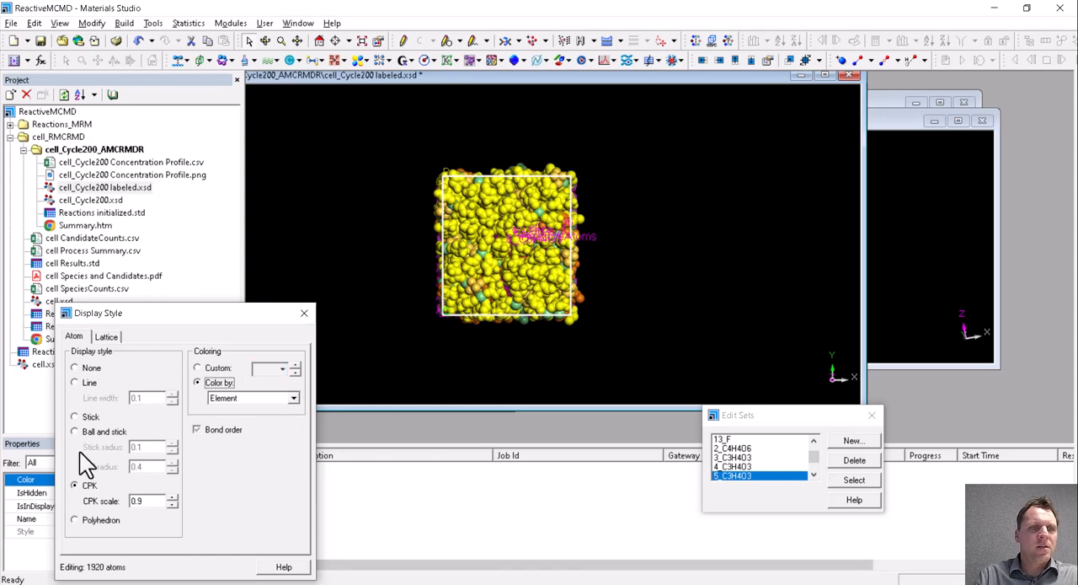
click(74, 382)
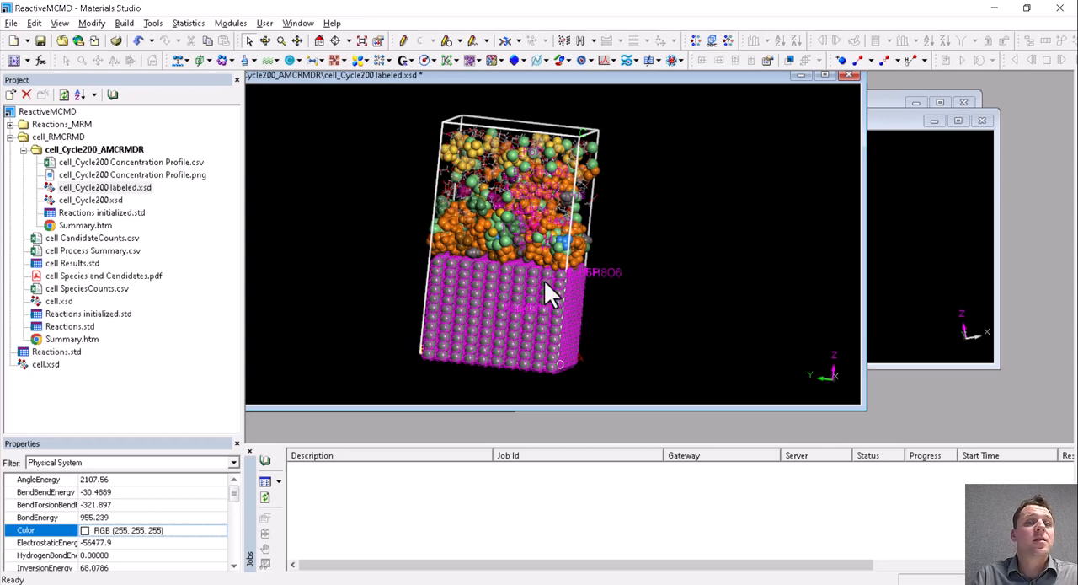
mouse_move(580, 287)
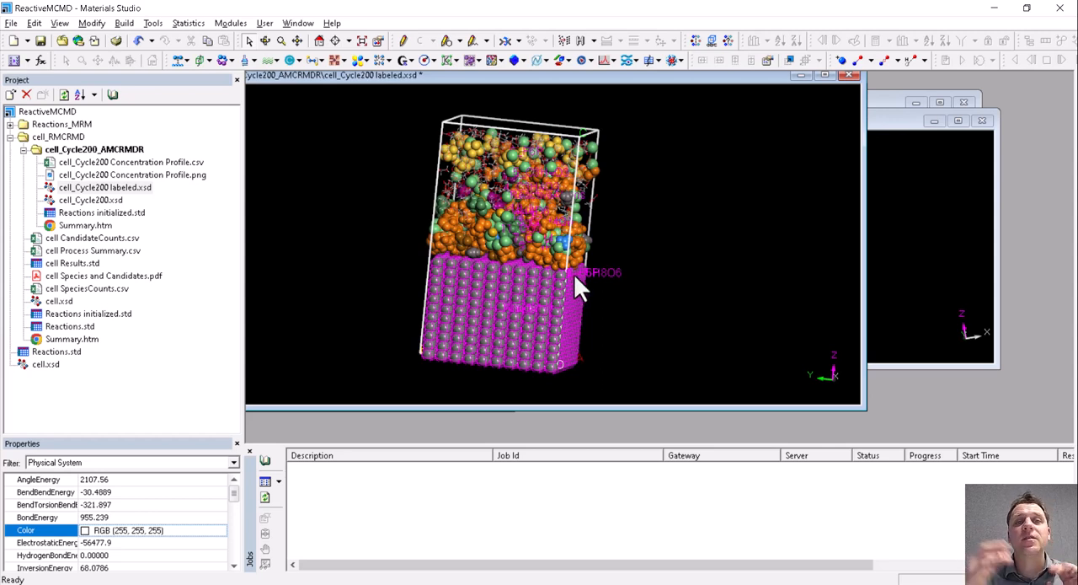
mouse_move(640, 299)
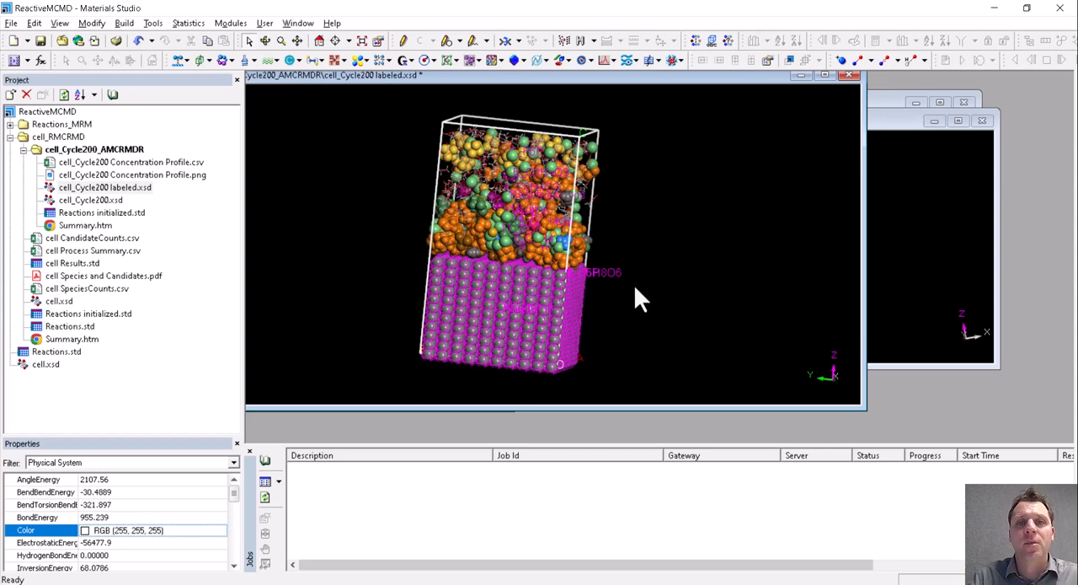